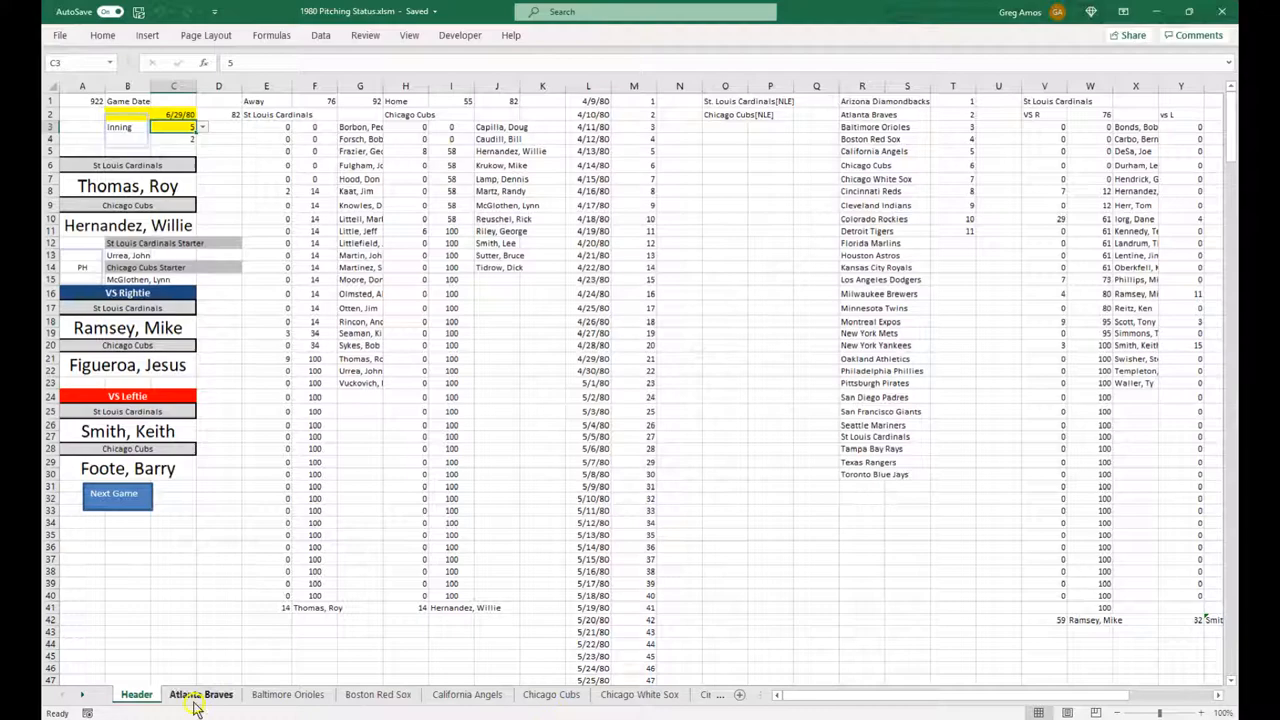
# Step: Show the Atlanta Braves team sheet and scroll the tabs out to the last teams
pyautogui.click(200, 694)
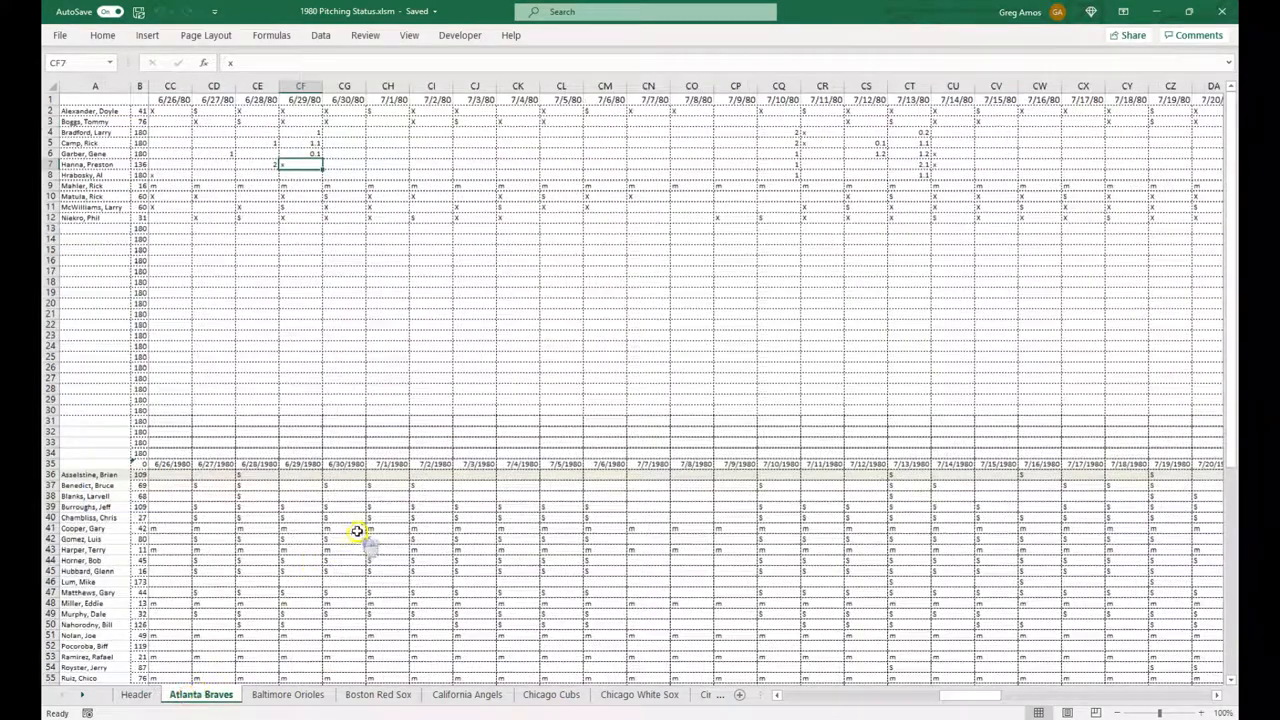
pyautogui.moveTo(372, 448)
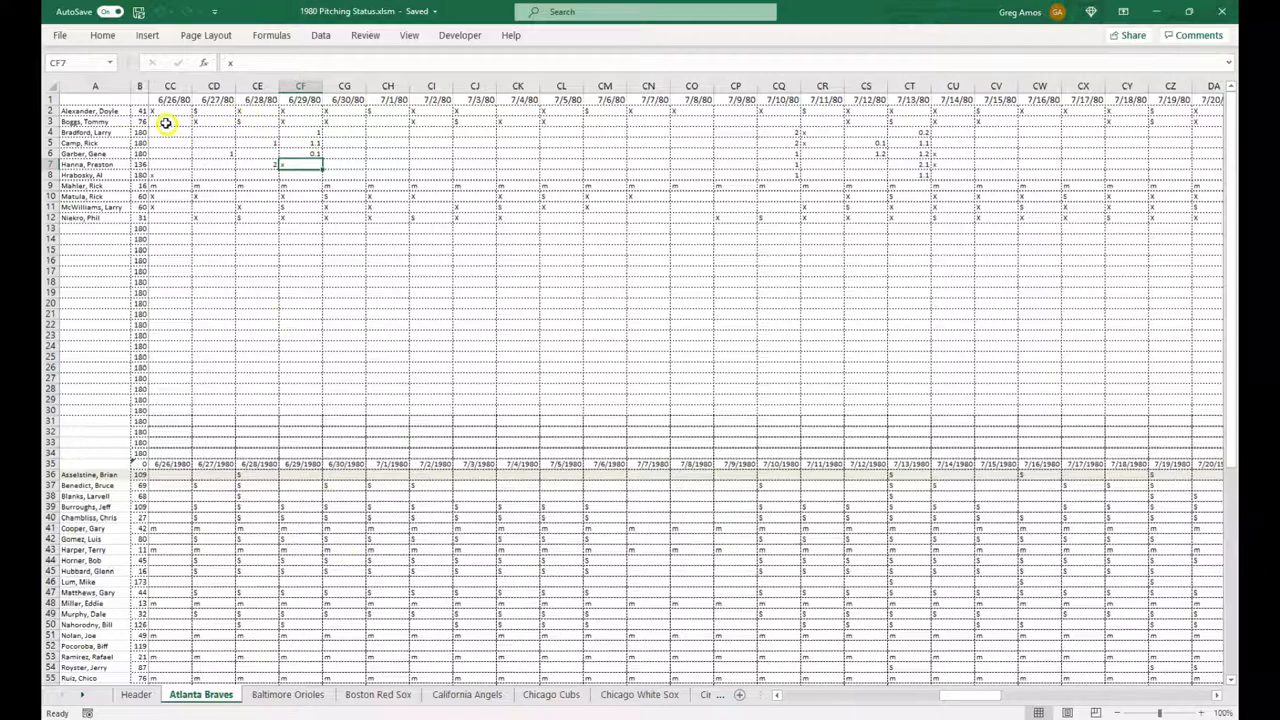
pyautogui.moveTo(676, 104)
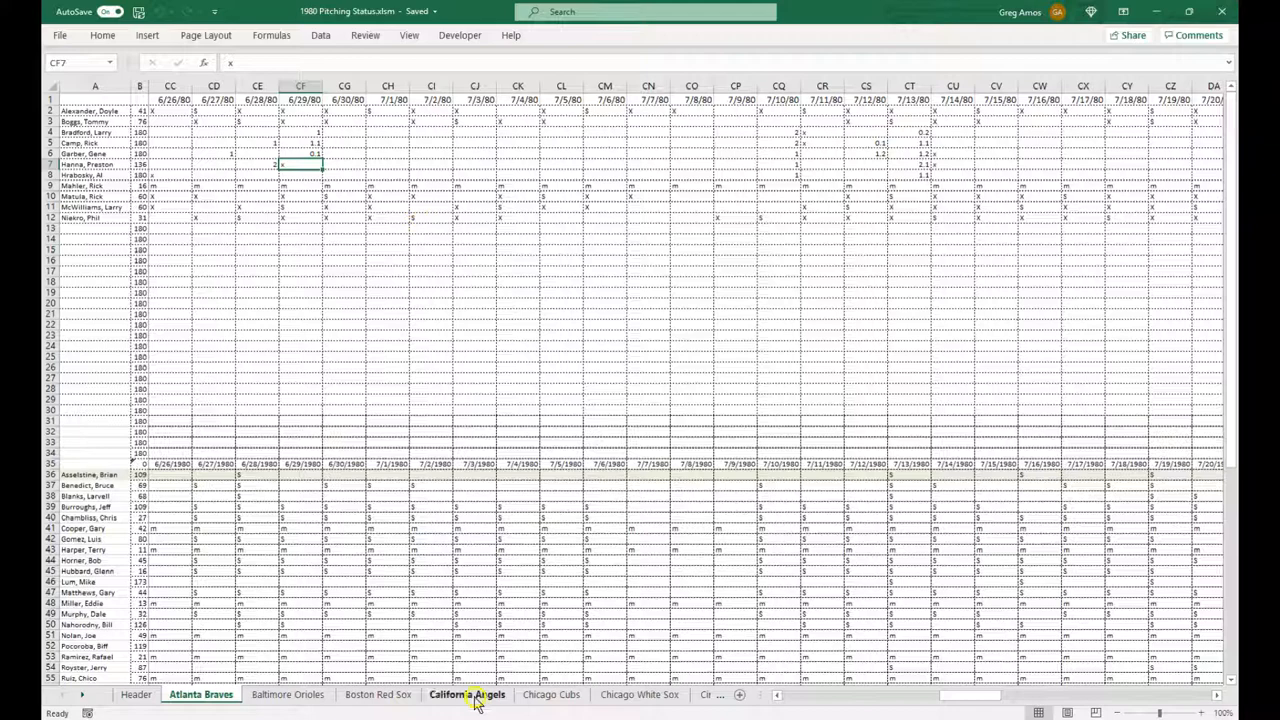
pyautogui.click(82, 694)
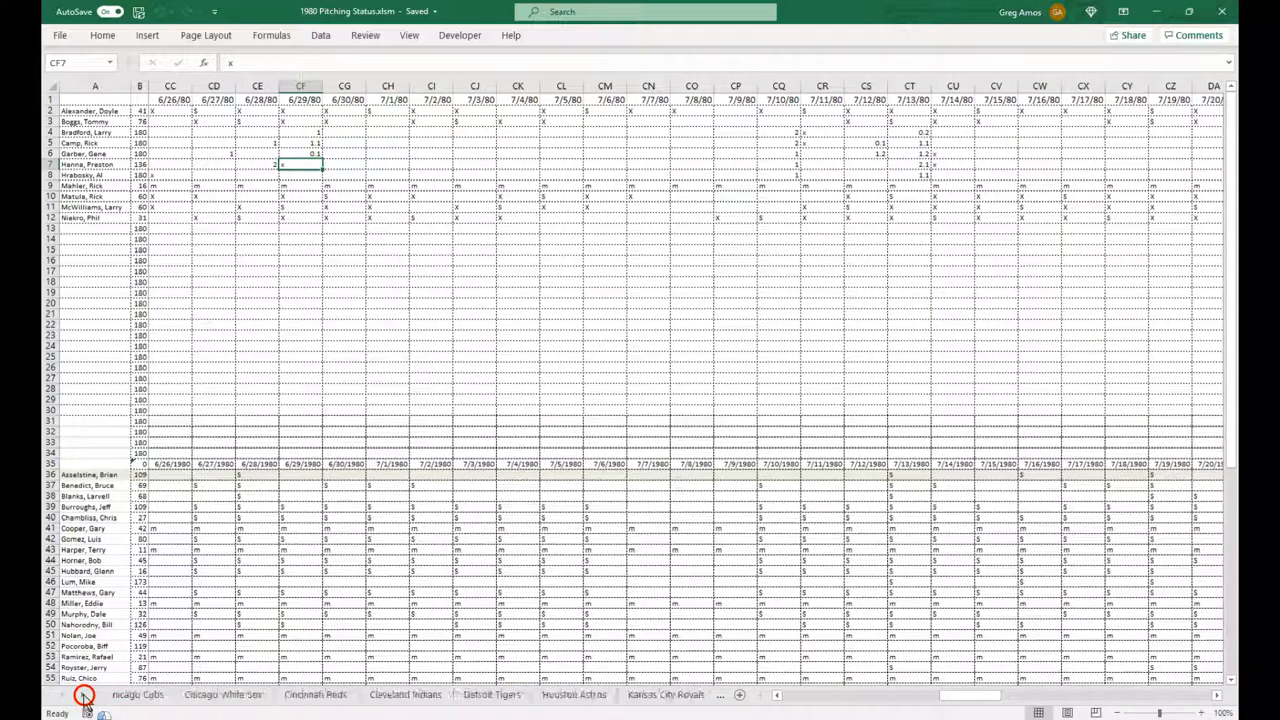
pyautogui.click(64, 700)
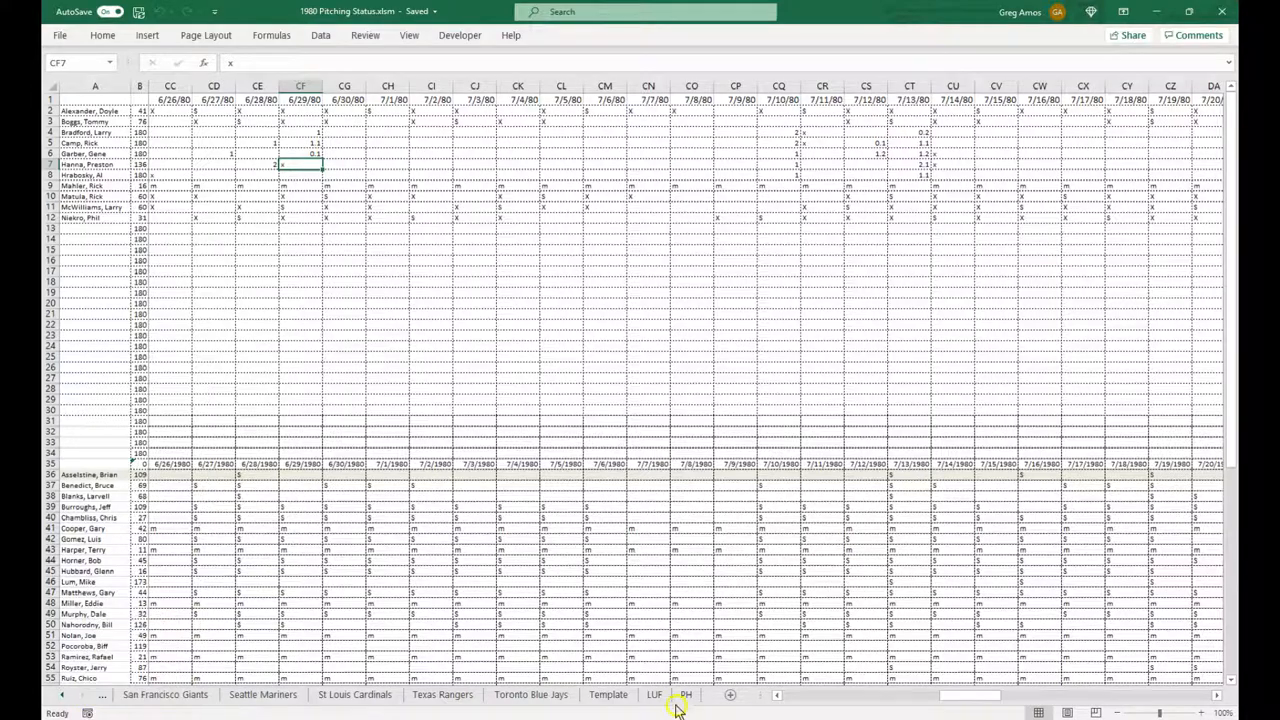
# Step: Show the LUF sheet and look over its 1980 game matchup list
pyautogui.click(656, 696)
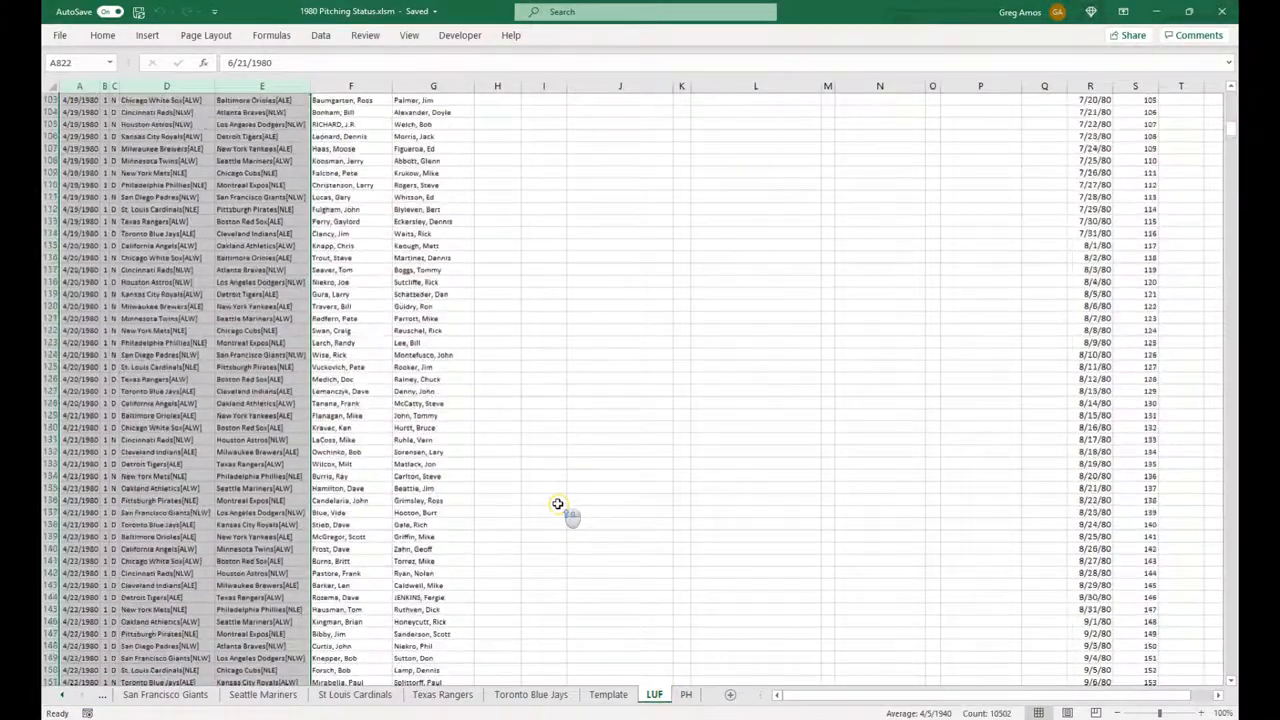
pyautogui.scroll(3)
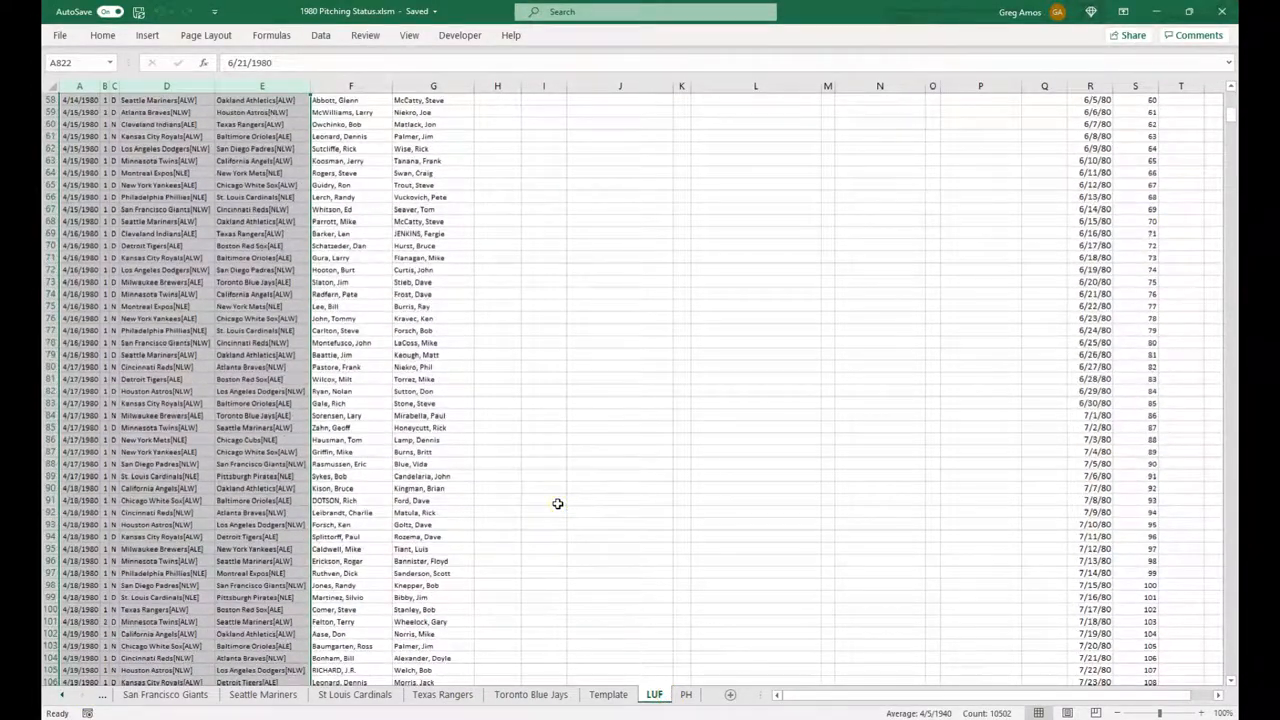
pyautogui.scroll(-3)
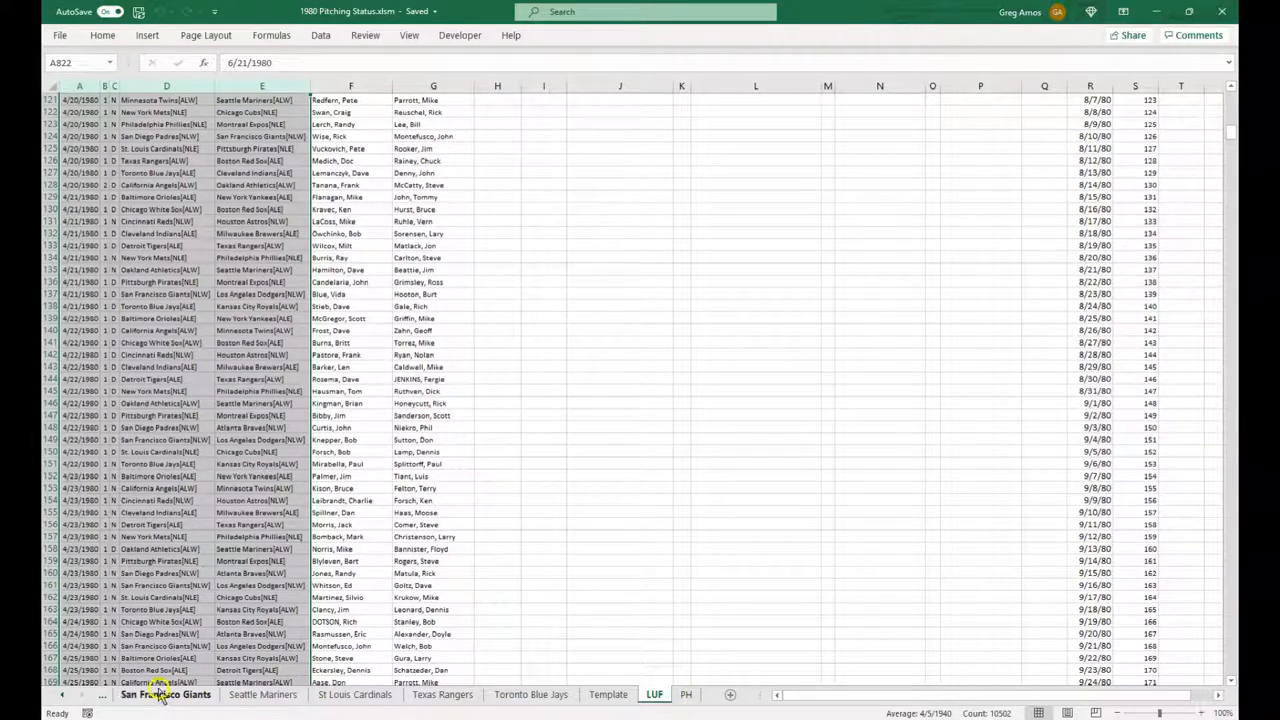
# Step: Scroll the sheet tabs back to the start and return to the Atlanta Braves sheet
pyautogui.click(62, 694)
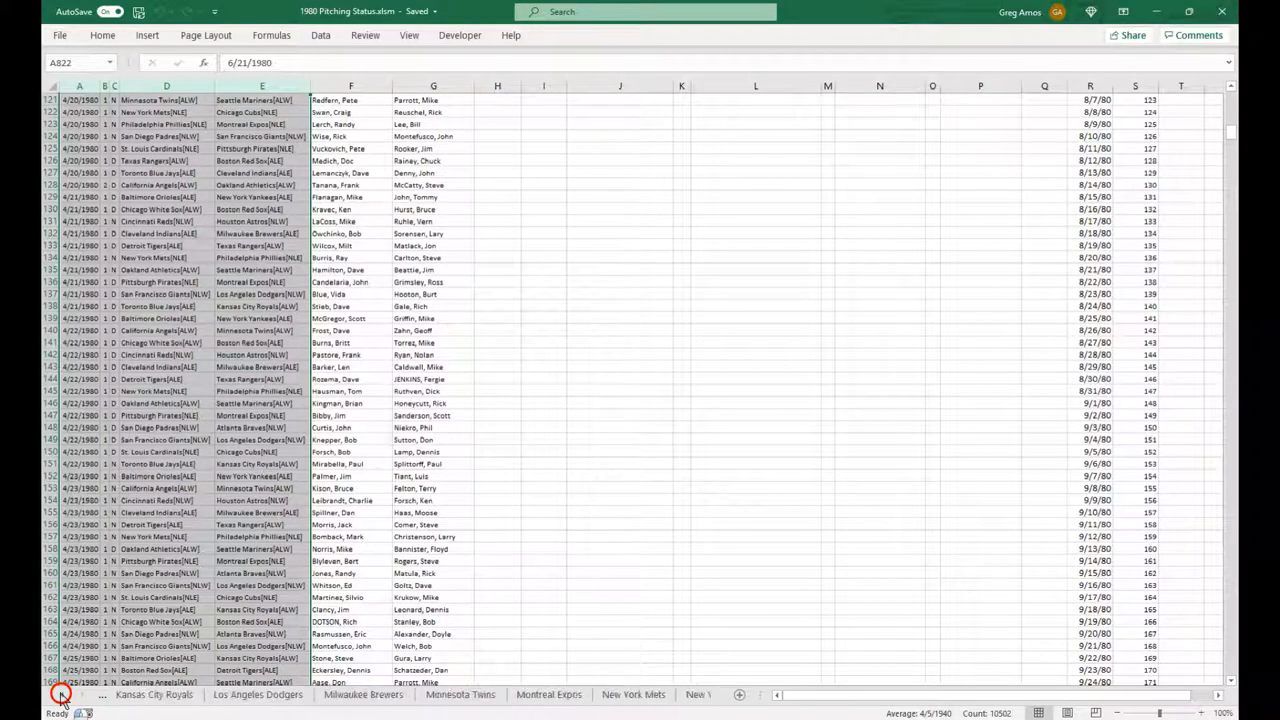
pyautogui.click(68, 694)
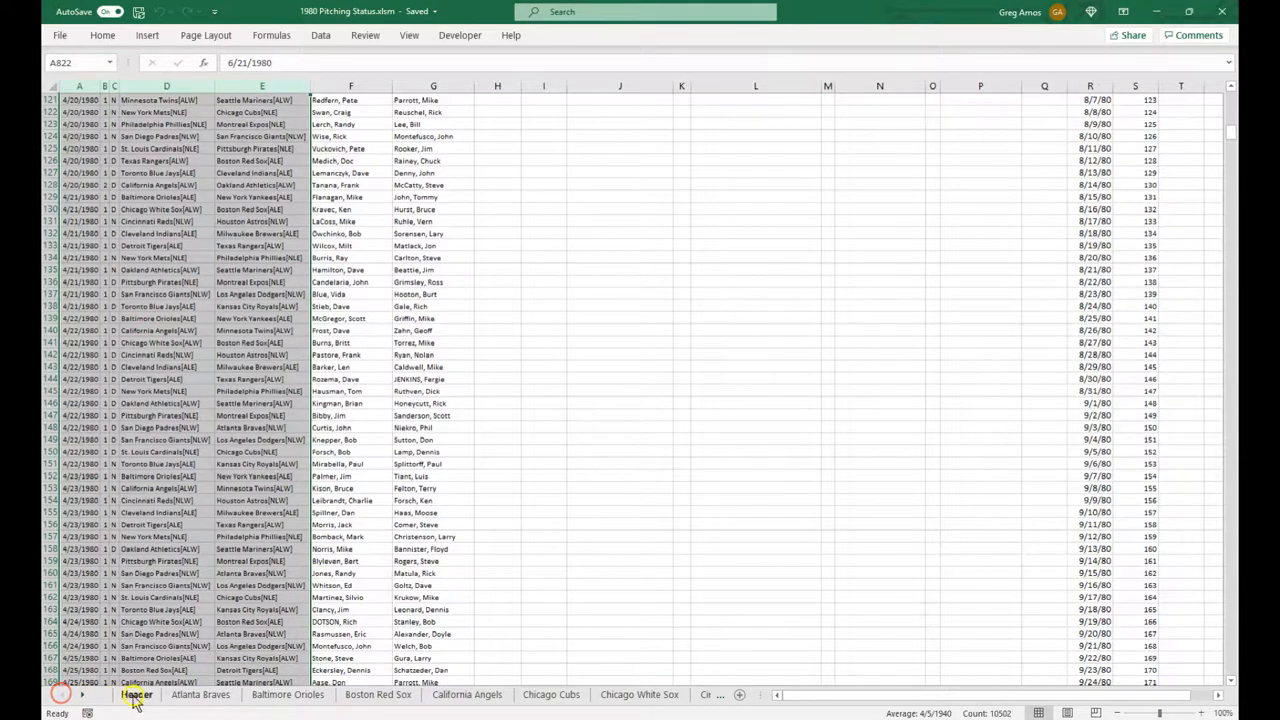
pyautogui.click(204, 696)
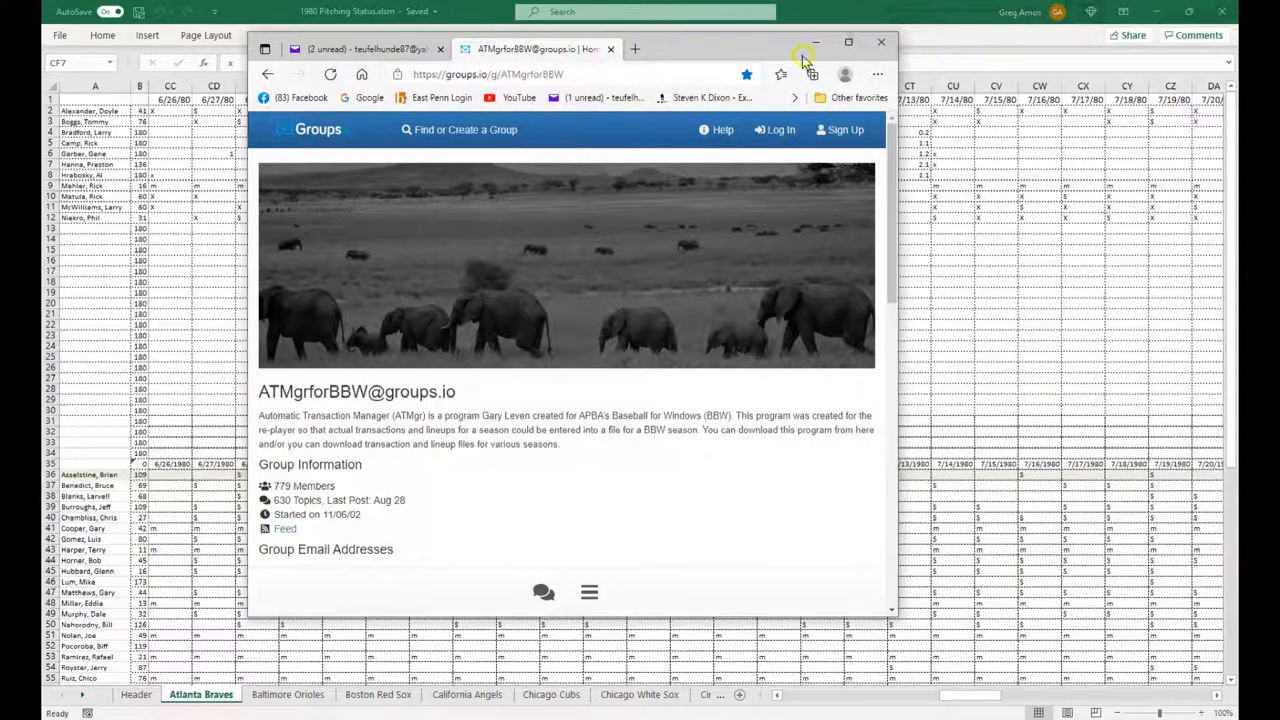
pyautogui.moveTo(588, 168)
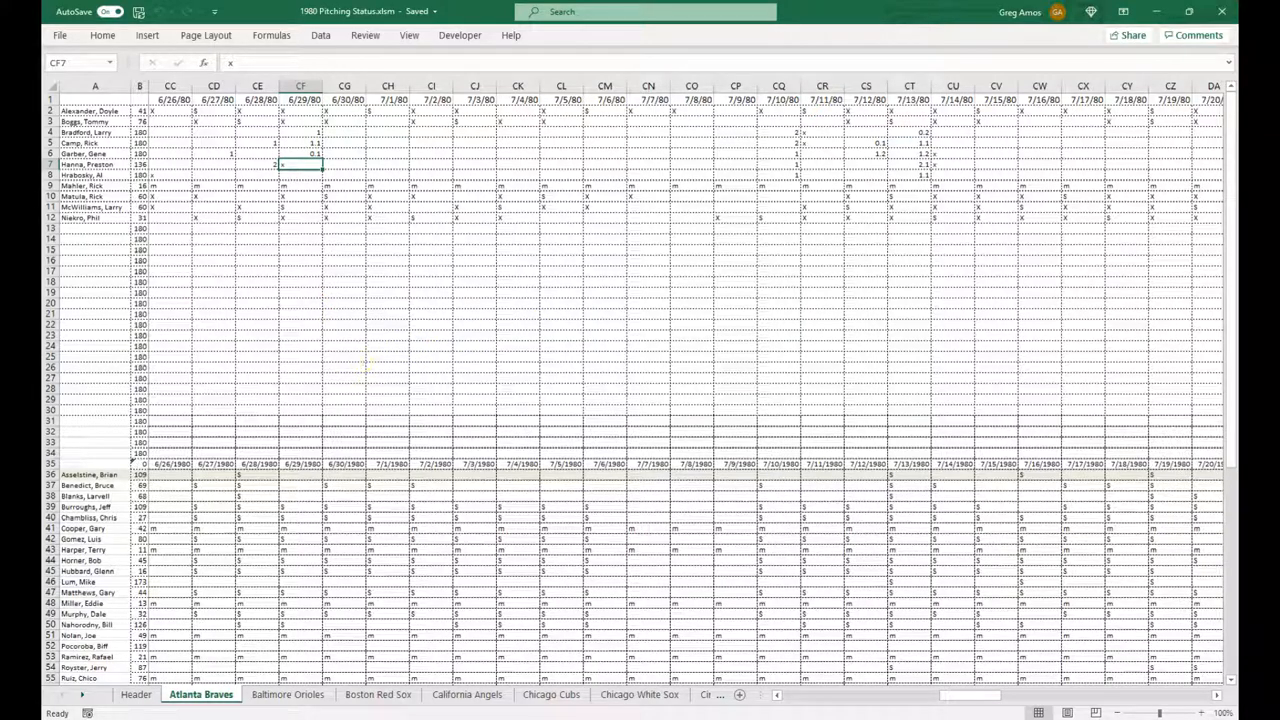
pyautogui.click(474, 324)
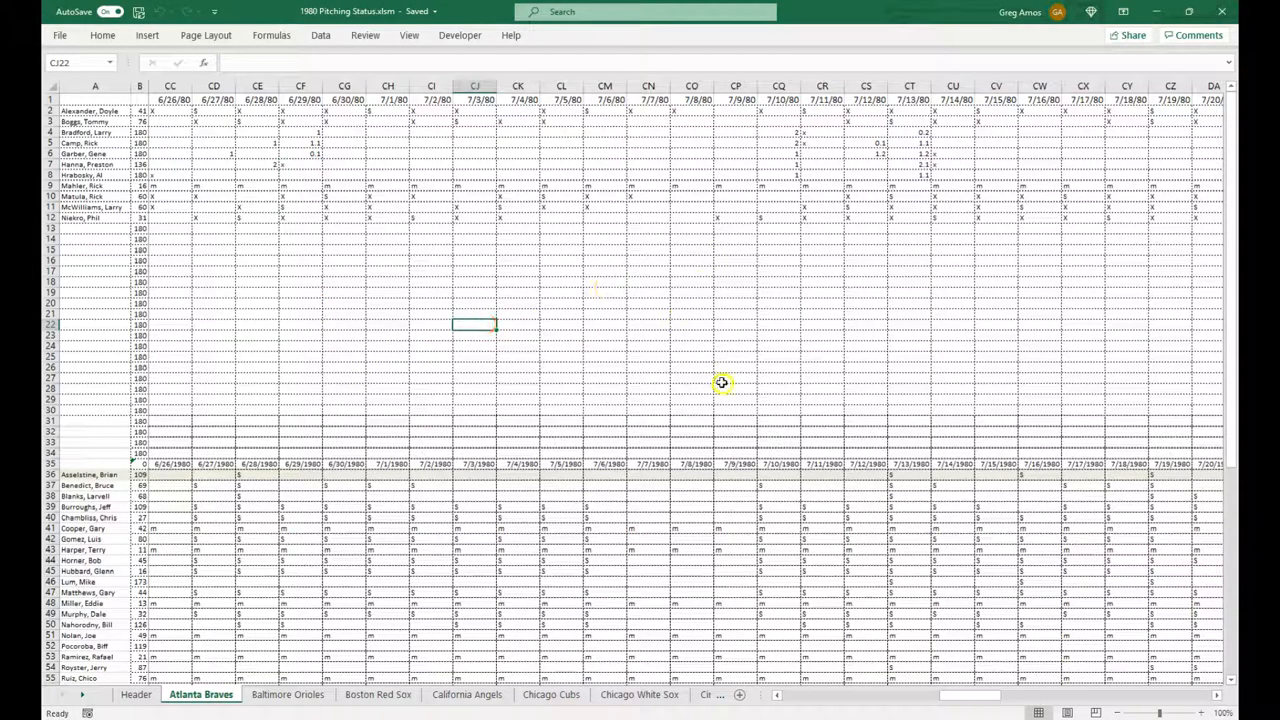
pyautogui.moveTo(720, 382)
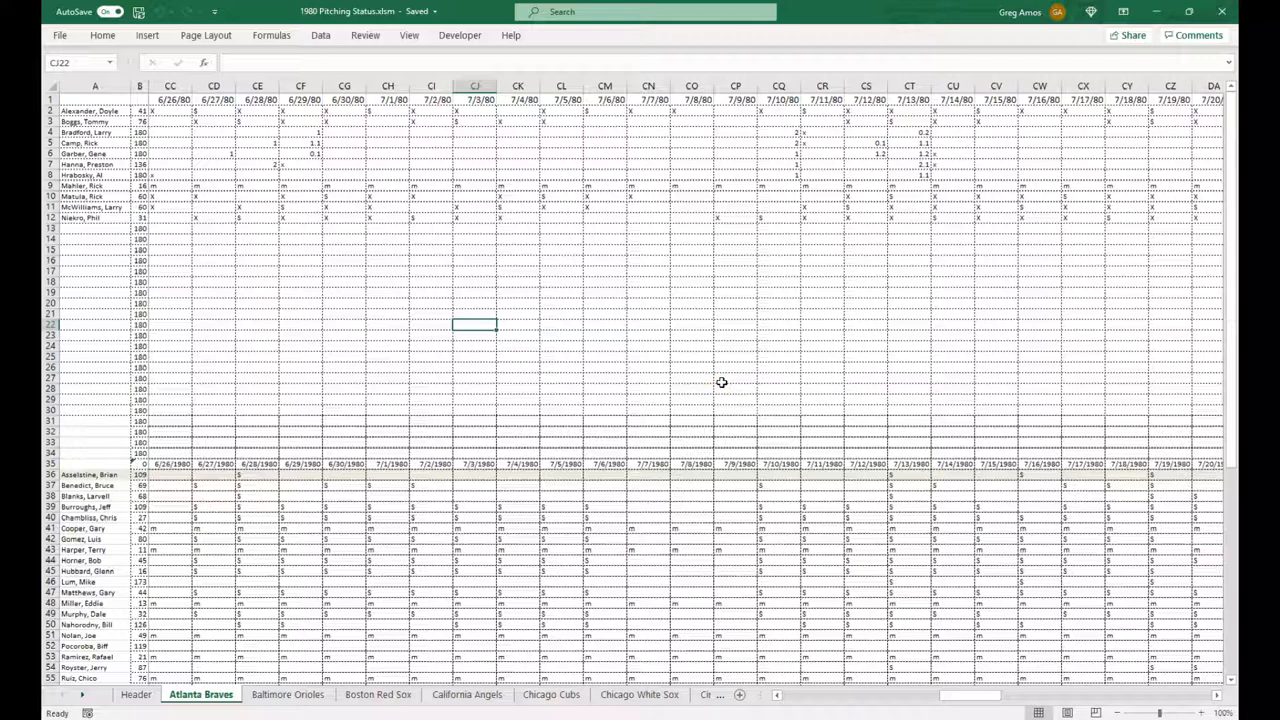
pyautogui.moveTo(244, 108)
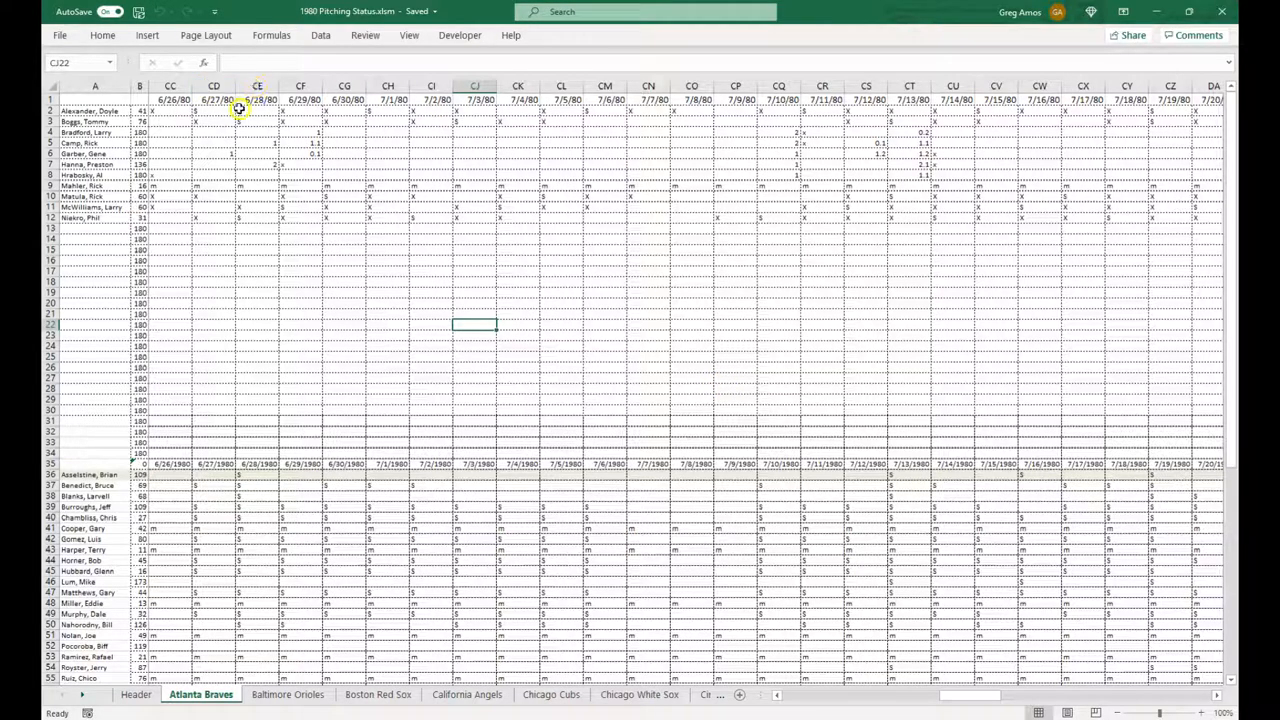
pyautogui.moveTo(470, 156)
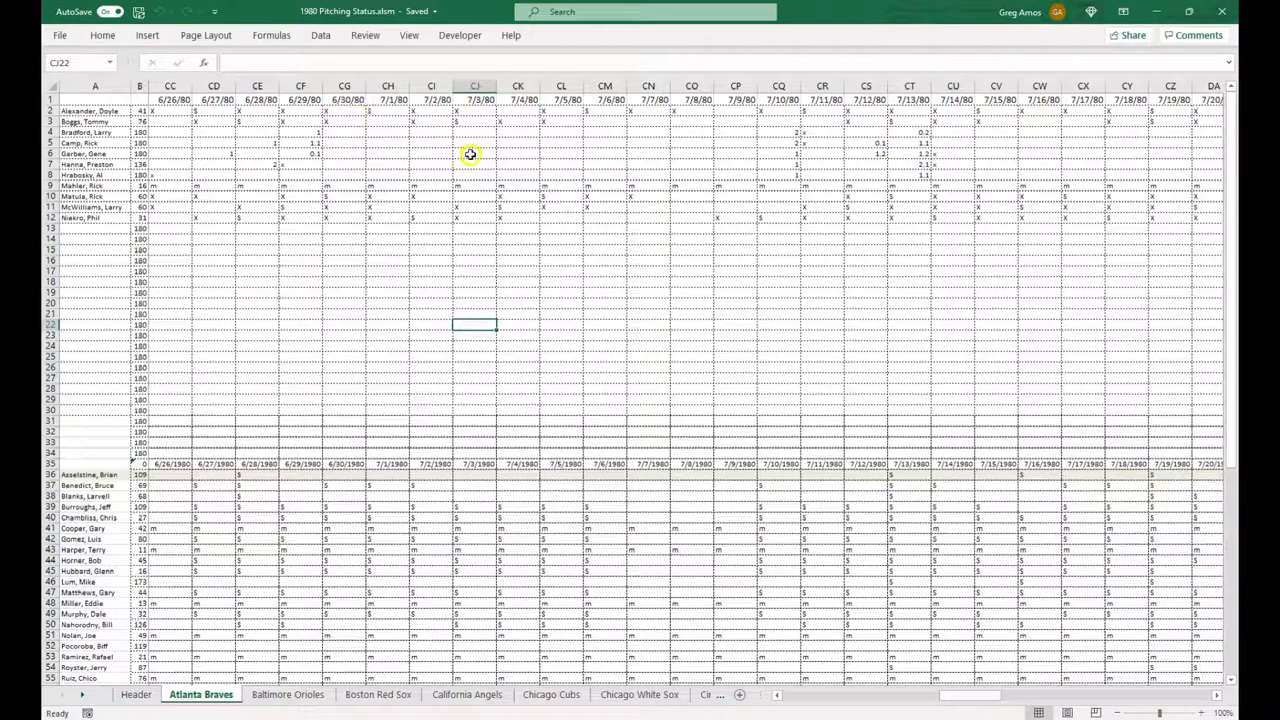
pyautogui.scroll(-3)
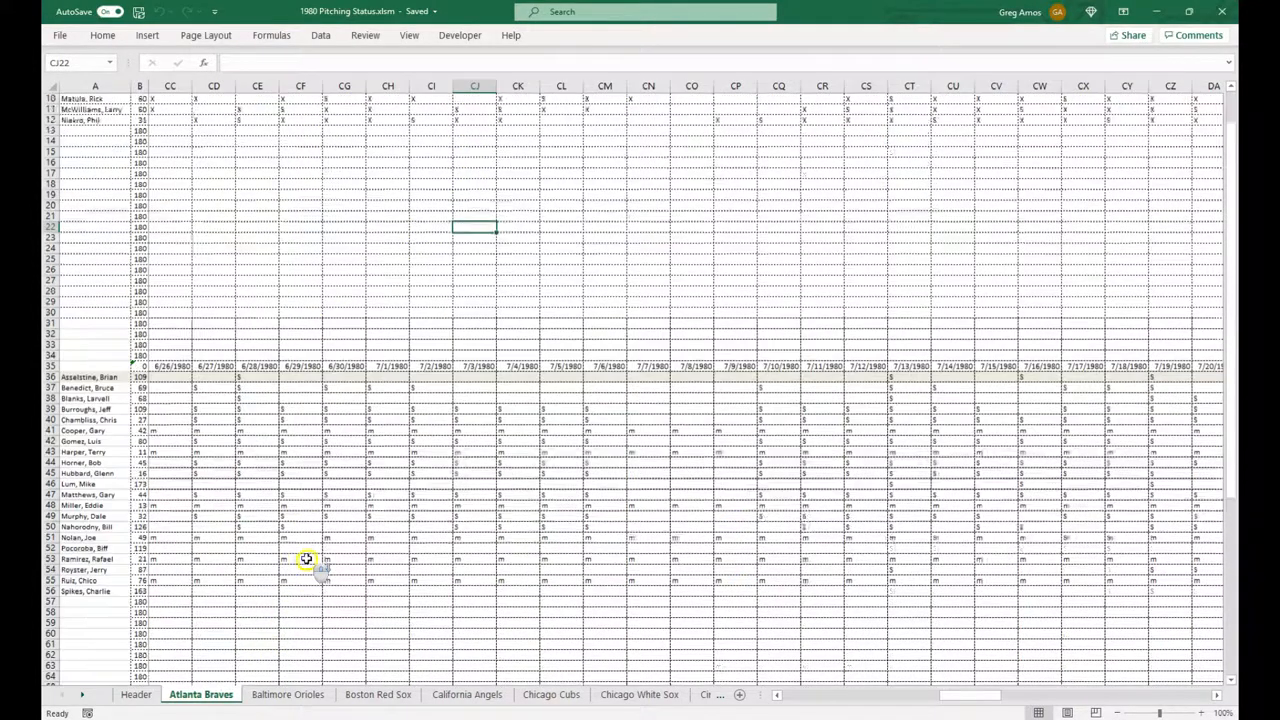
pyautogui.scroll(3)
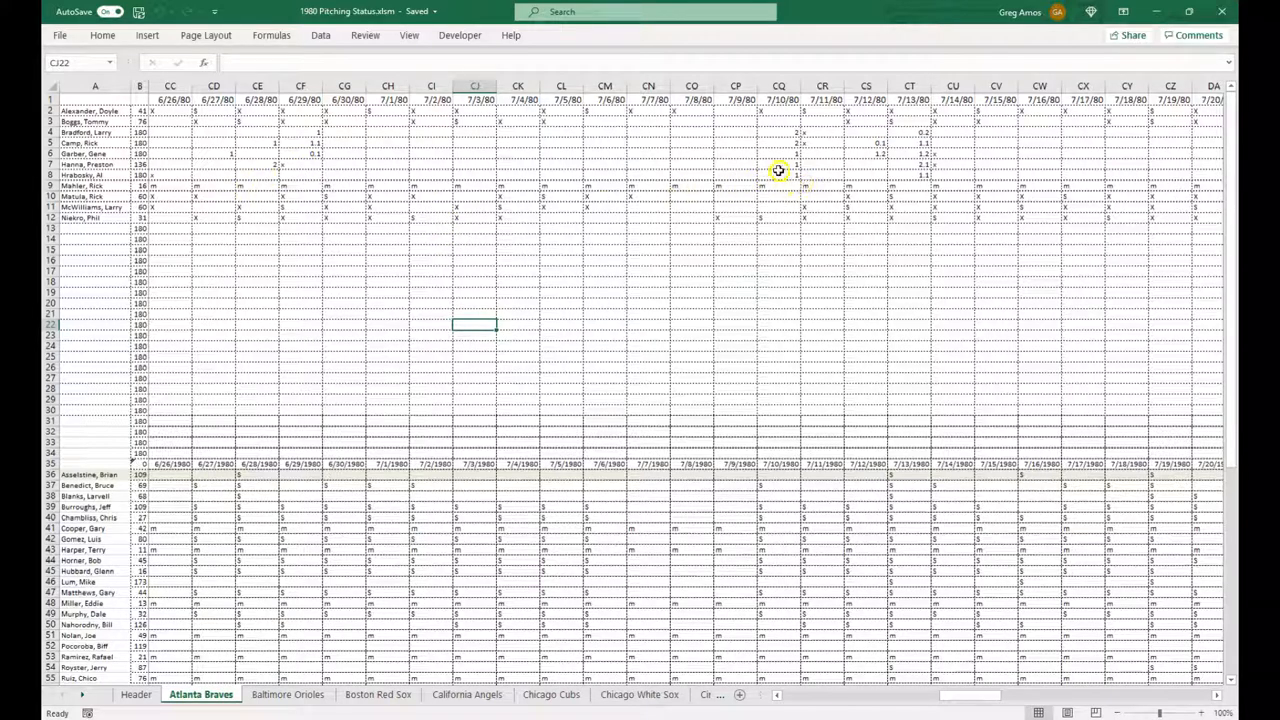
pyautogui.moveTo(644, 174)
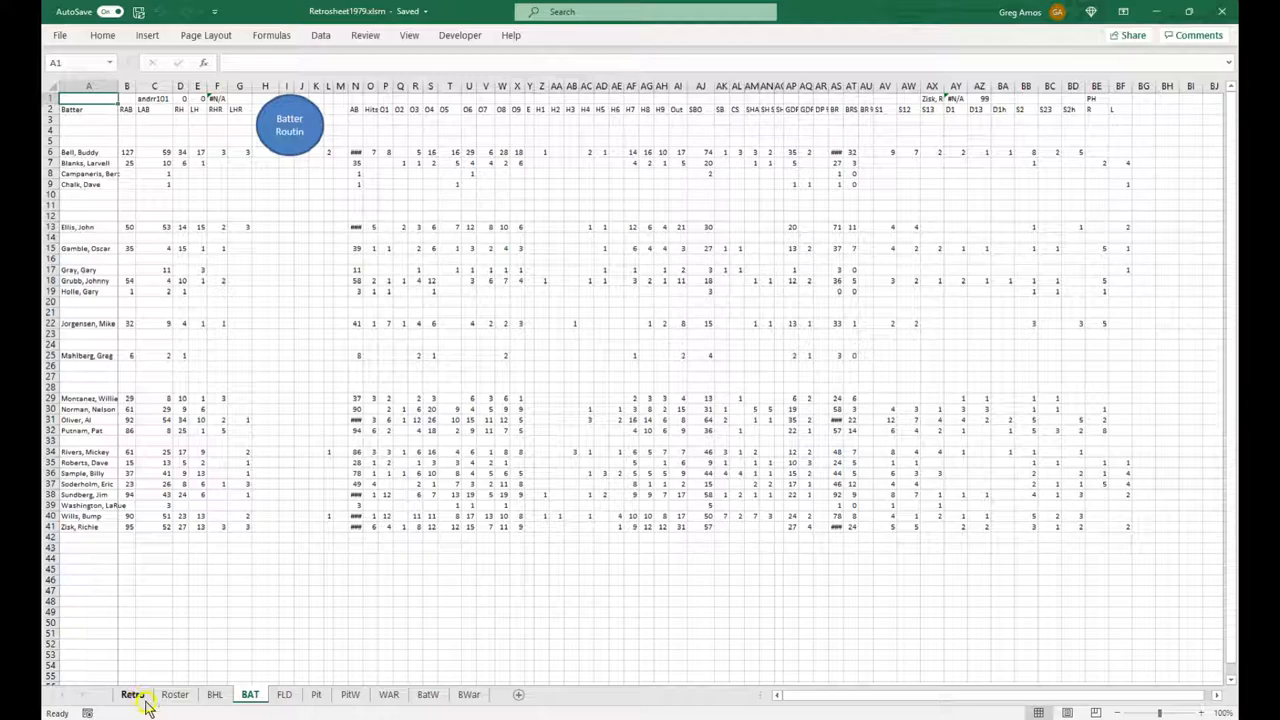
# Step: Visit the Retro game data, run the batters routine, and check the BAT and Roster sheets
pyautogui.click(132, 696)
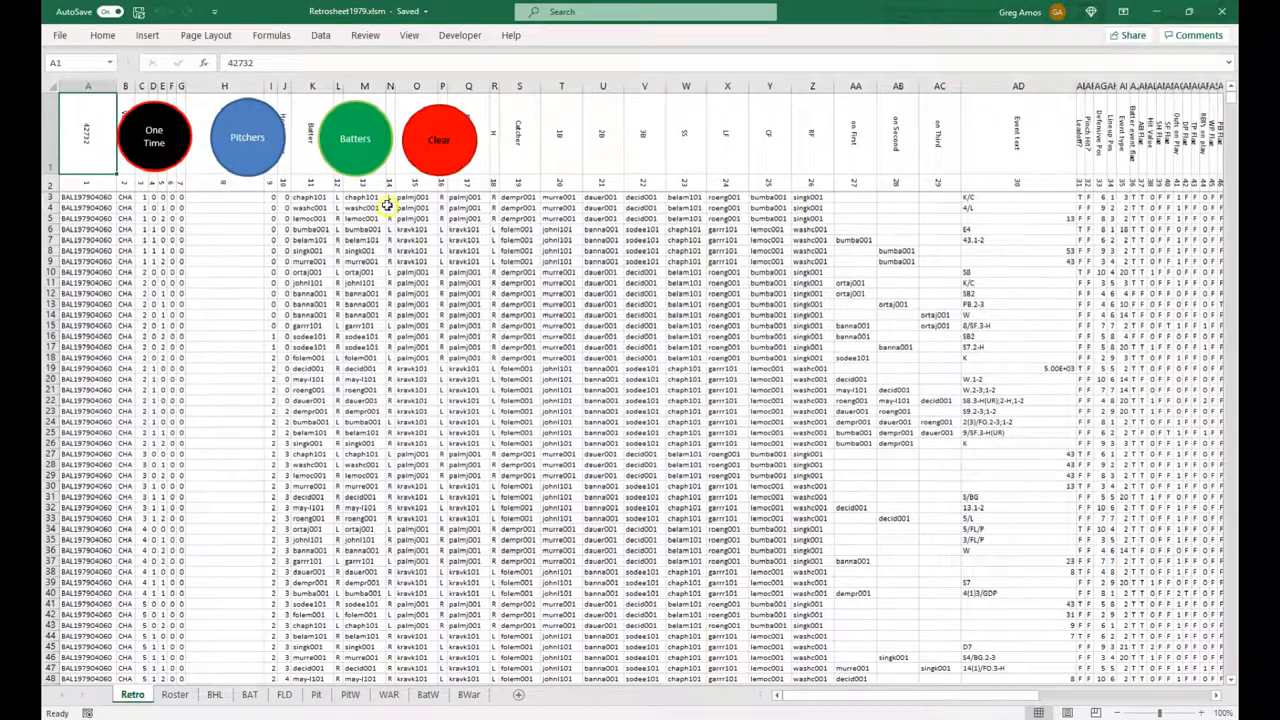
pyautogui.moveTo(860, 700)
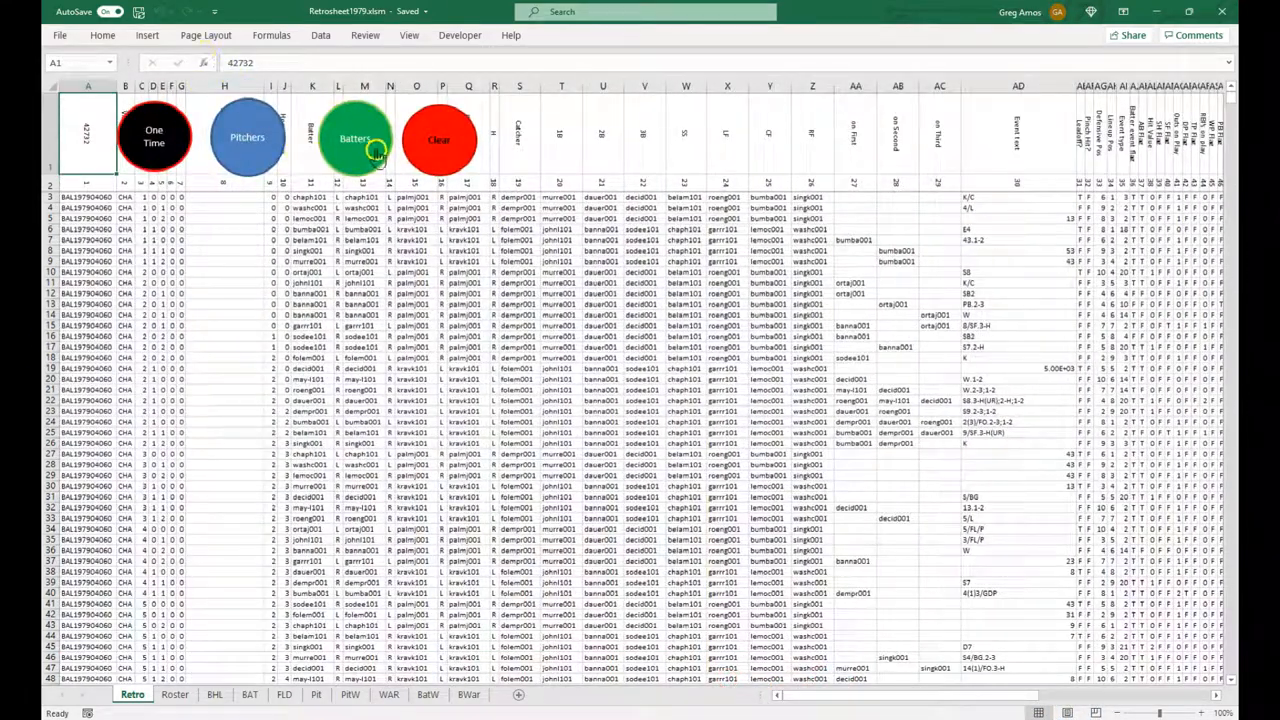
pyautogui.click(176, 696)
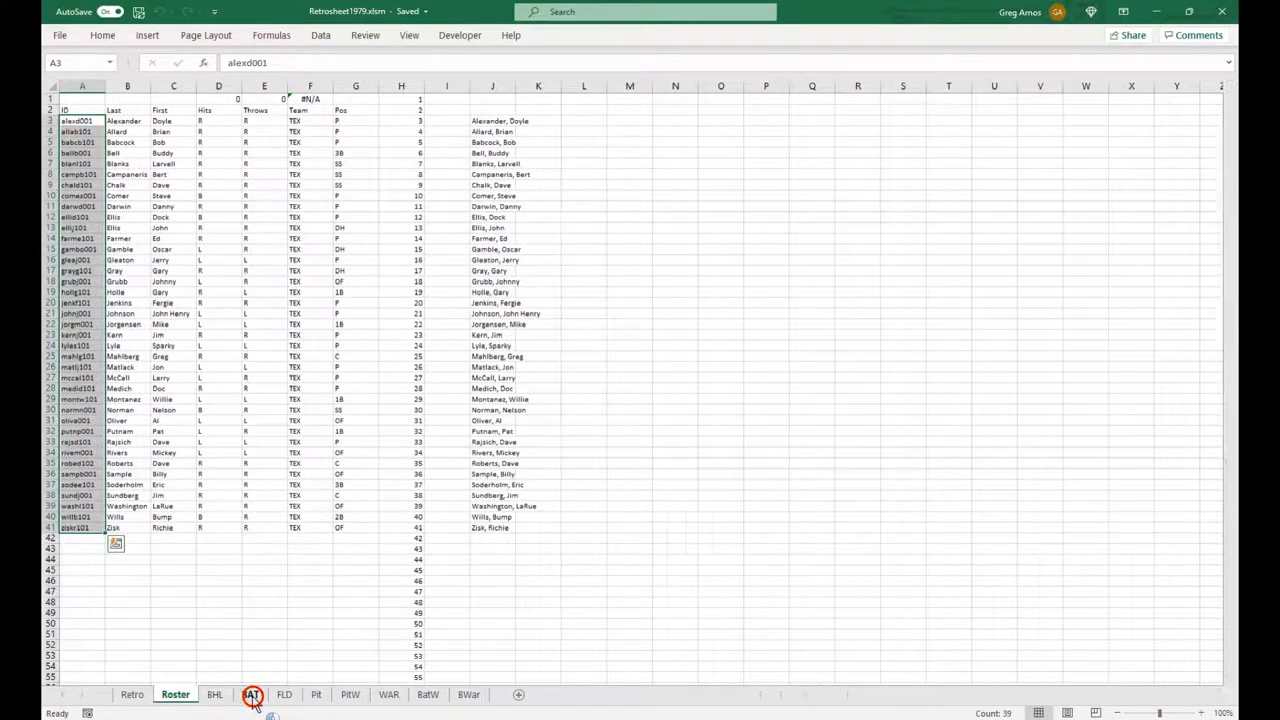
pyautogui.click(248, 696)
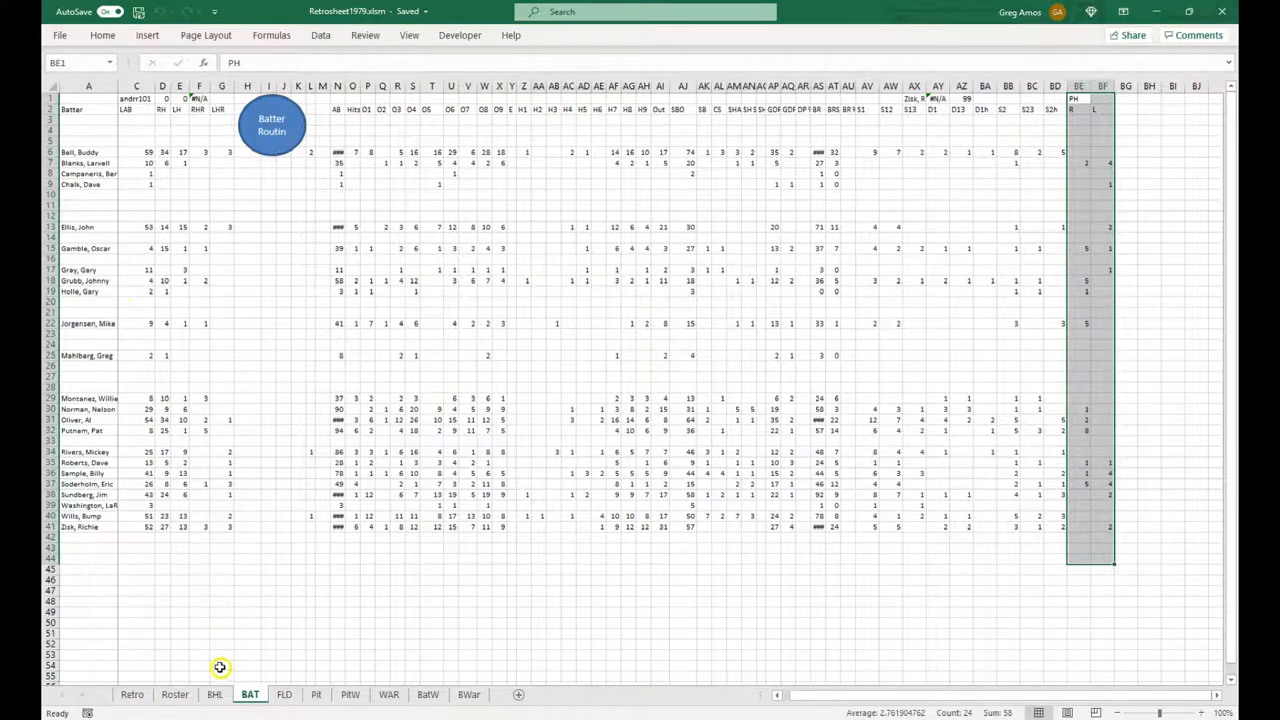
pyautogui.click(172, 692)
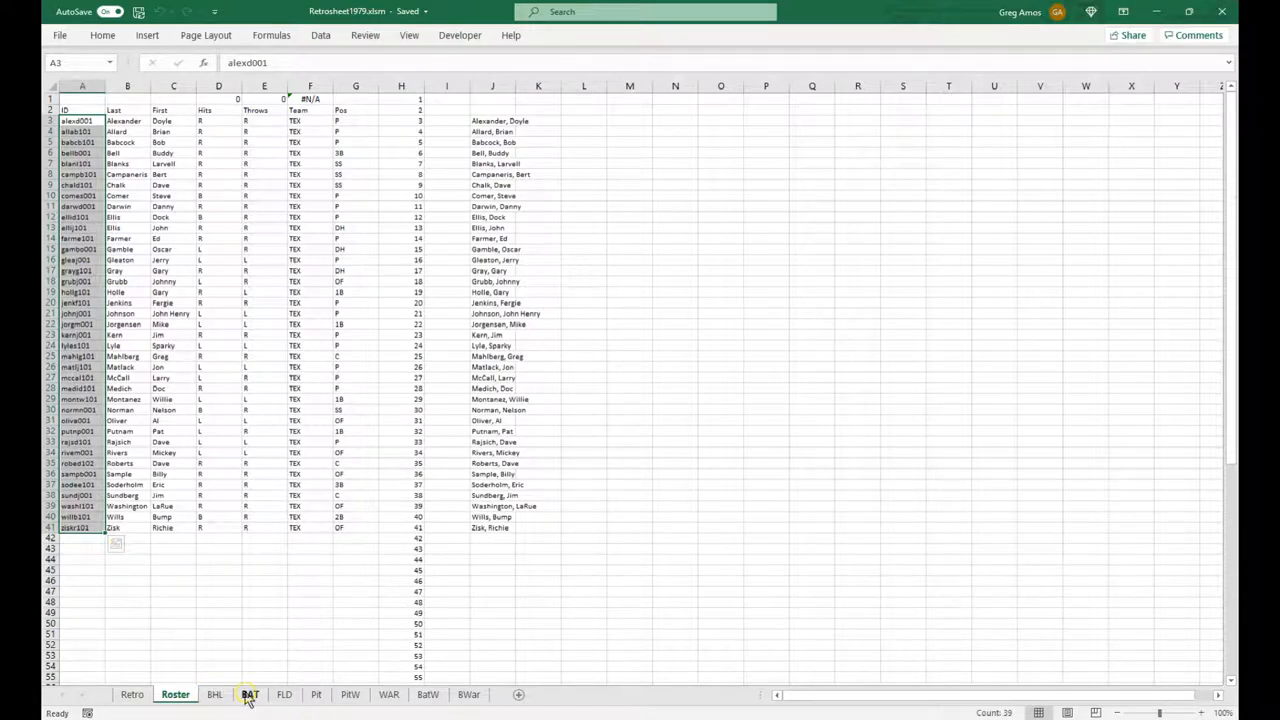
# Step: Return through BAT to the Retro sheet and run the pitchers routine
pyautogui.click(248, 694)
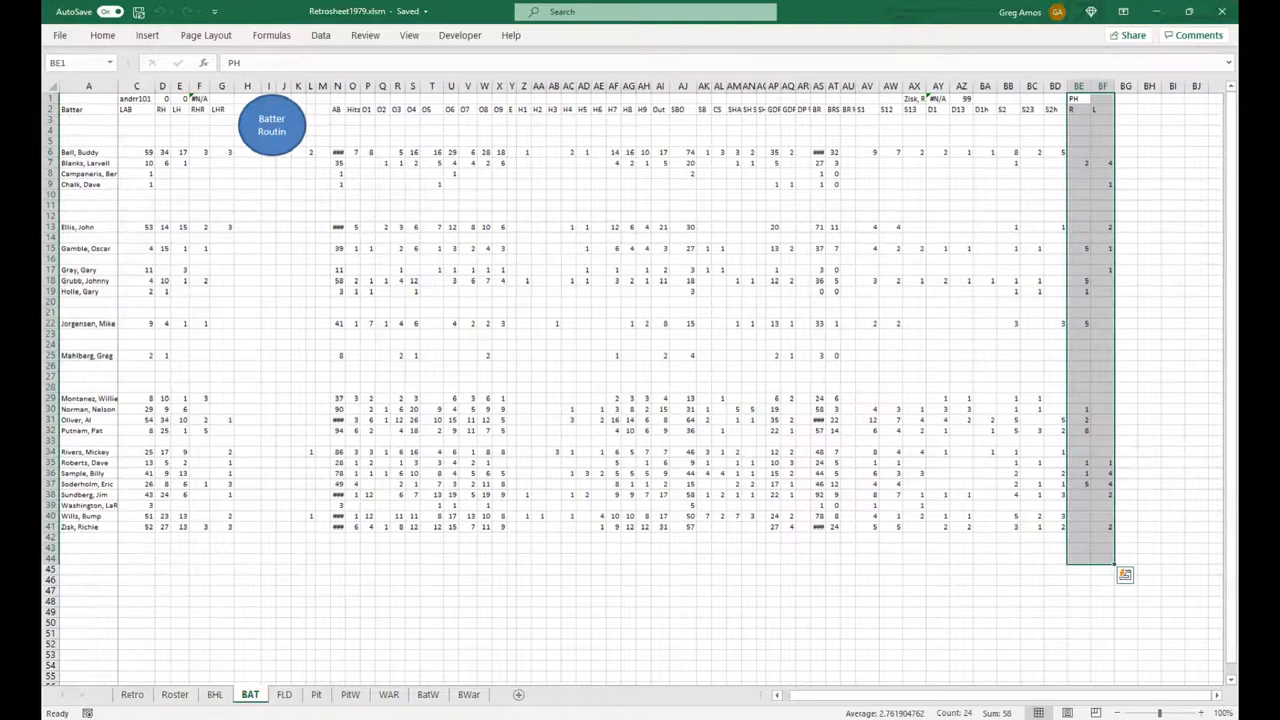
pyautogui.click(132, 696)
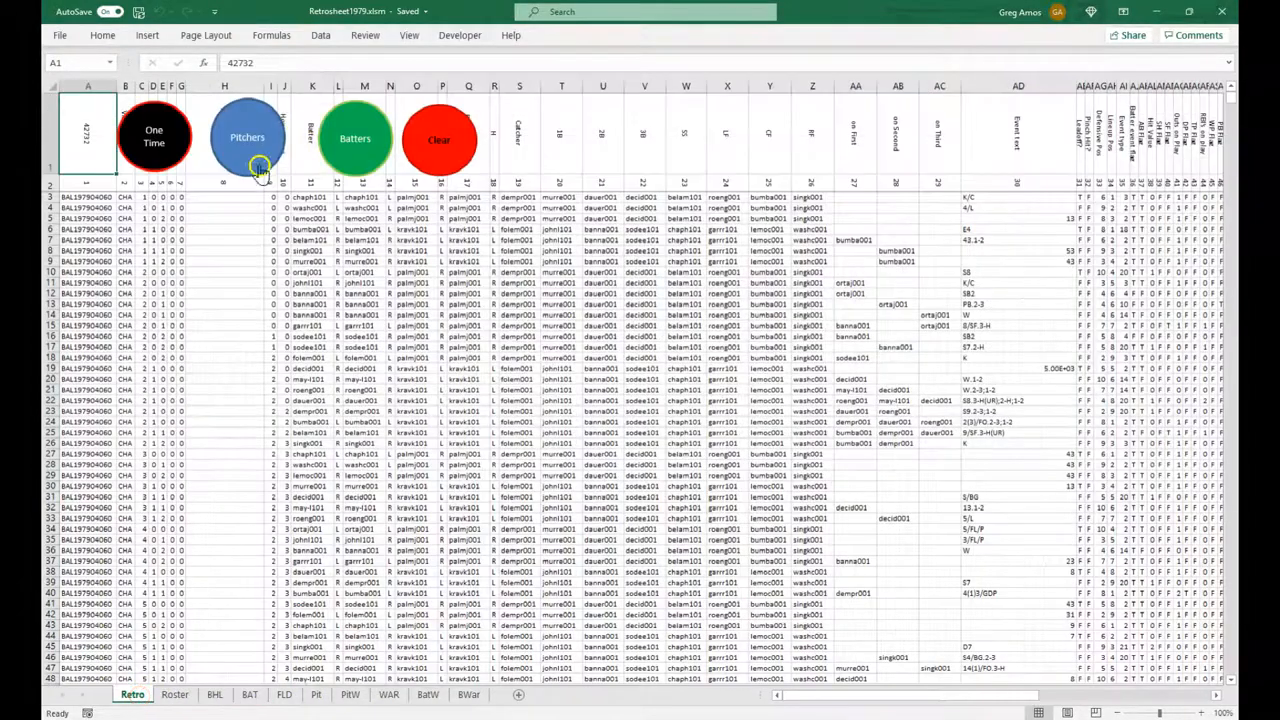
pyautogui.click(320, 696)
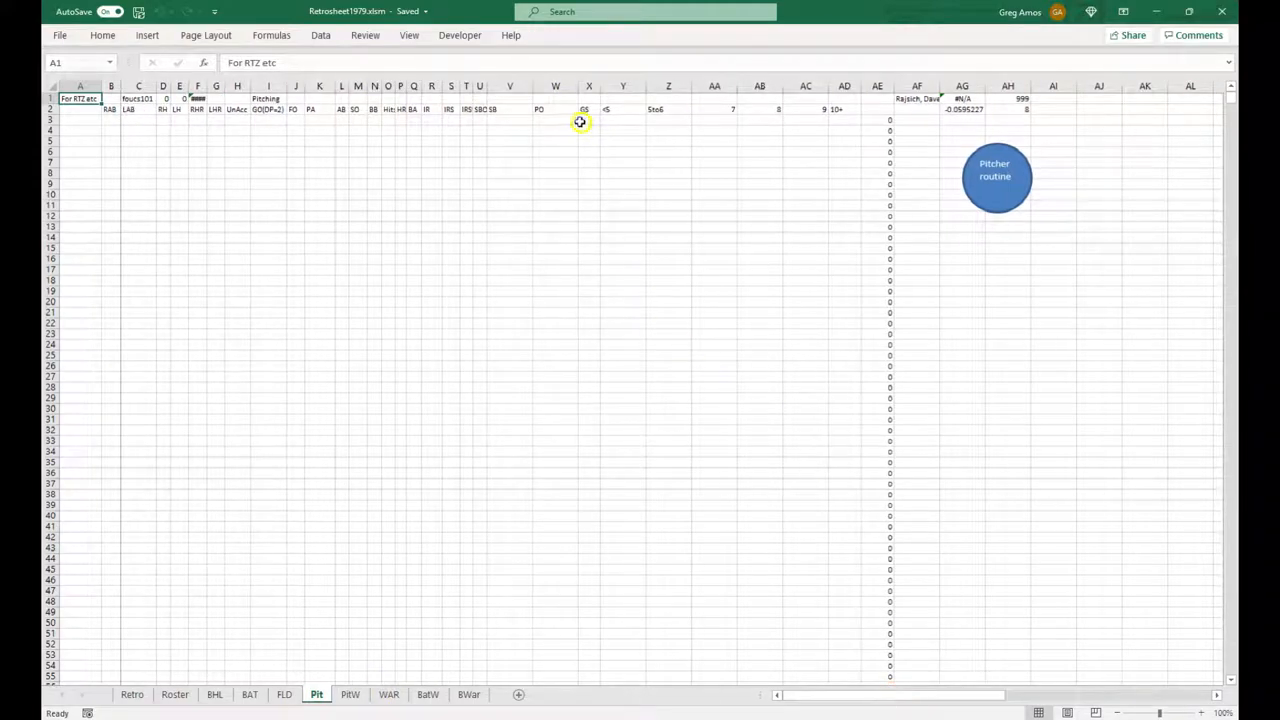
# Step: Select the columns X to AD block on the Pit sheet, then return to the Retro game events sheet
pyautogui.moveTo(580, 122); pyautogui.dragTo(844, 414)
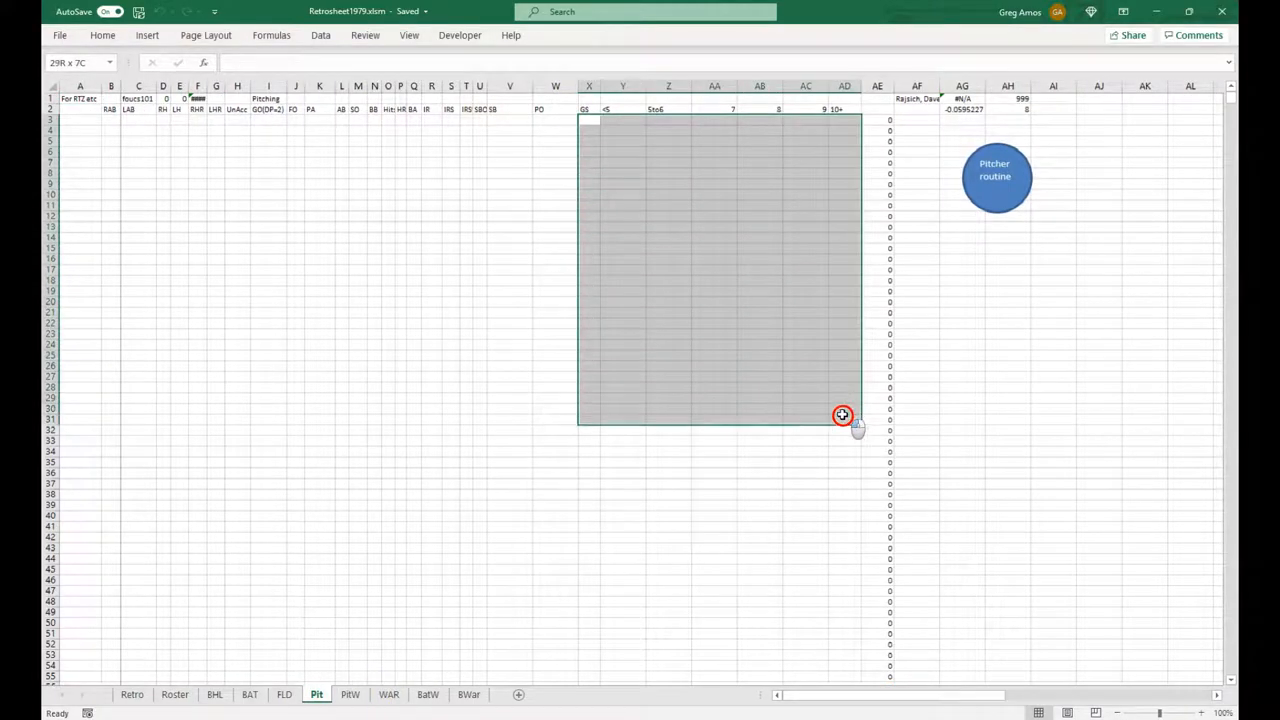
pyautogui.click(844, 414)
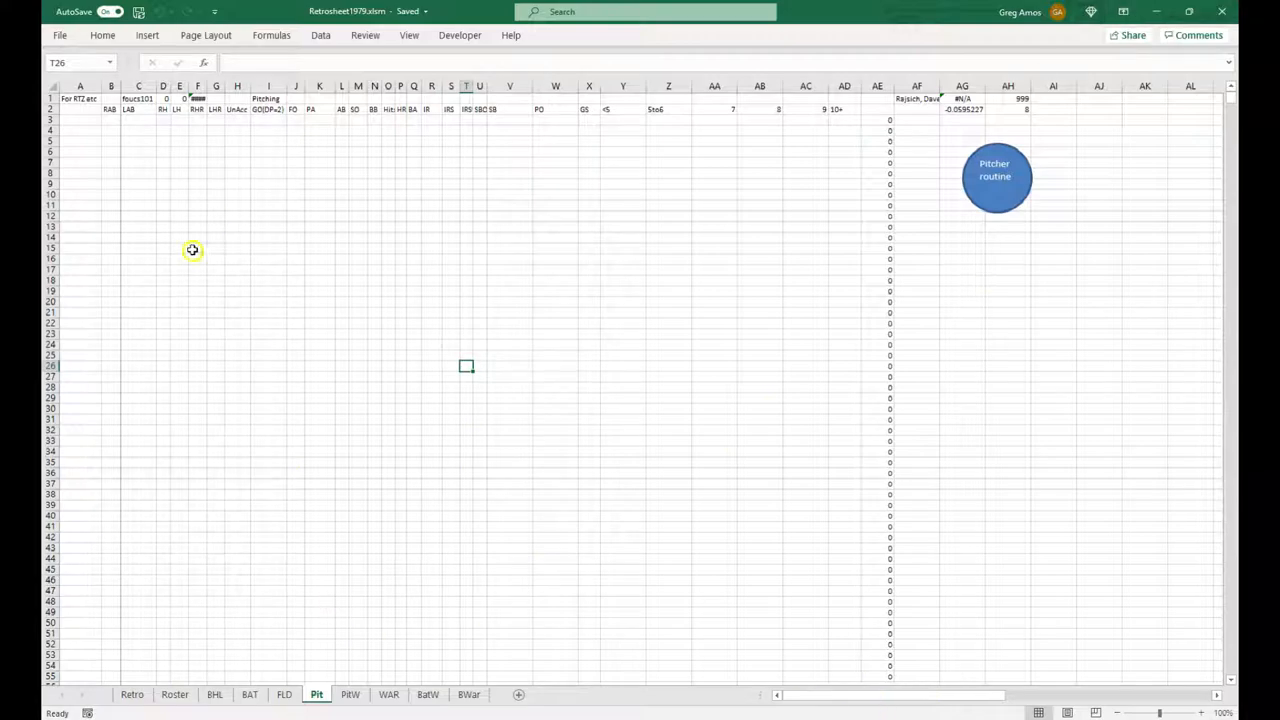
pyautogui.click(136, 694)
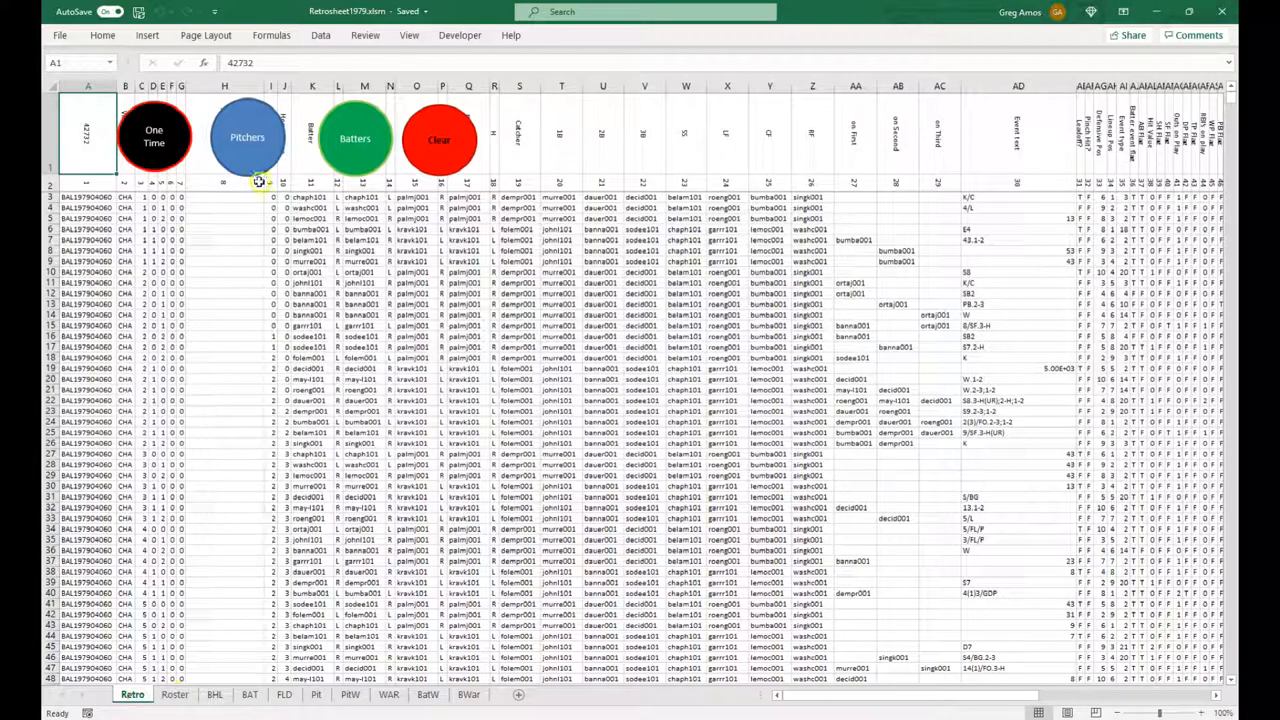
pyautogui.moveTo(258, 186)
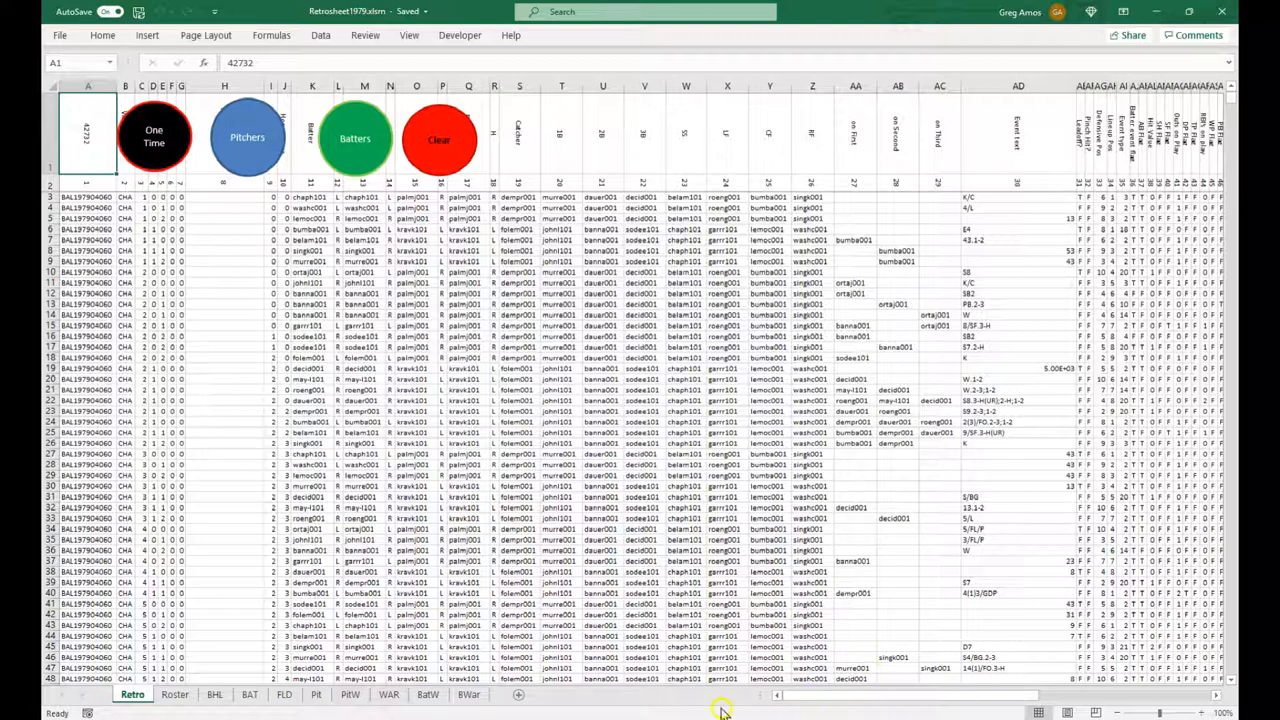
pyautogui.moveTo(1220, 12)
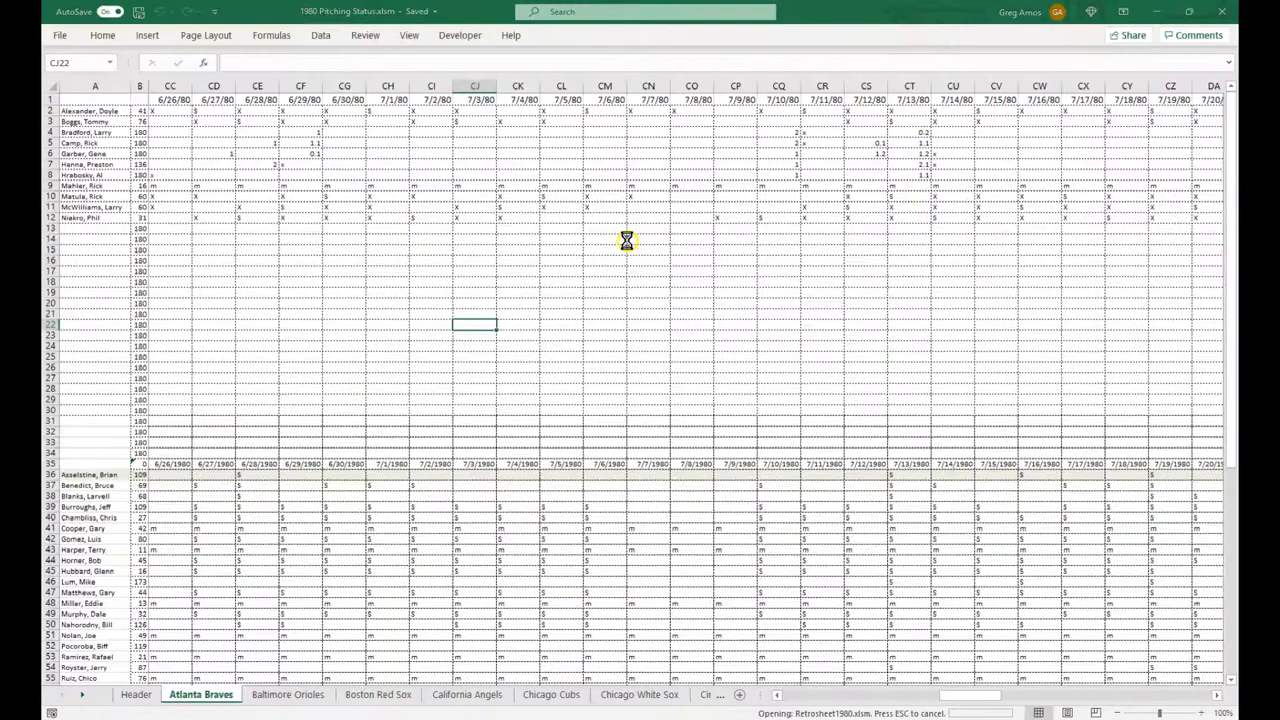
pyautogui.moveTo(624, 248)
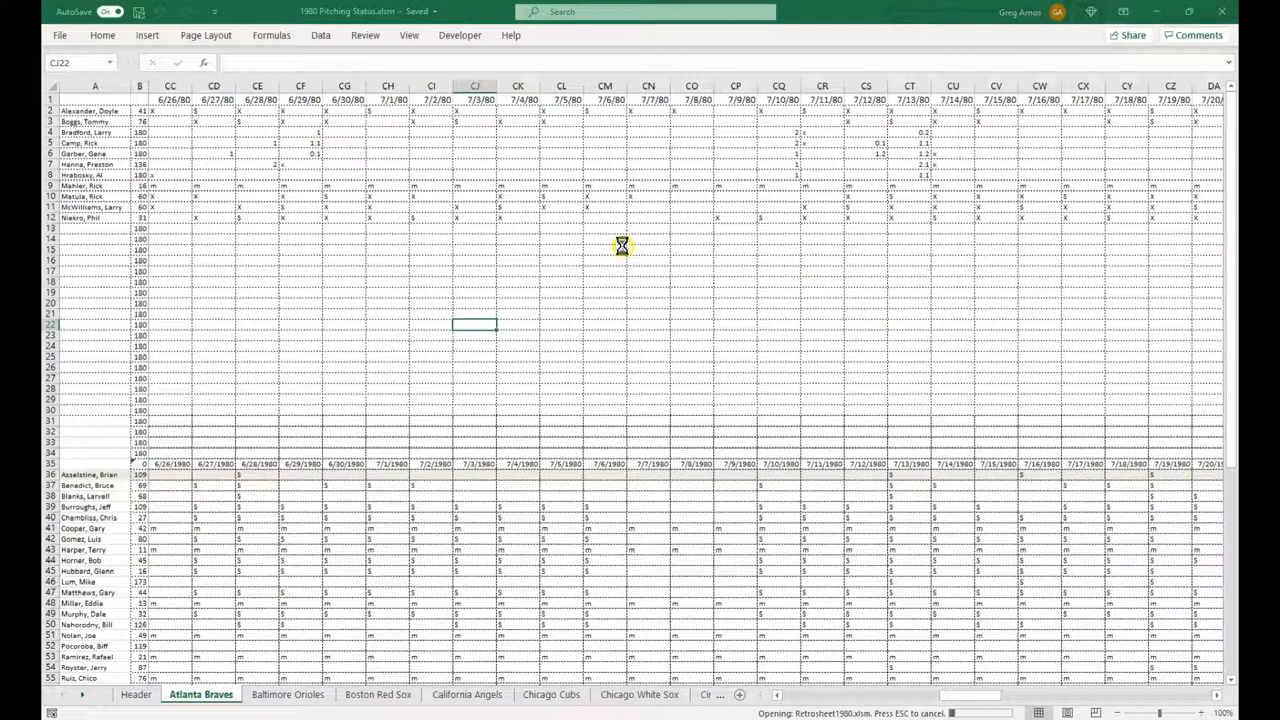
pyautogui.moveTo(620, 248)
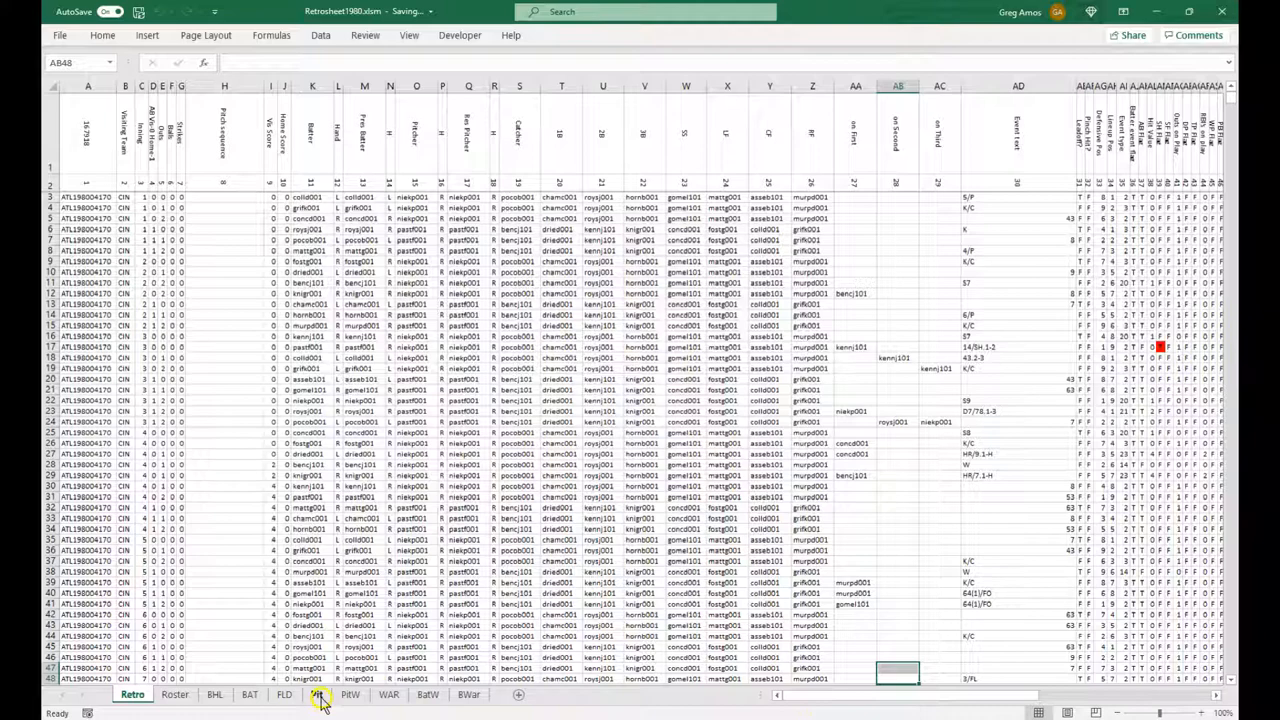
# Step: Review the Pit pitching sheet up to column AM, then close the 1980 Retrosheet workbook
pyautogui.click(320, 694)
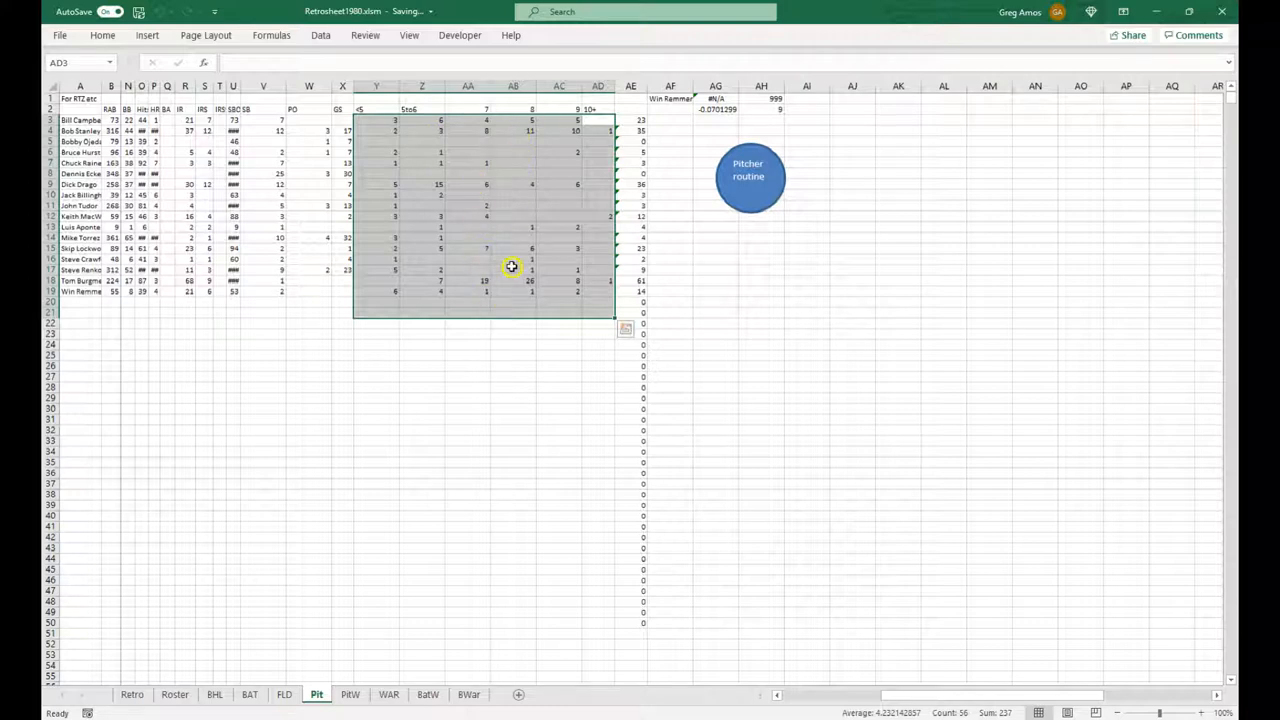
pyautogui.moveTo(624, 228)
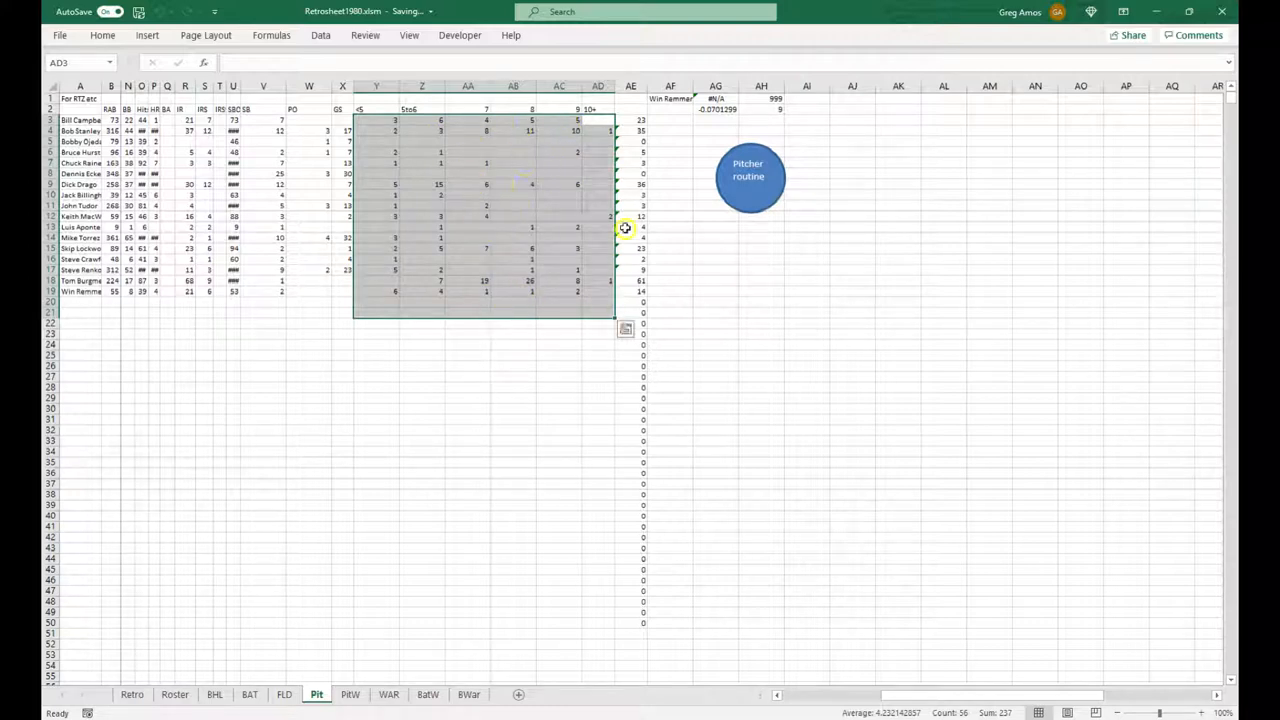
pyautogui.moveTo(524, 192)
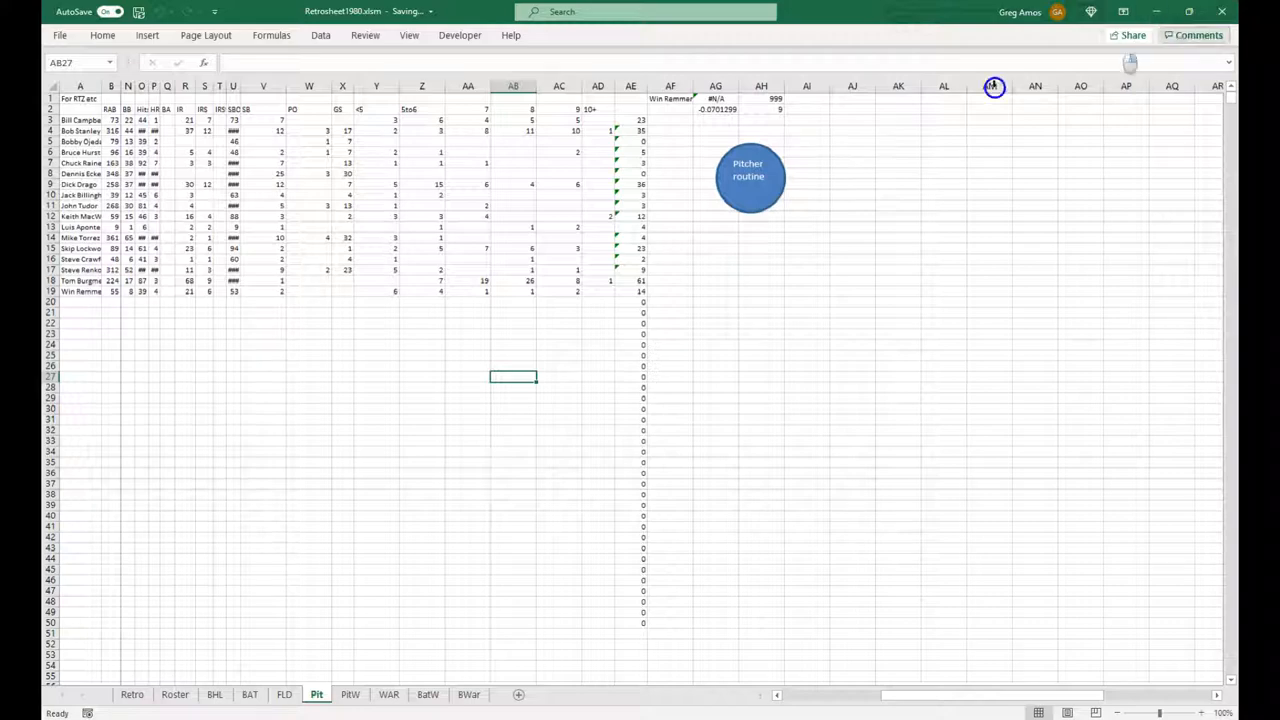
pyautogui.click(988, 86)
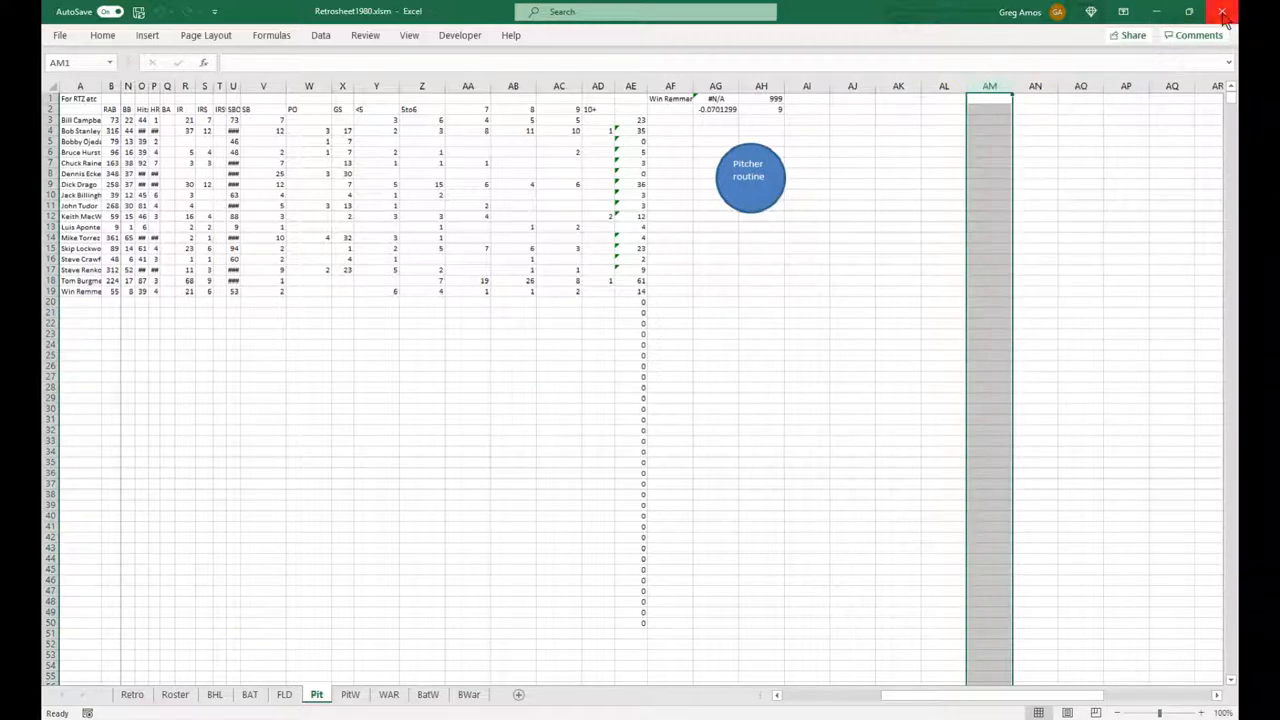
pyautogui.click(1248, 12)
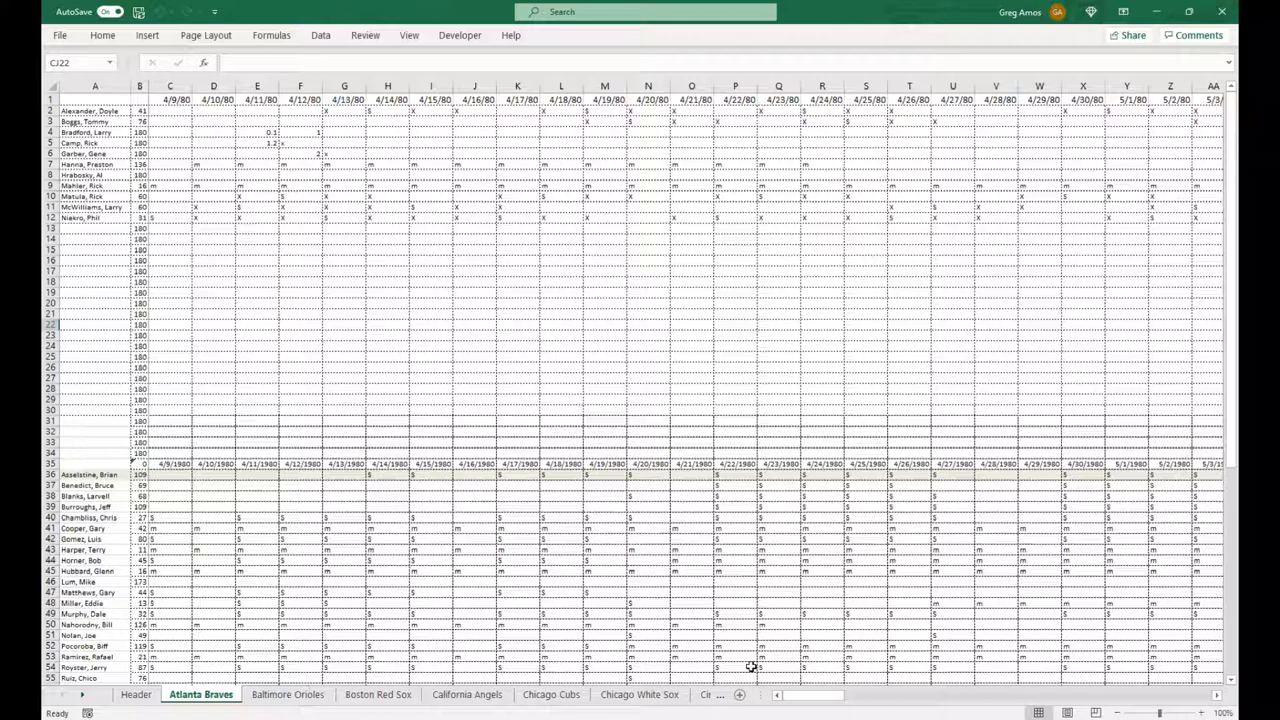
pyautogui.press('Ctrl+s')
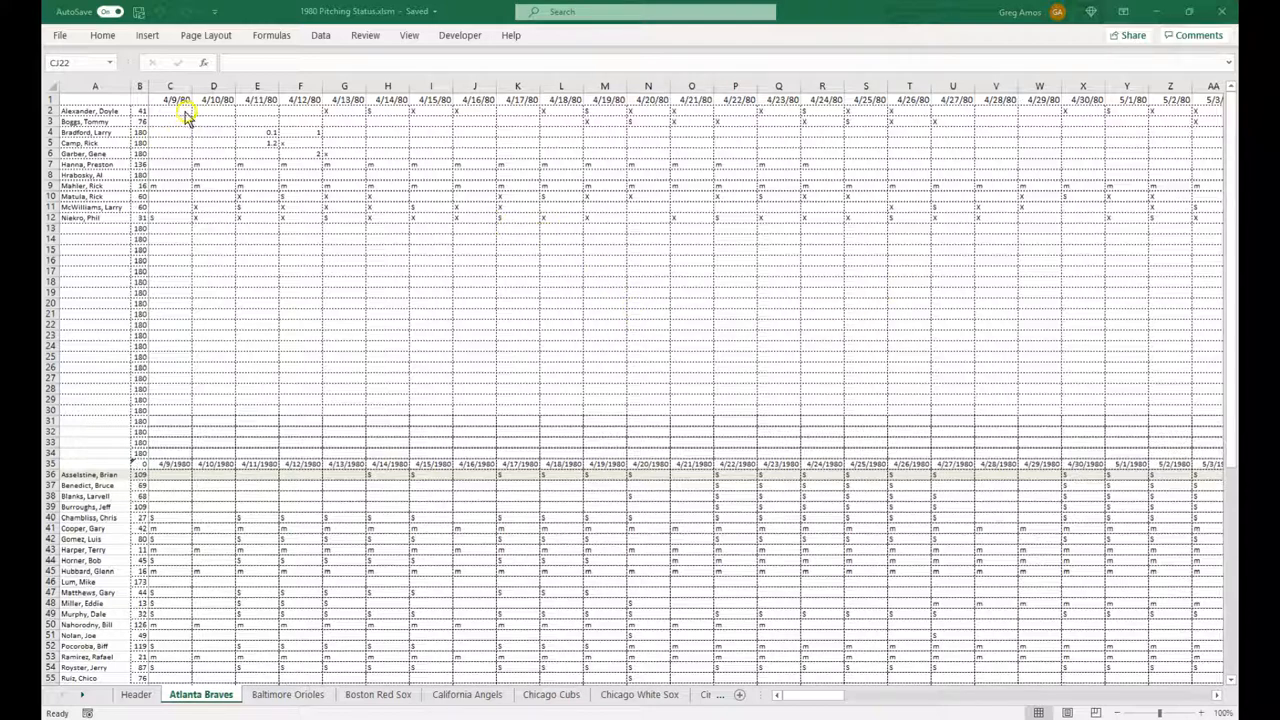
pyautogui.moveTo(408, 140)
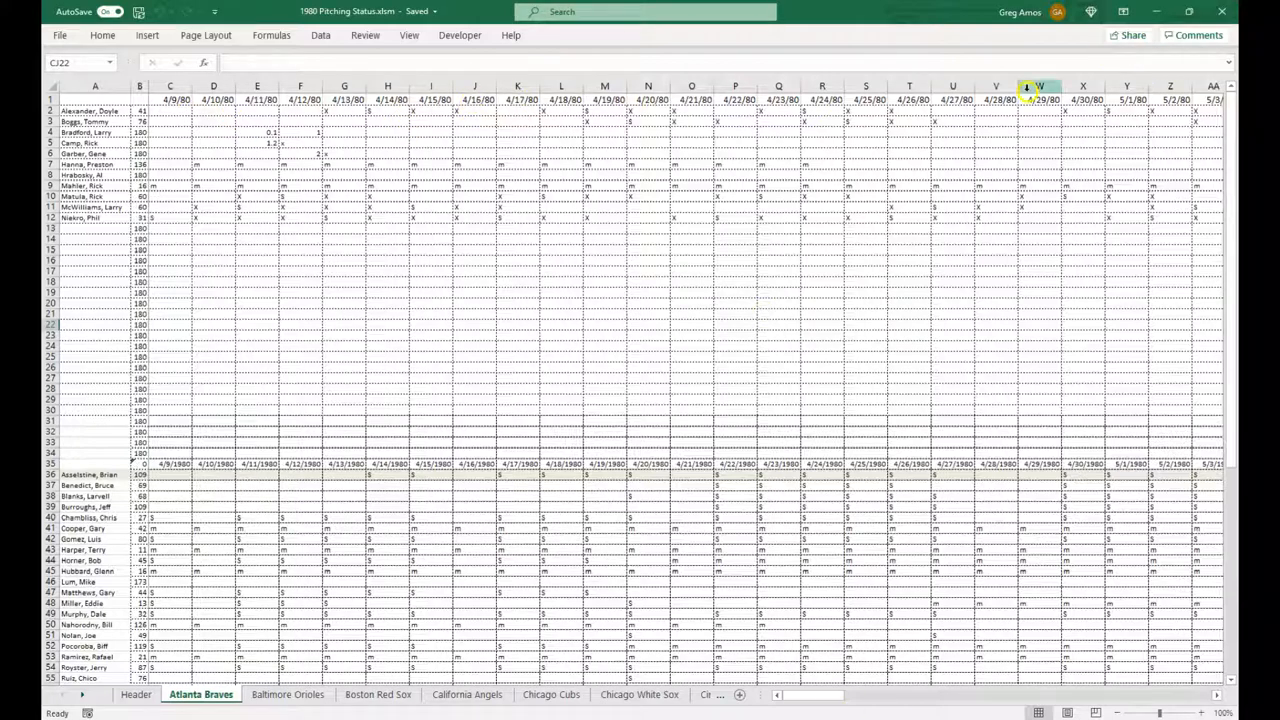
pyautogui.click(1040, 80)
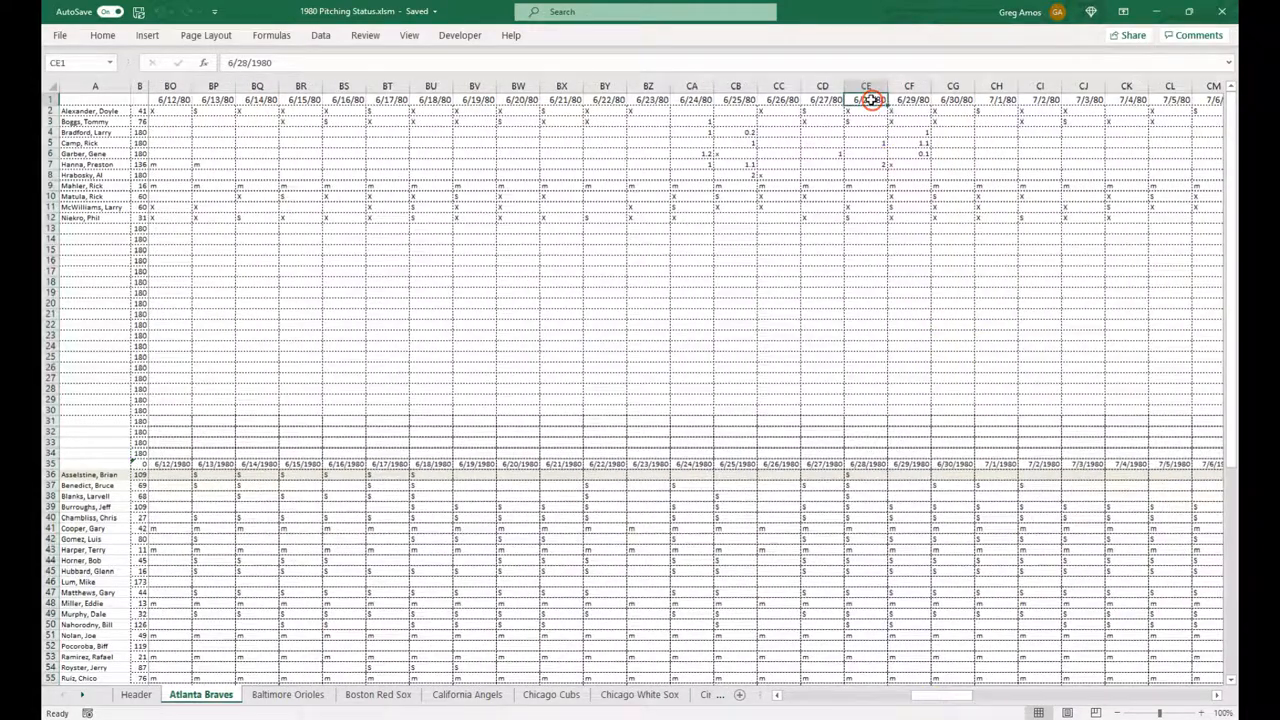
pyautogui.click(908, 100)
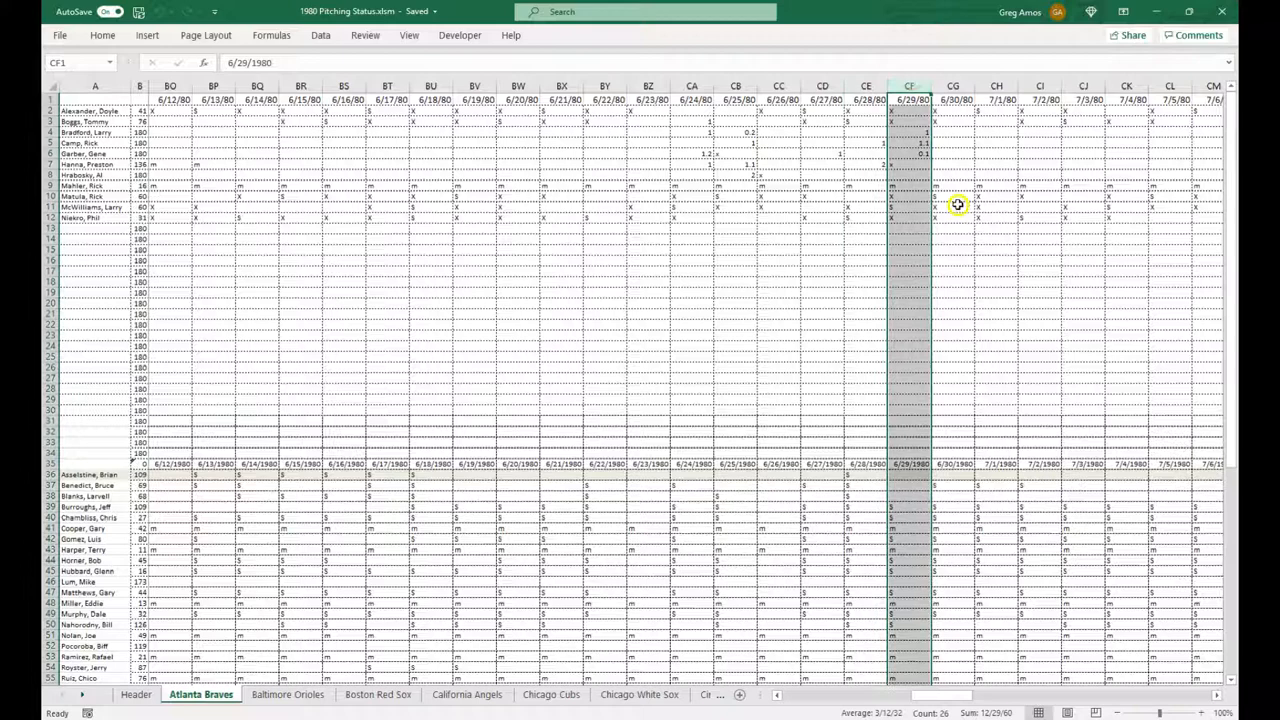
pyautogui.click(908, 304)
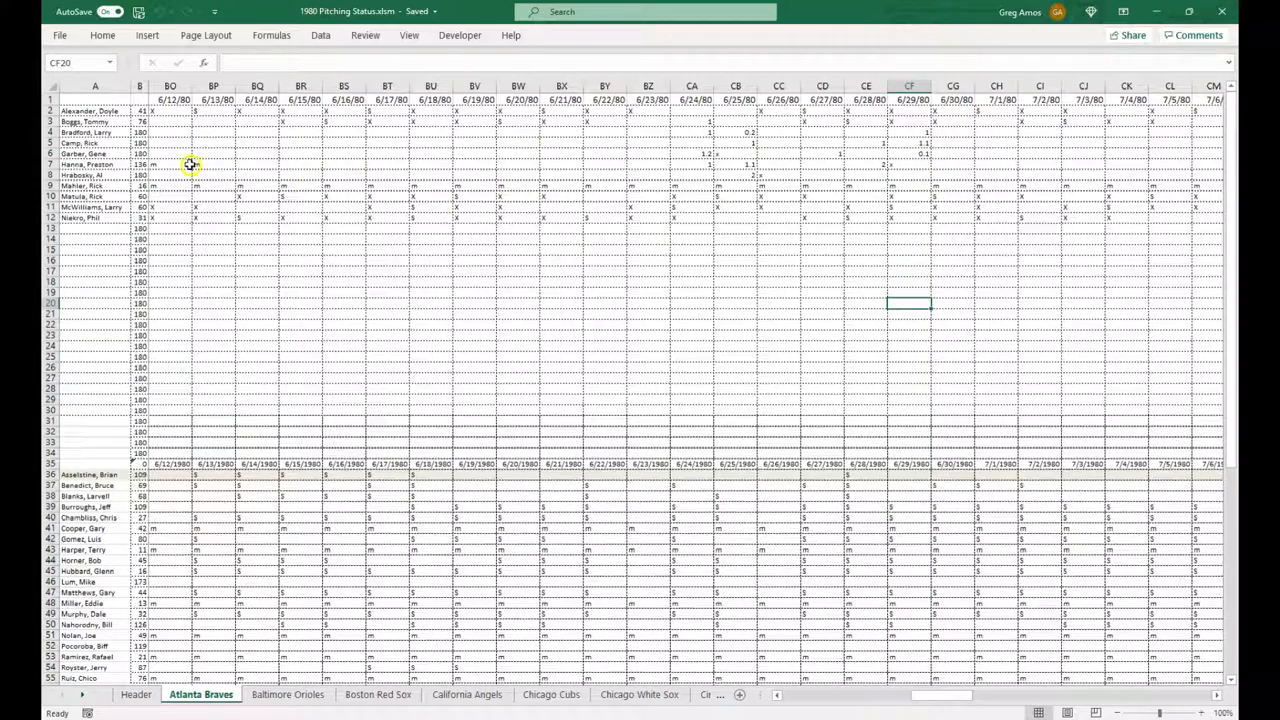
pyautogui.moveTo(924, 160)
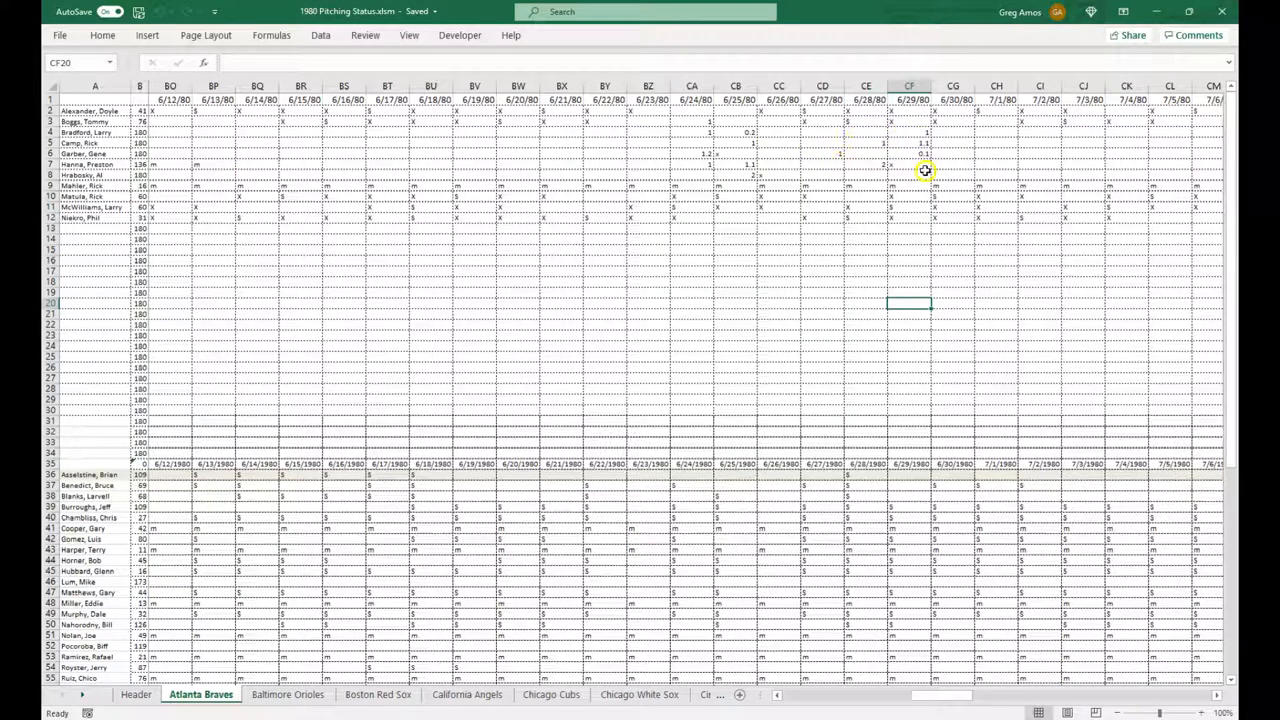
pyautogui.moveTo(710, 156)
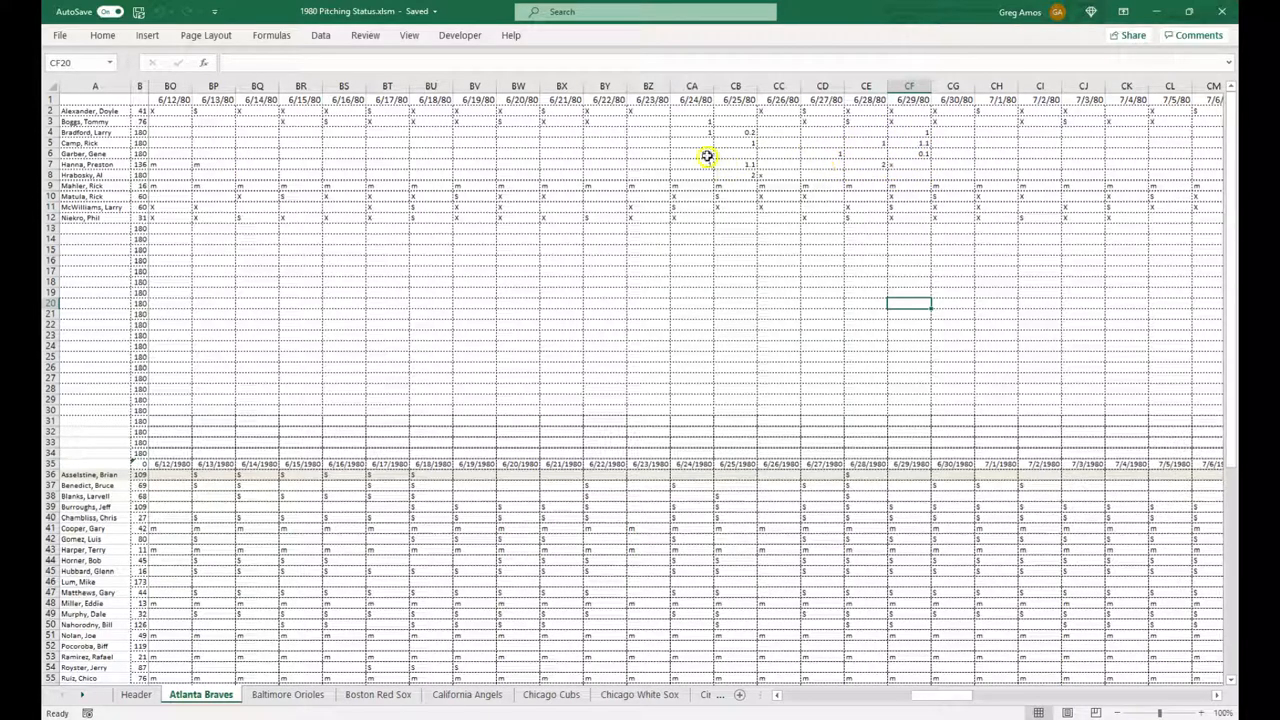
pyautogui.click(734, 152)
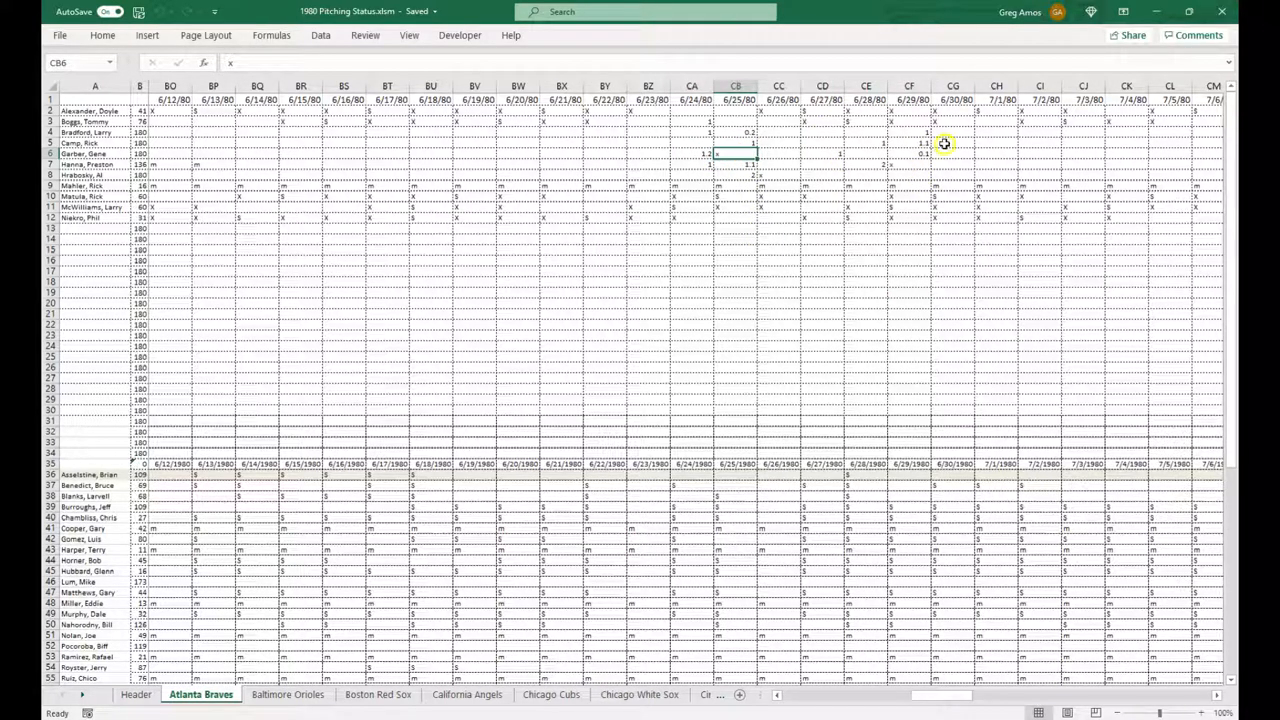
pyautogui.moveTo(896, 162)
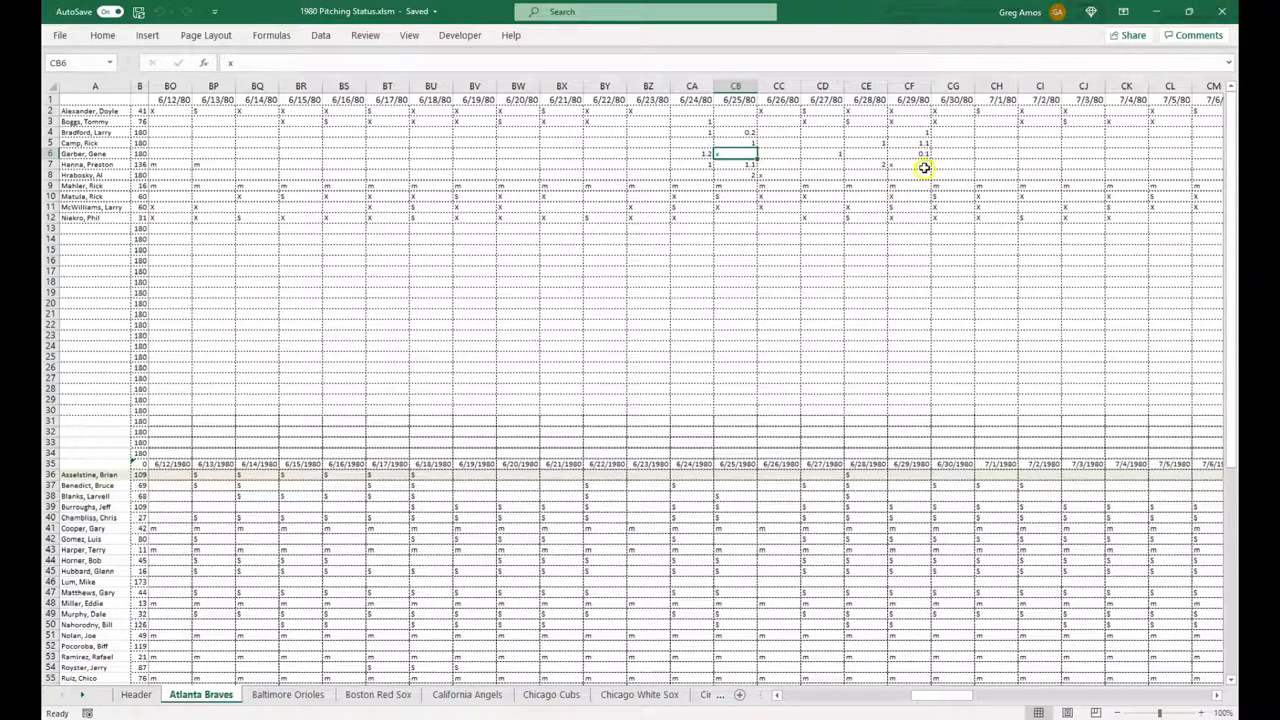
pyautogui.moveTo(764, 112)
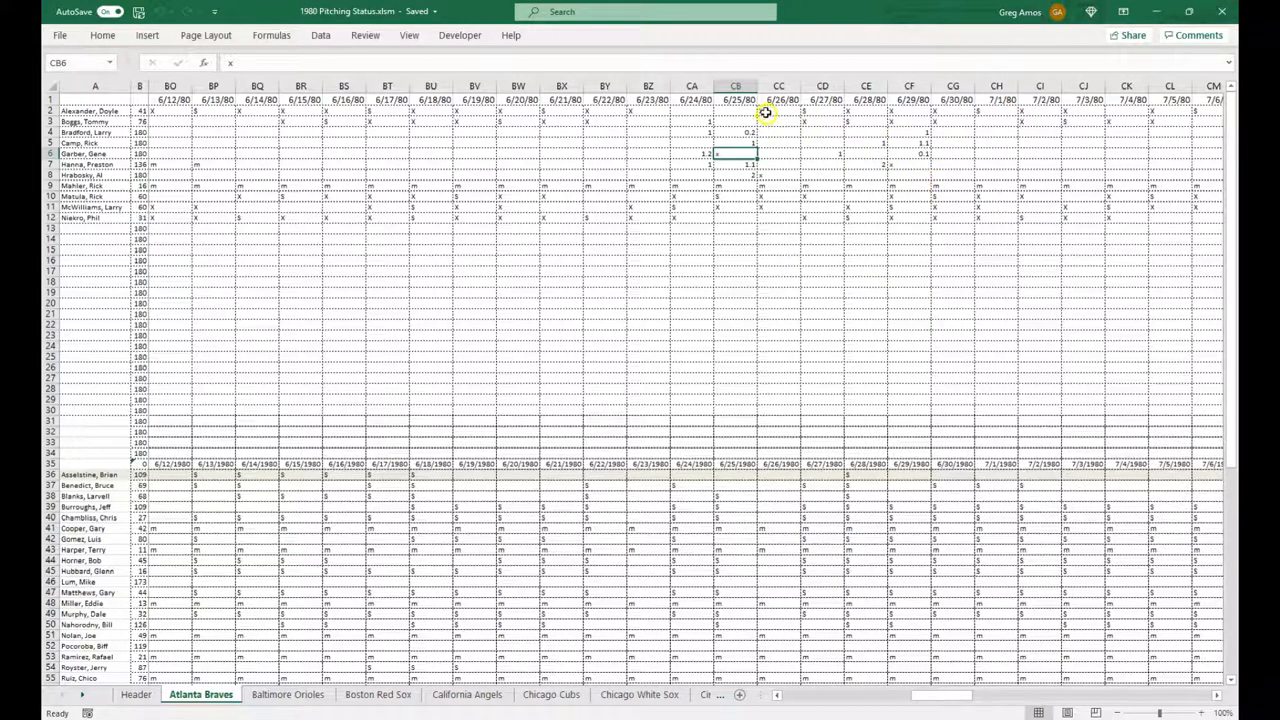
pyautogui.click(780, 110)
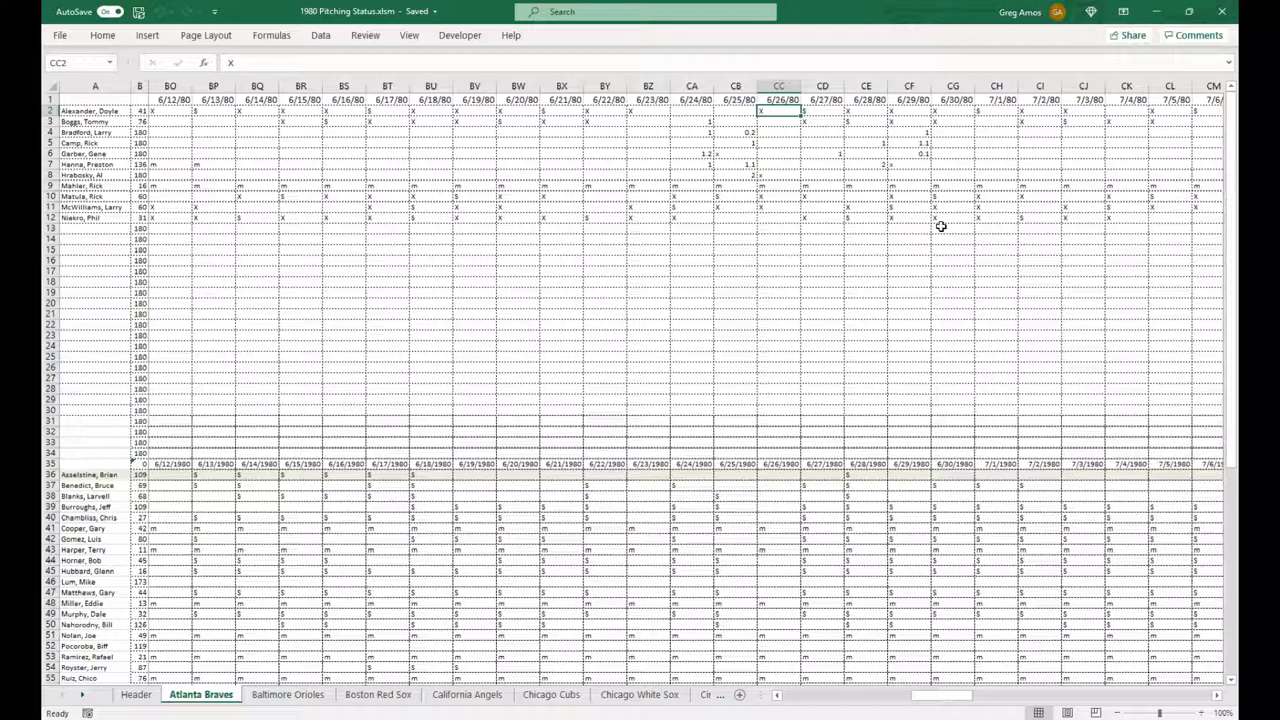
pyautogui.scroll(-3)
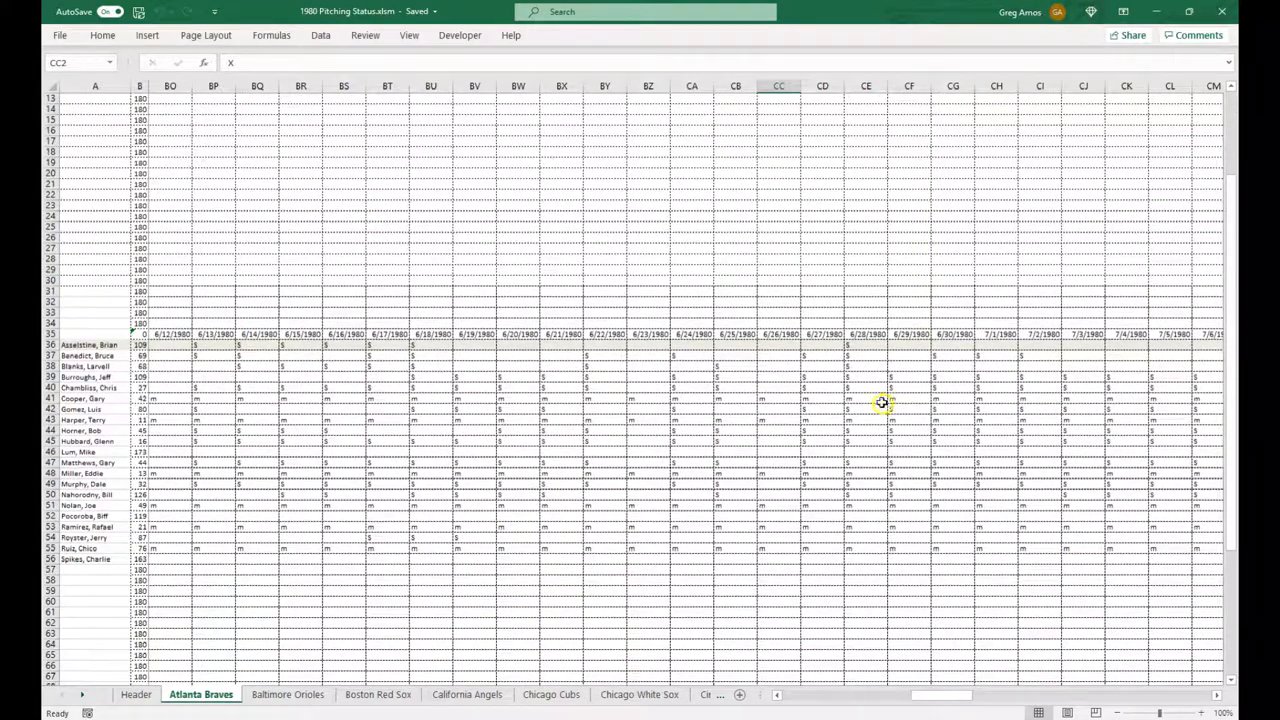
pyautogui.moveTo(312, 440)
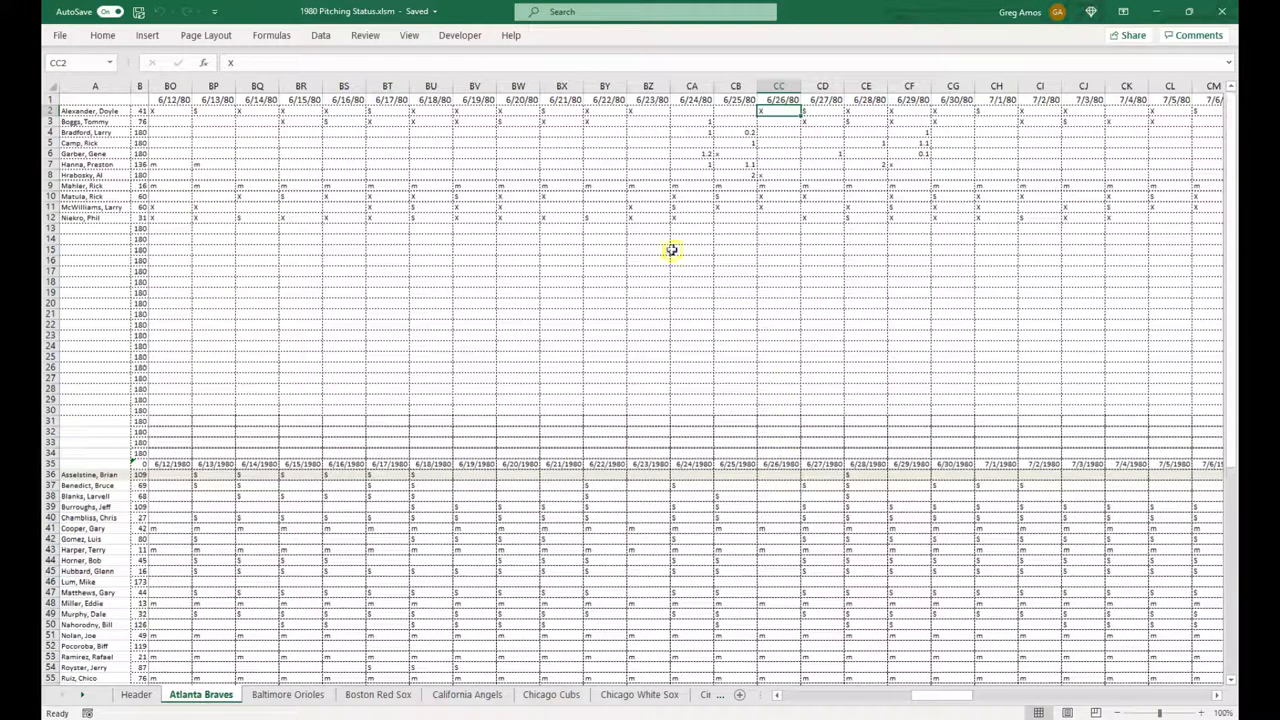
pyautogui.click(138, 122)
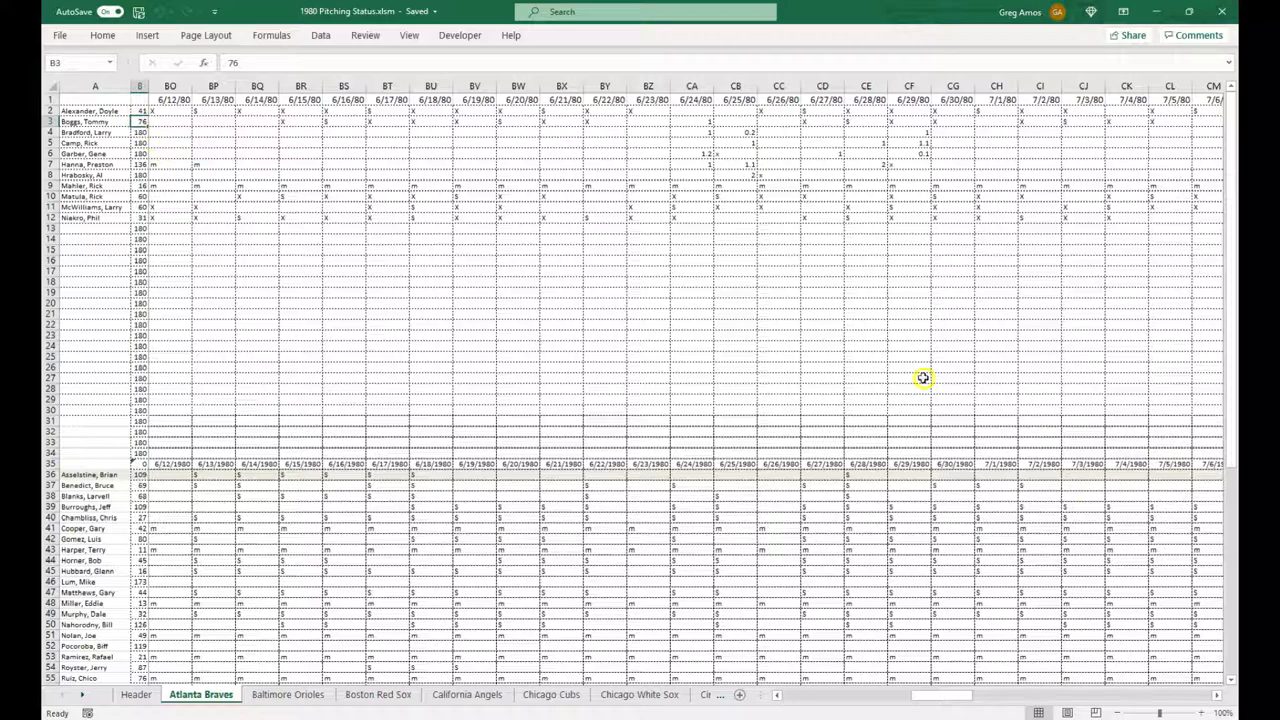
pyautogui.moveTo(926, 696)
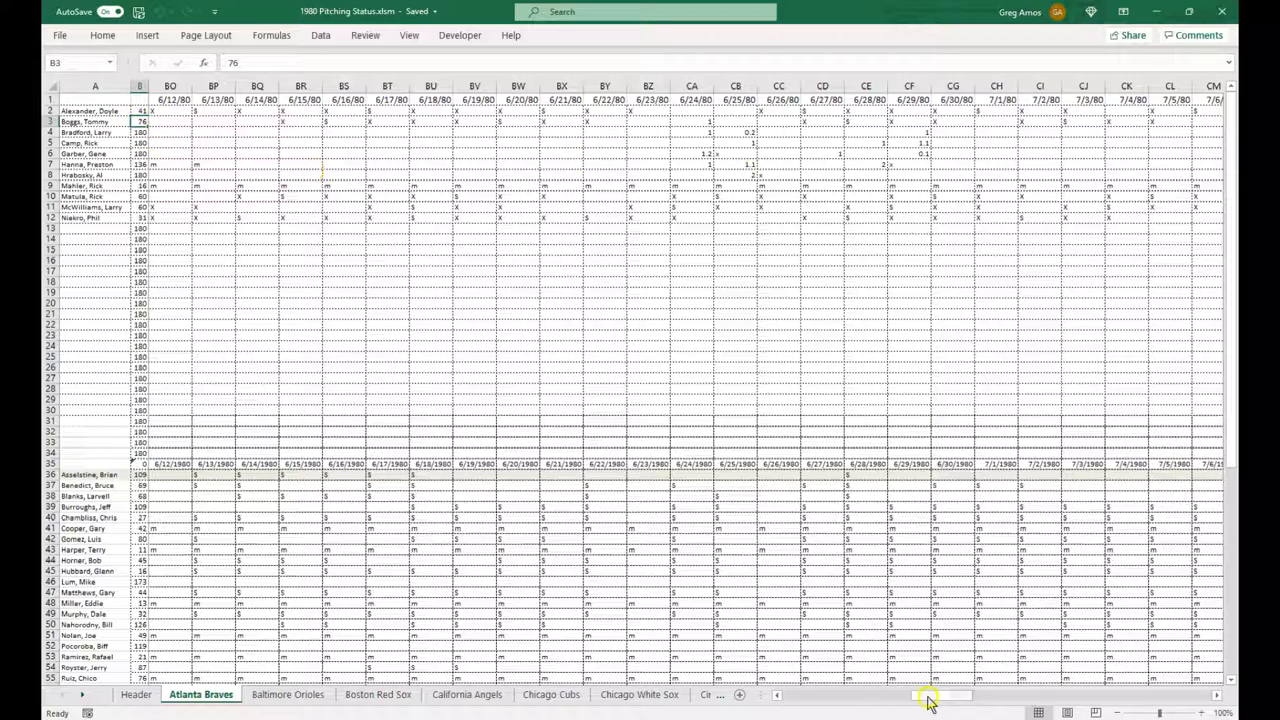
pyautogui.moveTo(930, 696); pyautogui.dragTo(1156, 700)
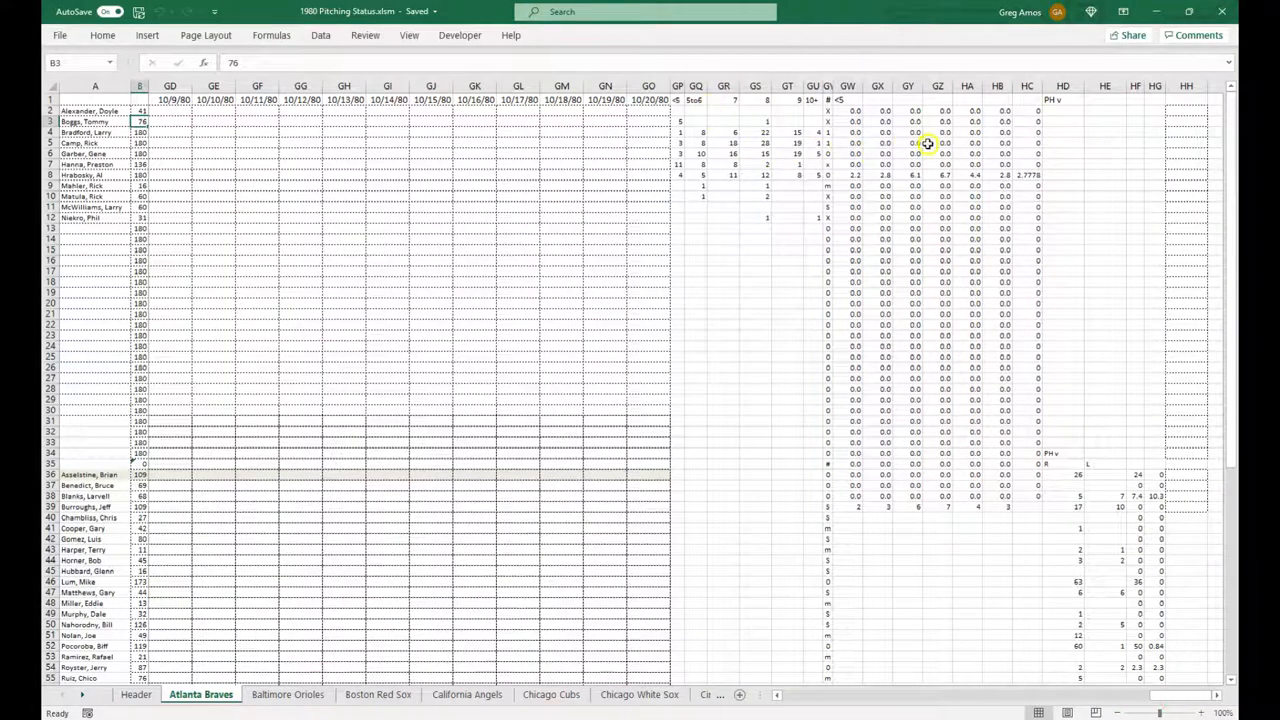
pyautogui.moveTo(998, 180)
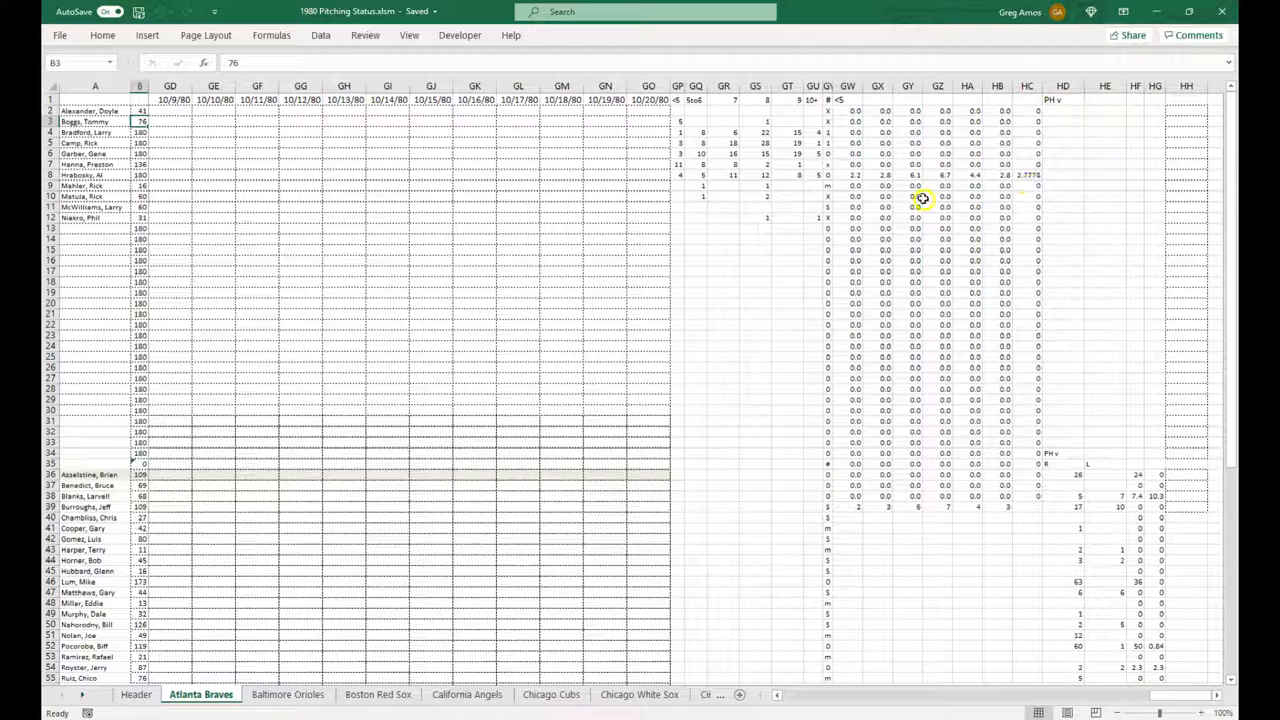
# Step: Scroll down the Atlanta Braves sheet and return to the Header game board
pyautogui.scroll(-3)
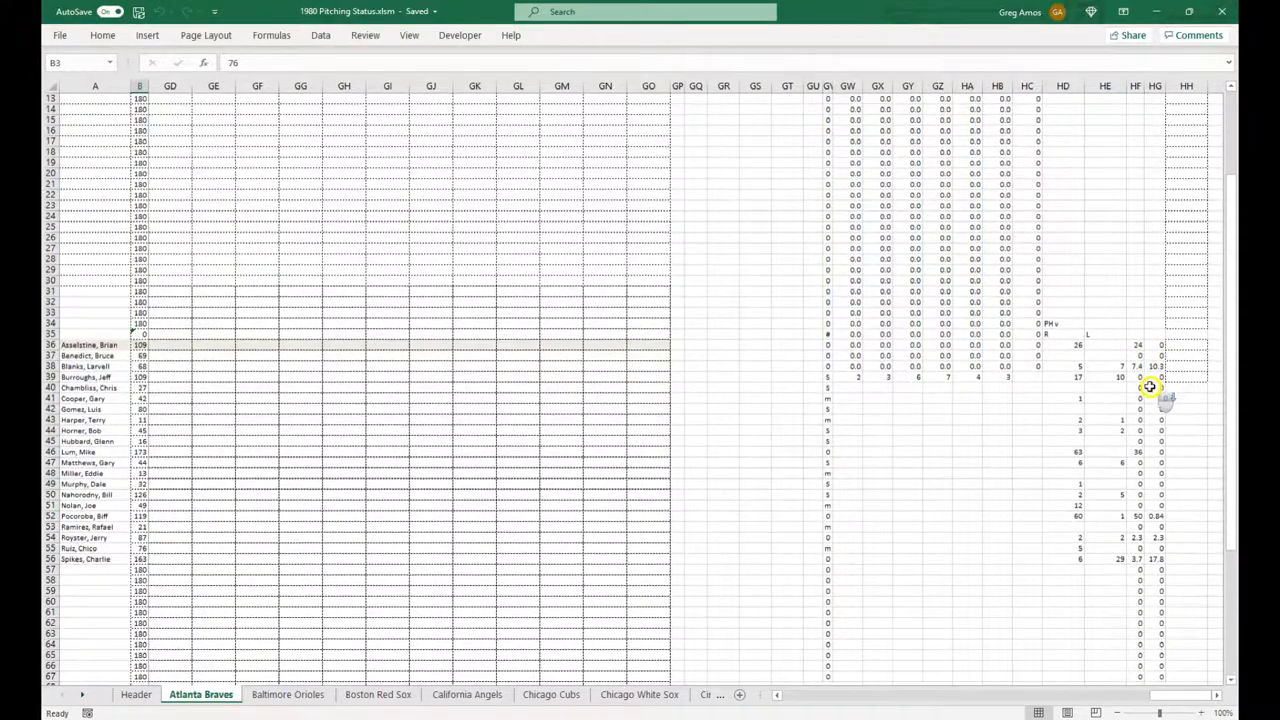
pyautogui.scroll(-3)
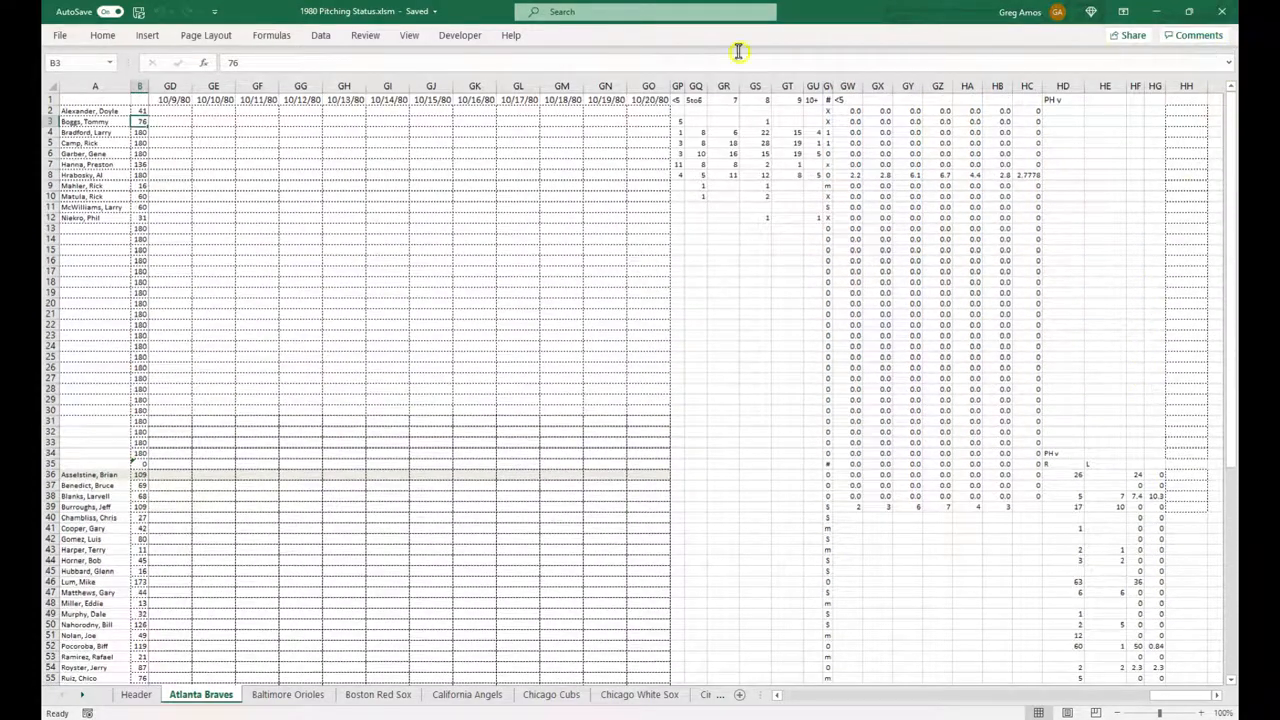
pyautogui.click(136, 696)
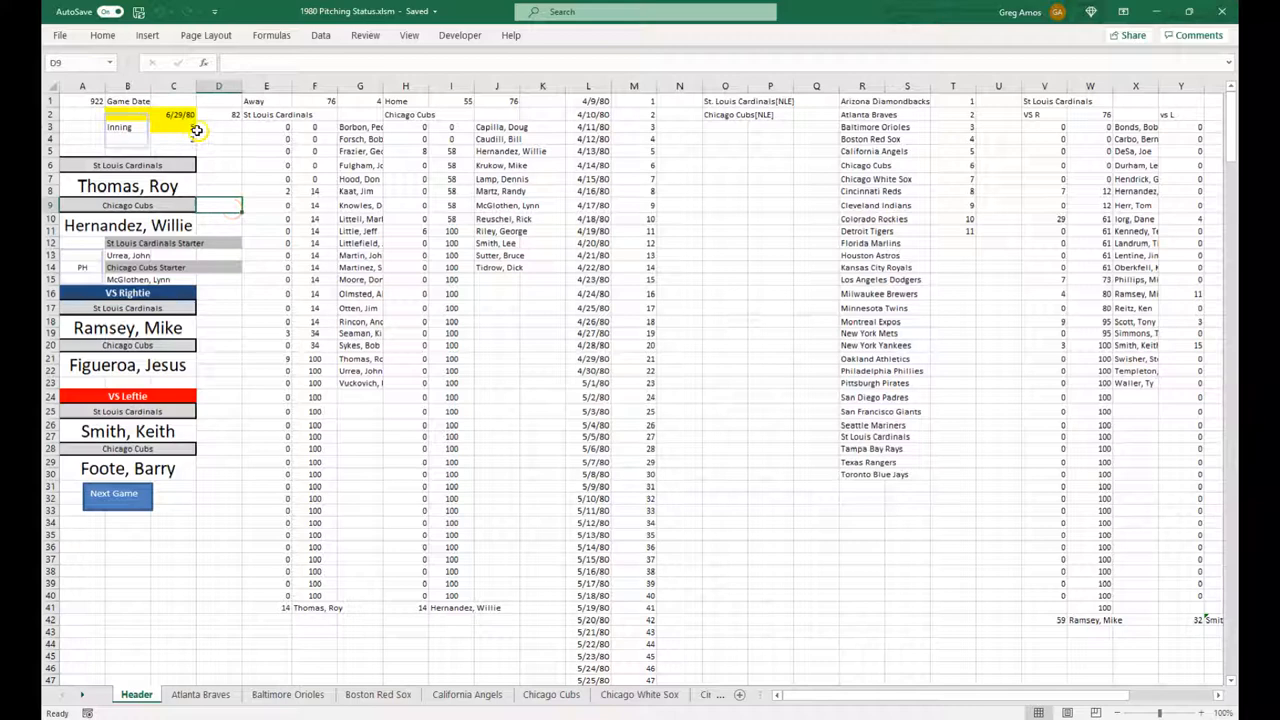
pyautogui.click(200, 128)
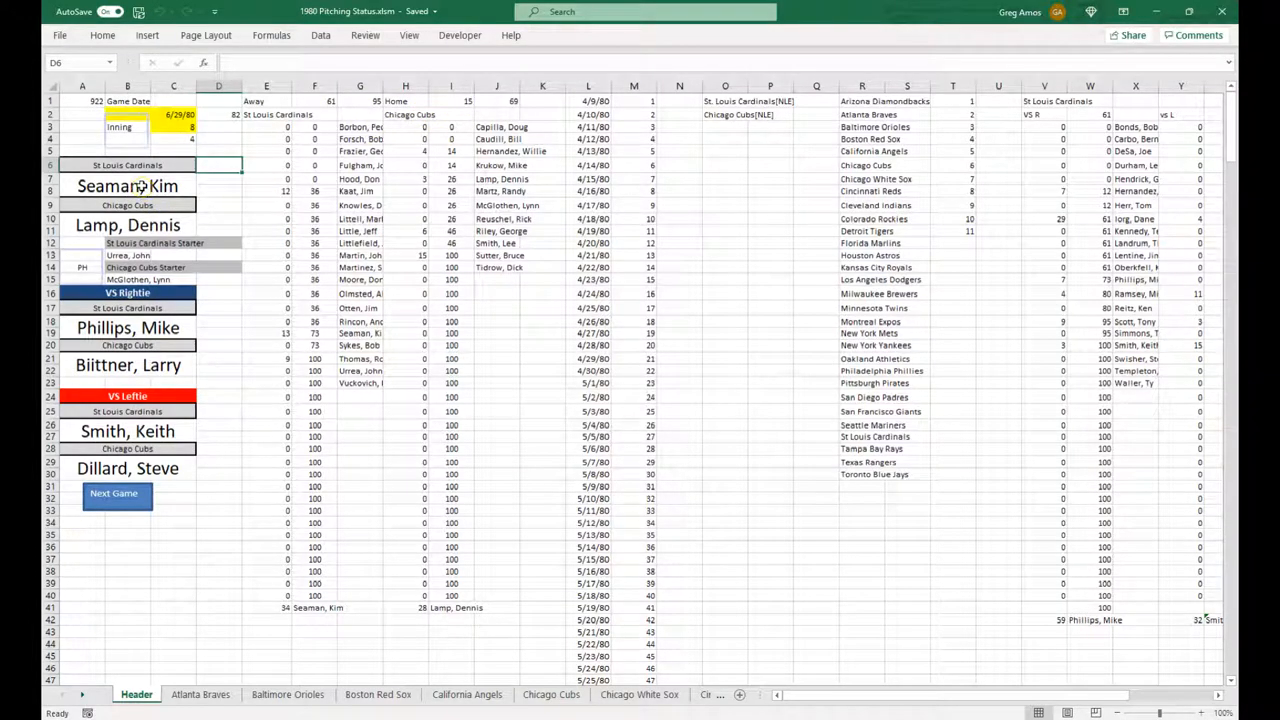
pyautogui.moveTo(516, 508)
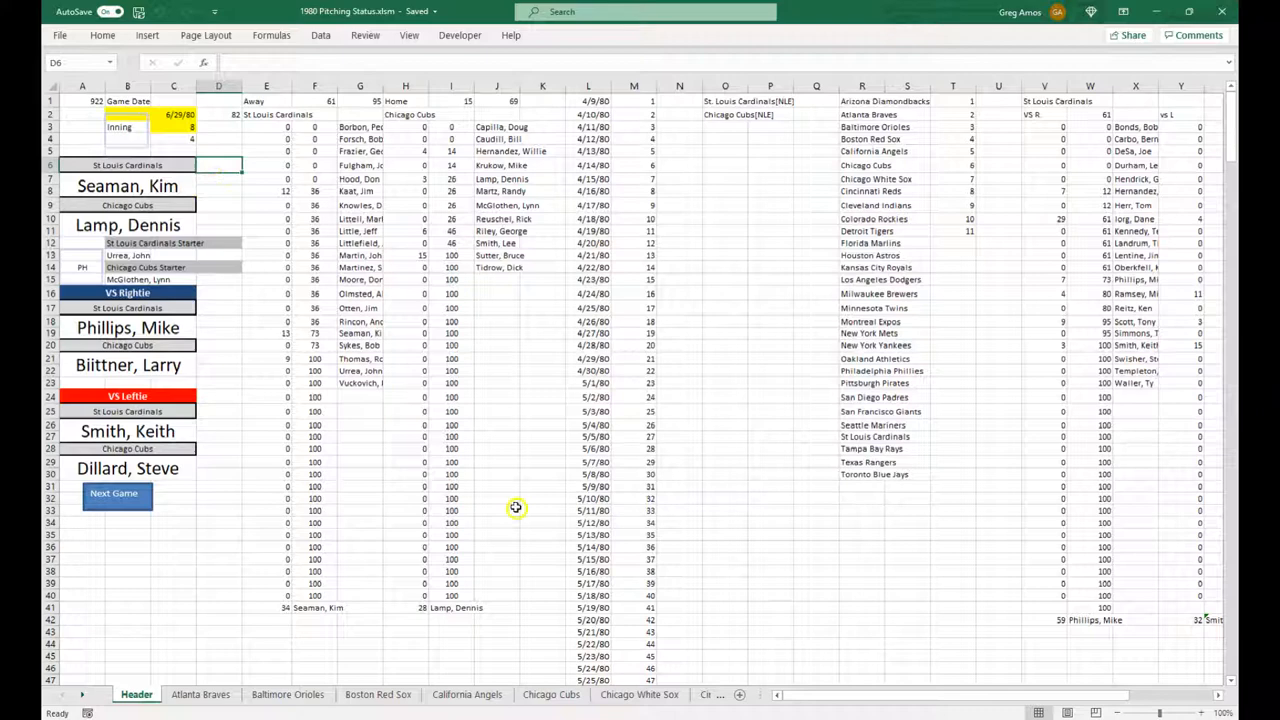
pyautogui.moveTo(306, 376)
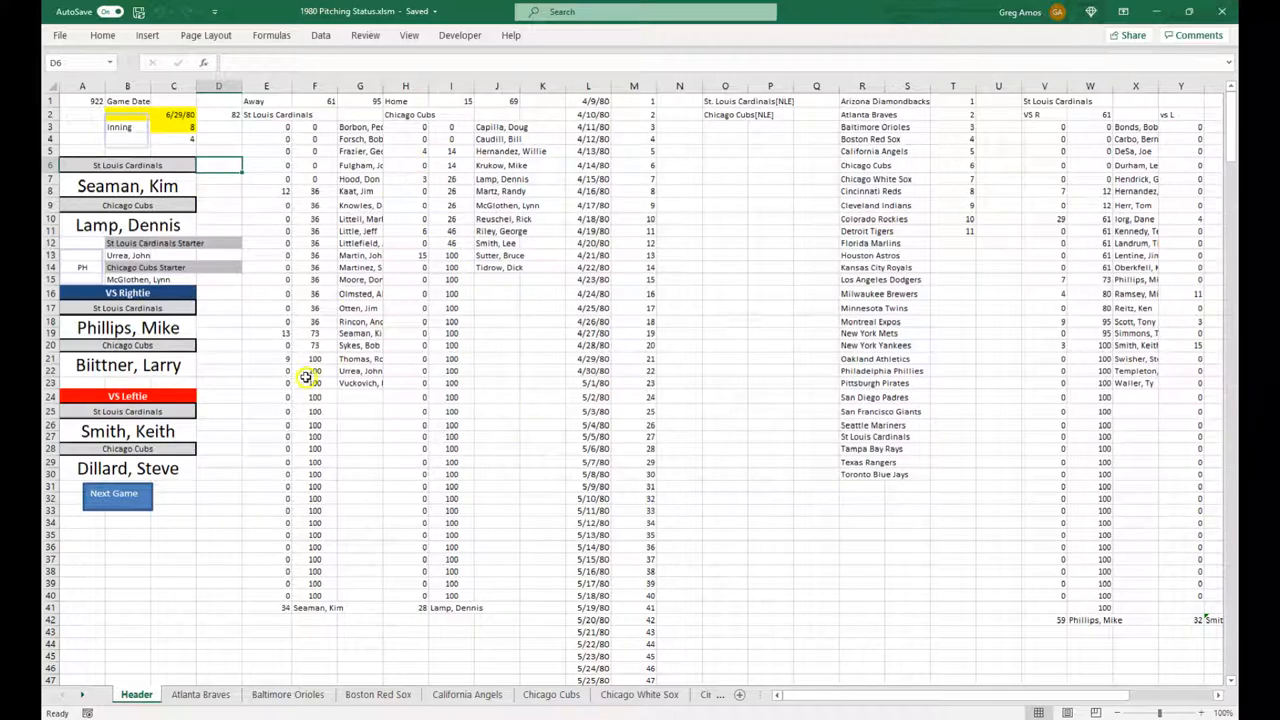
pyautogui.moveTo(288, 330)
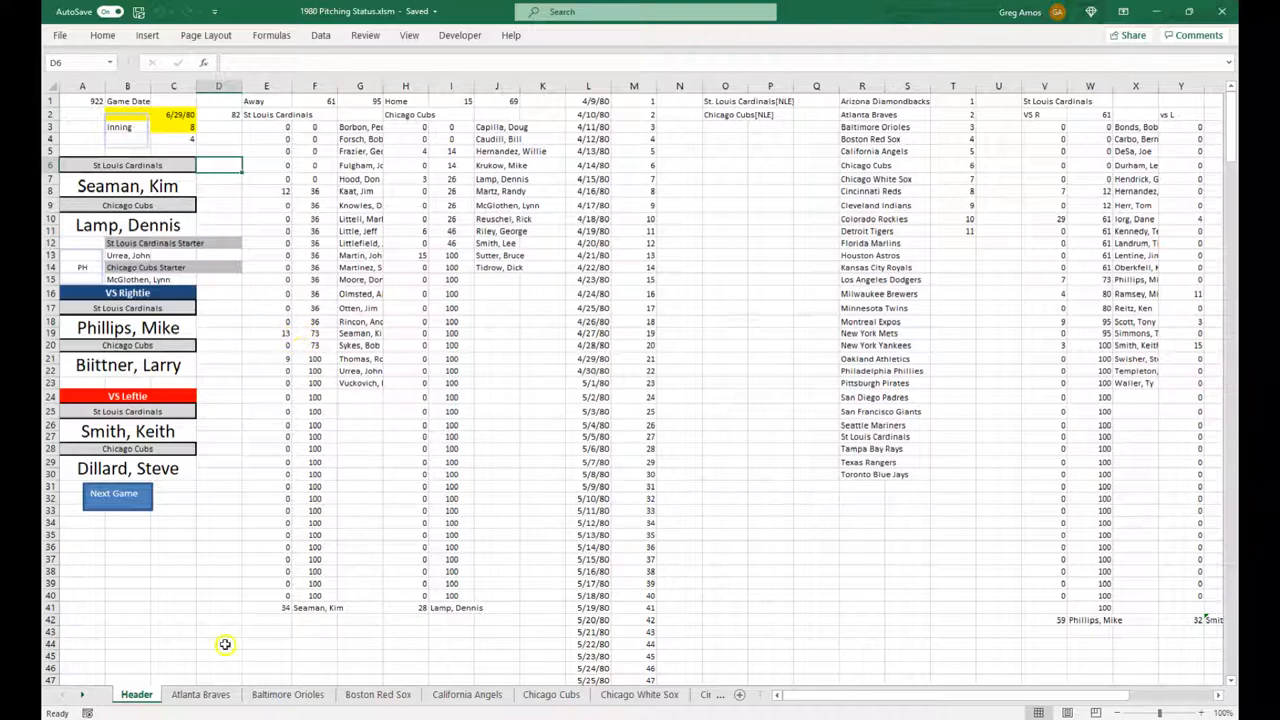
pyautogui.moveTo(296, 328)
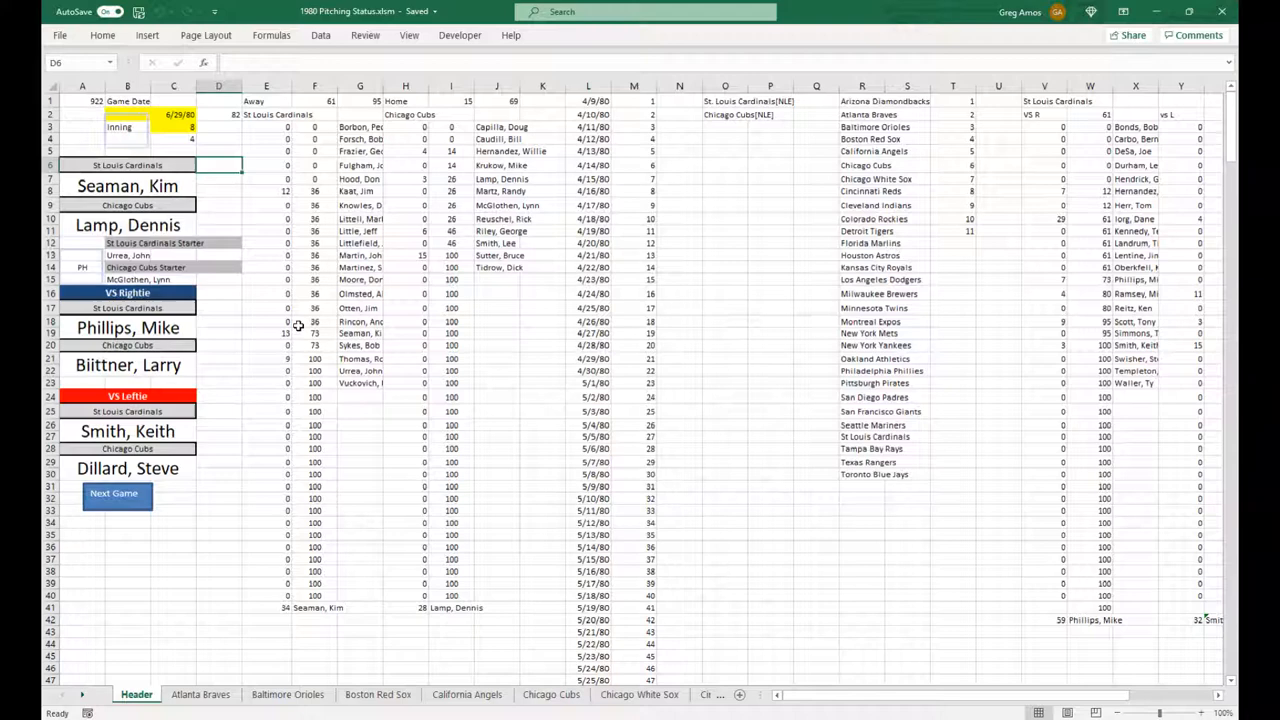
pyautogui.moveTo(318, 218)
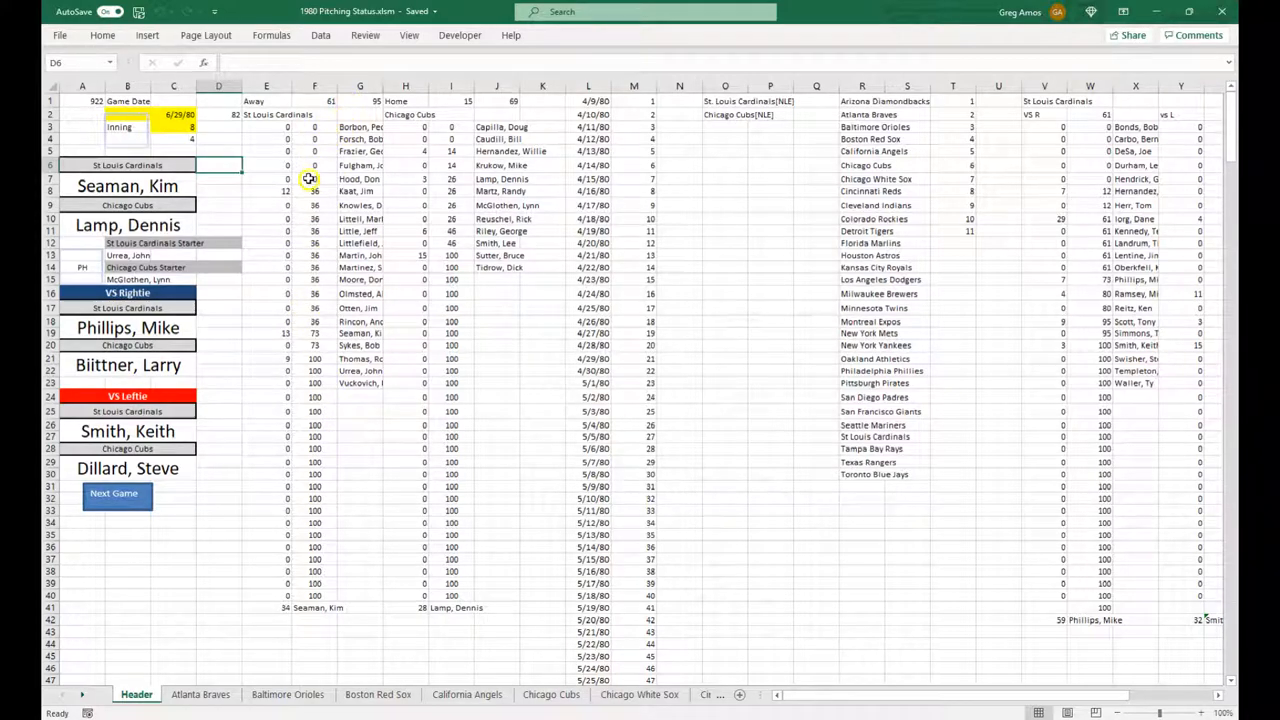
pyautogui.moveTo(316, 344)
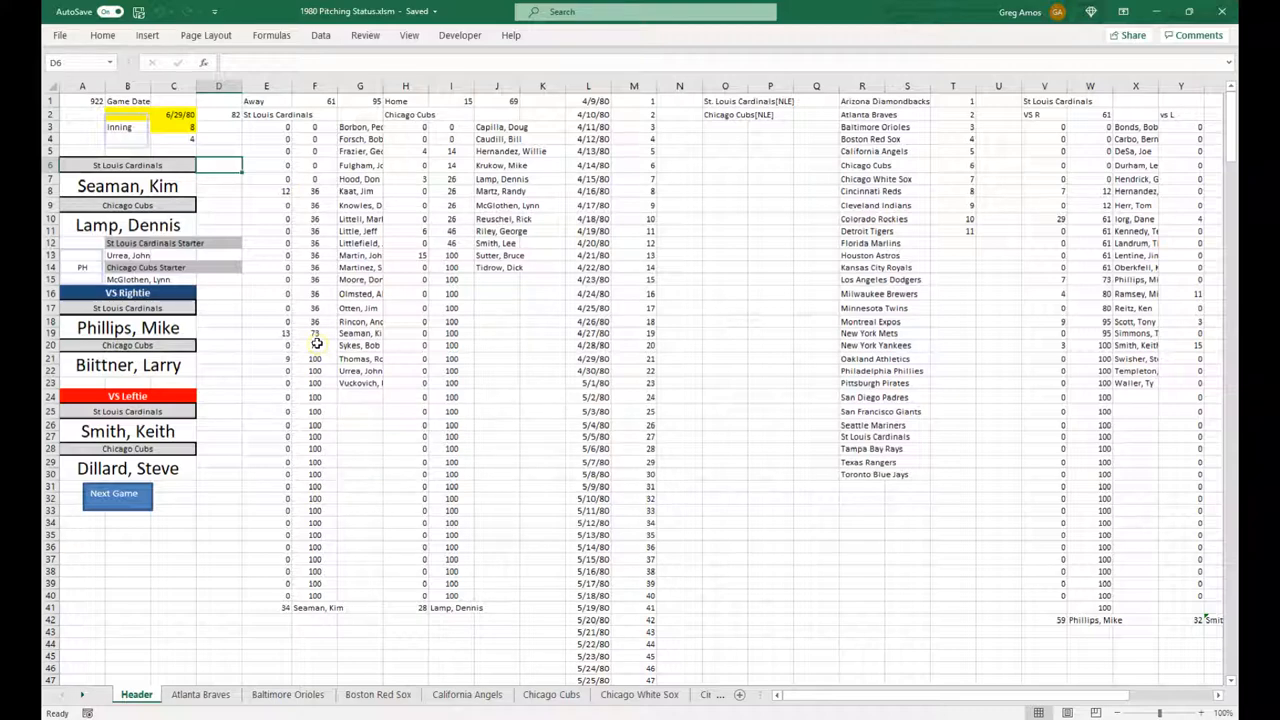
pyautogui.moveTo(314, 352)
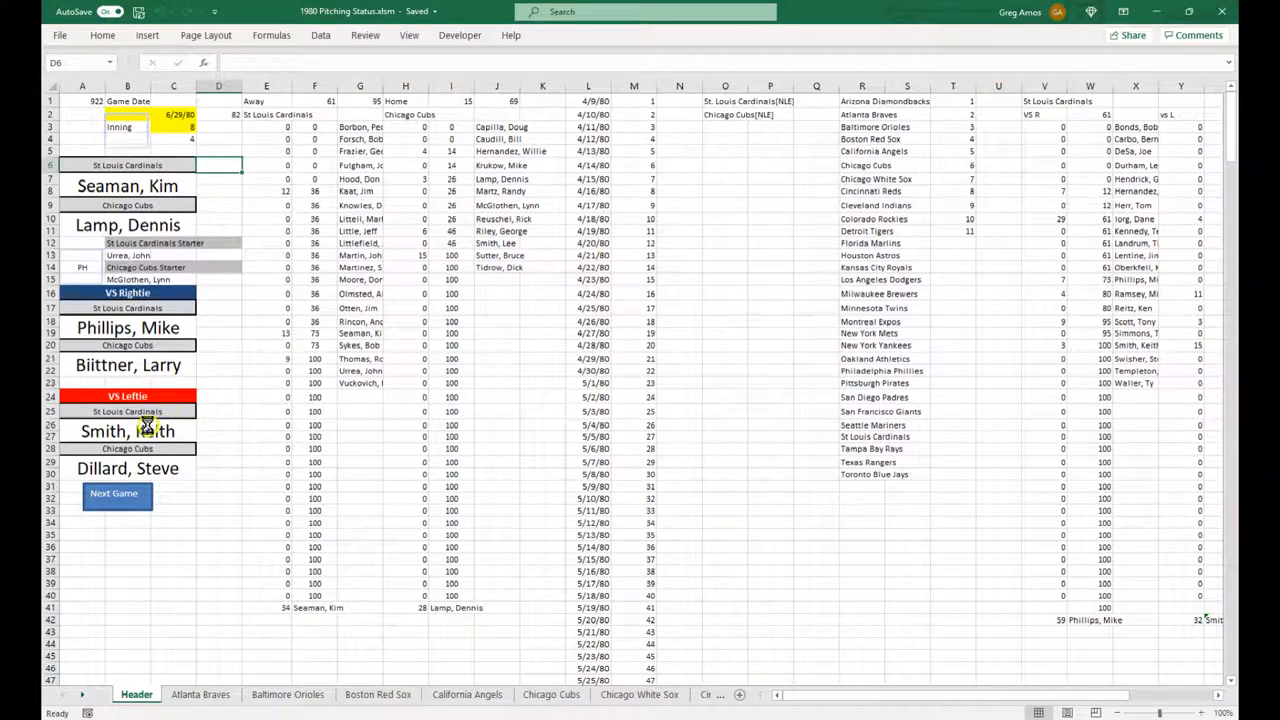
pyautogui.moveTo(156, 432)
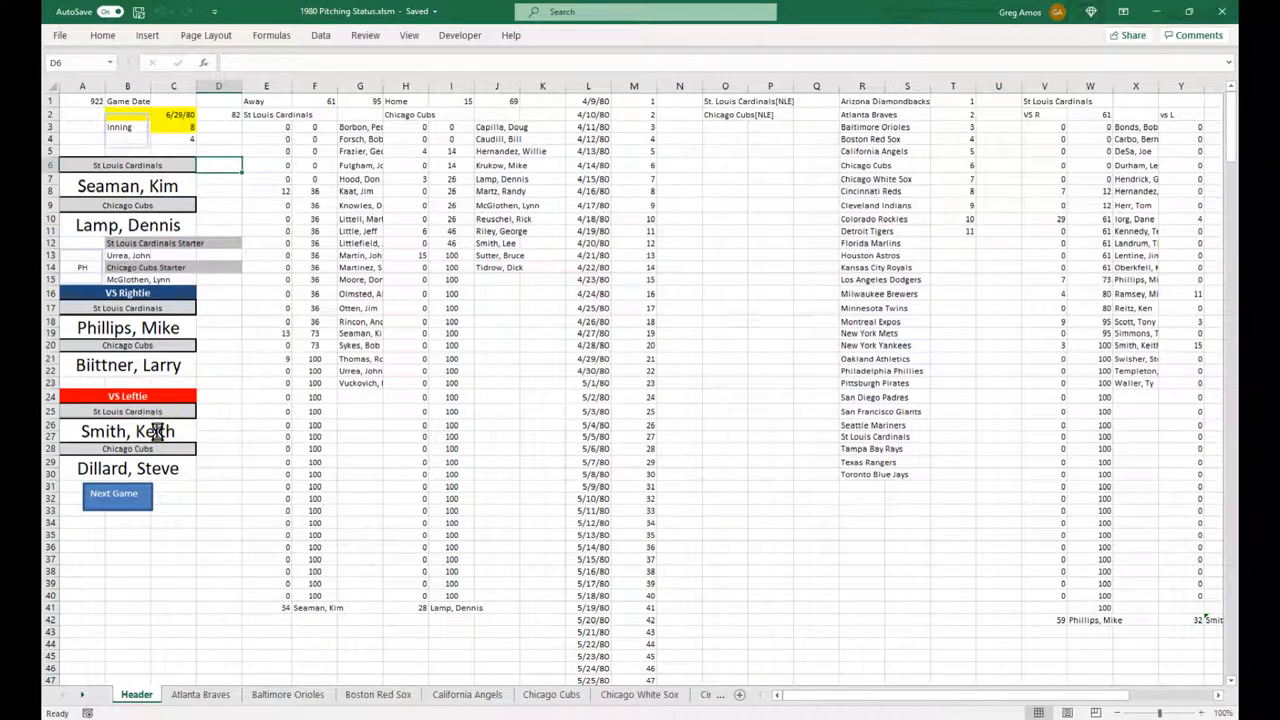
pyautogui.click(116, 494)
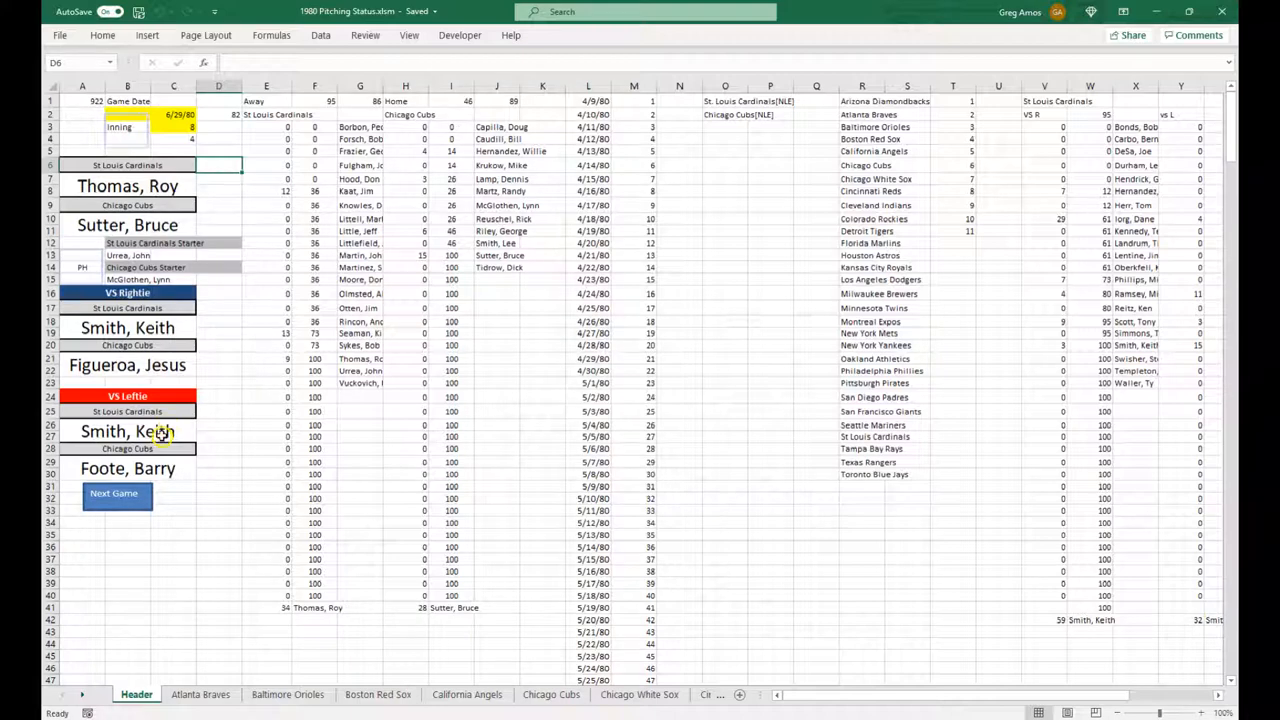
pyautogui.click(148, 430)
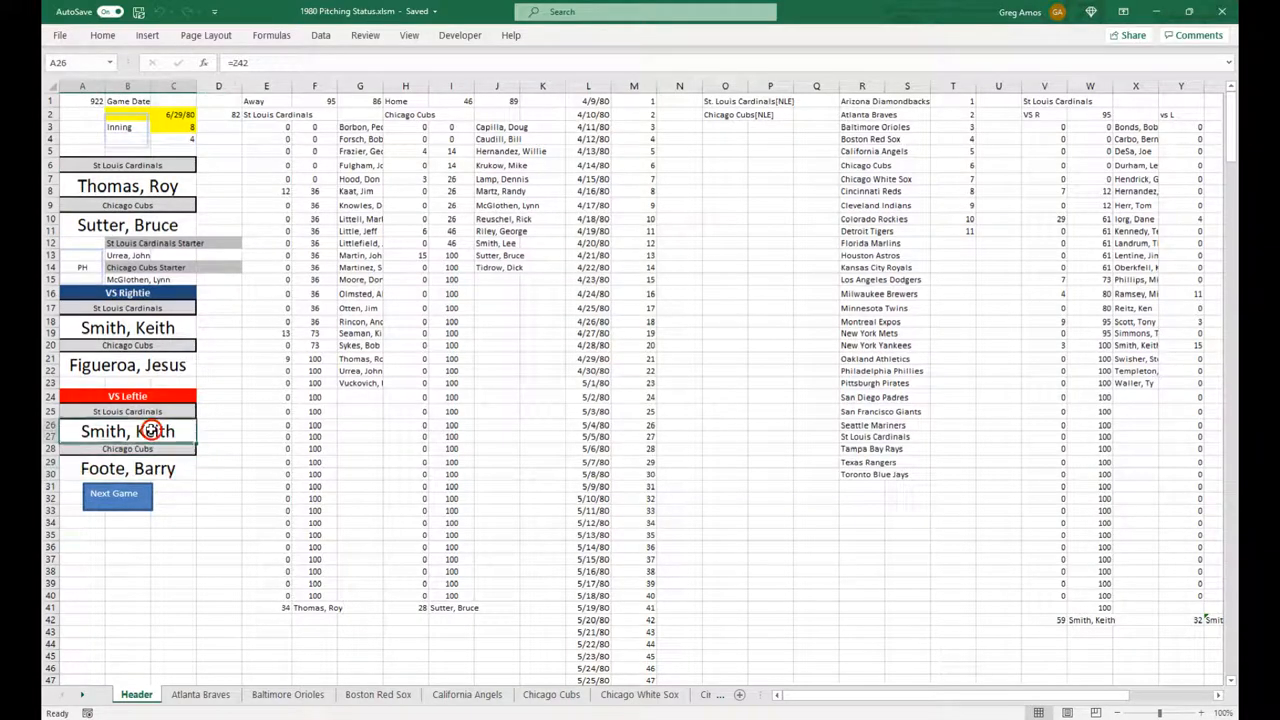
pyautogui.moveTo(818, 298)
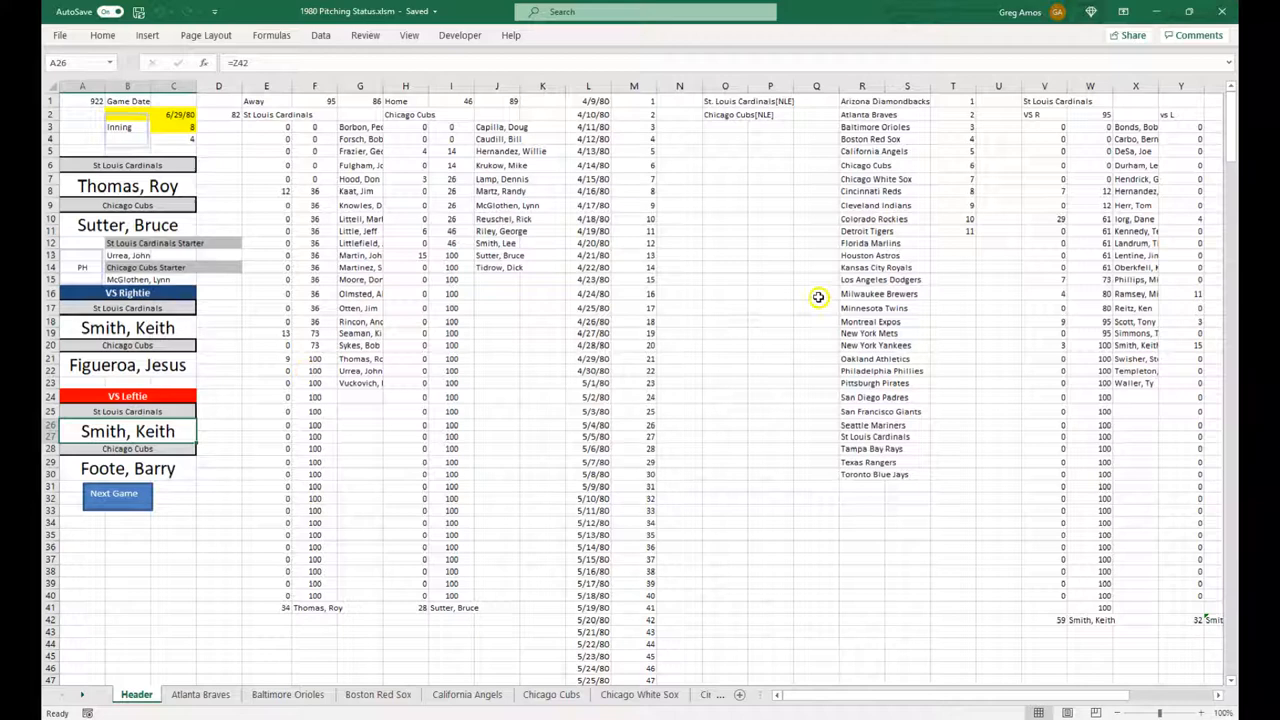
pyautogui.moveTo(822, 296)
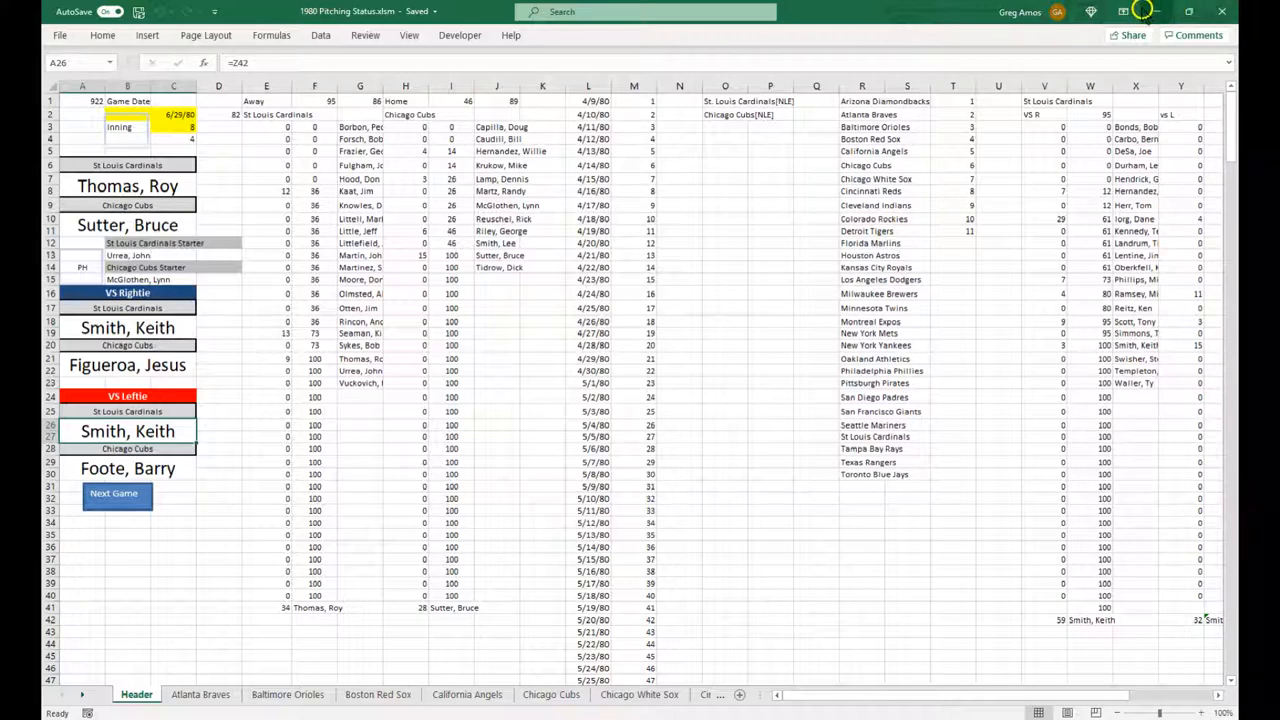
pyautogui.moveTo(928, 10)
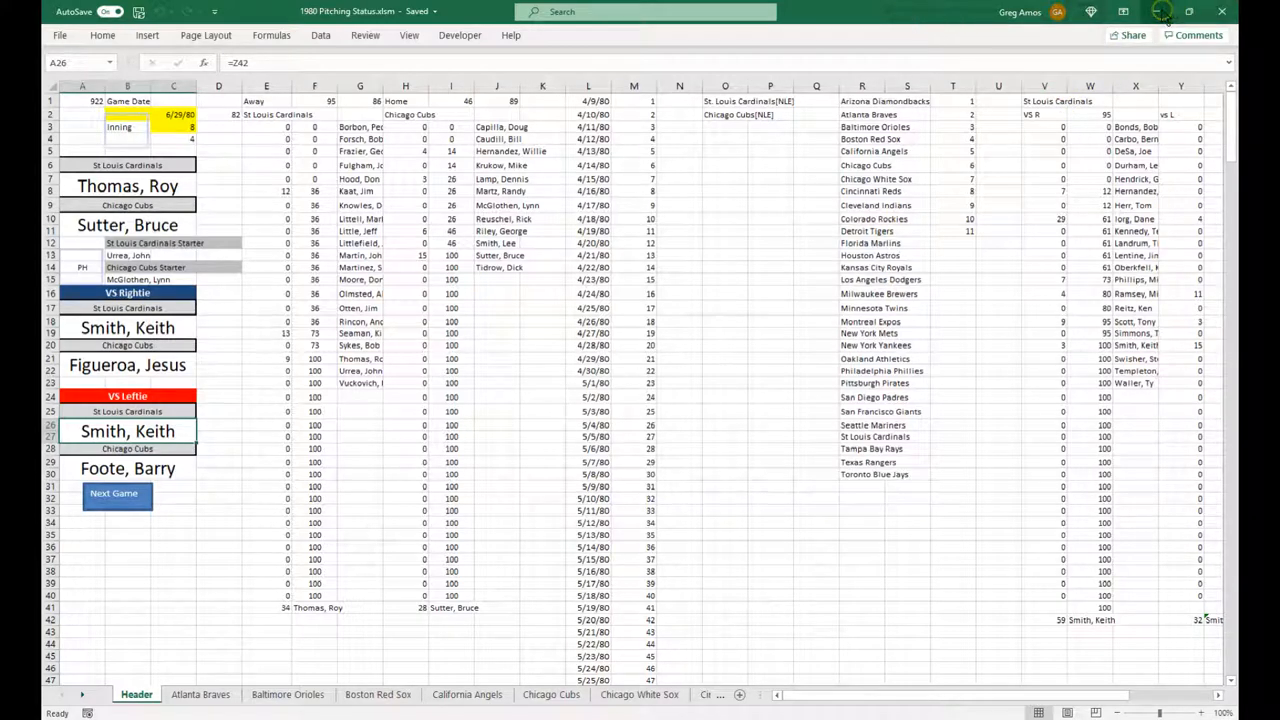
pyautogui.moveTo(922, 198)
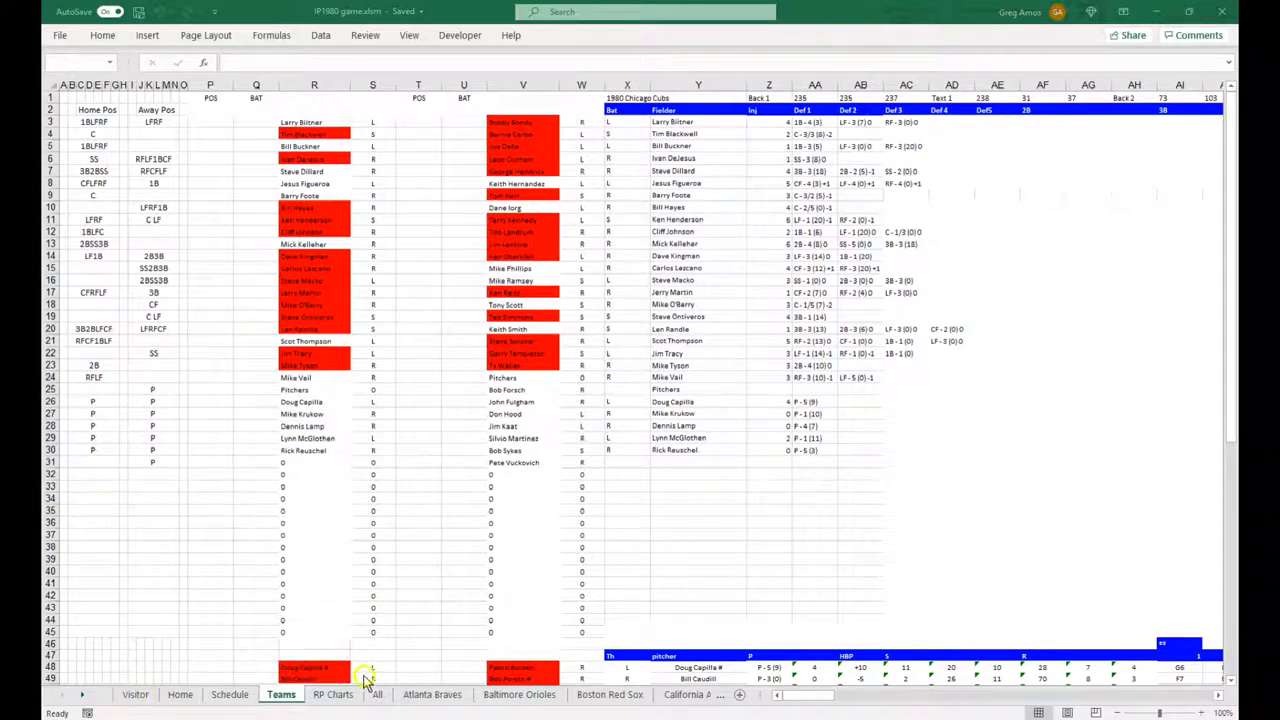
pyautogui.moveTo(228, 580)
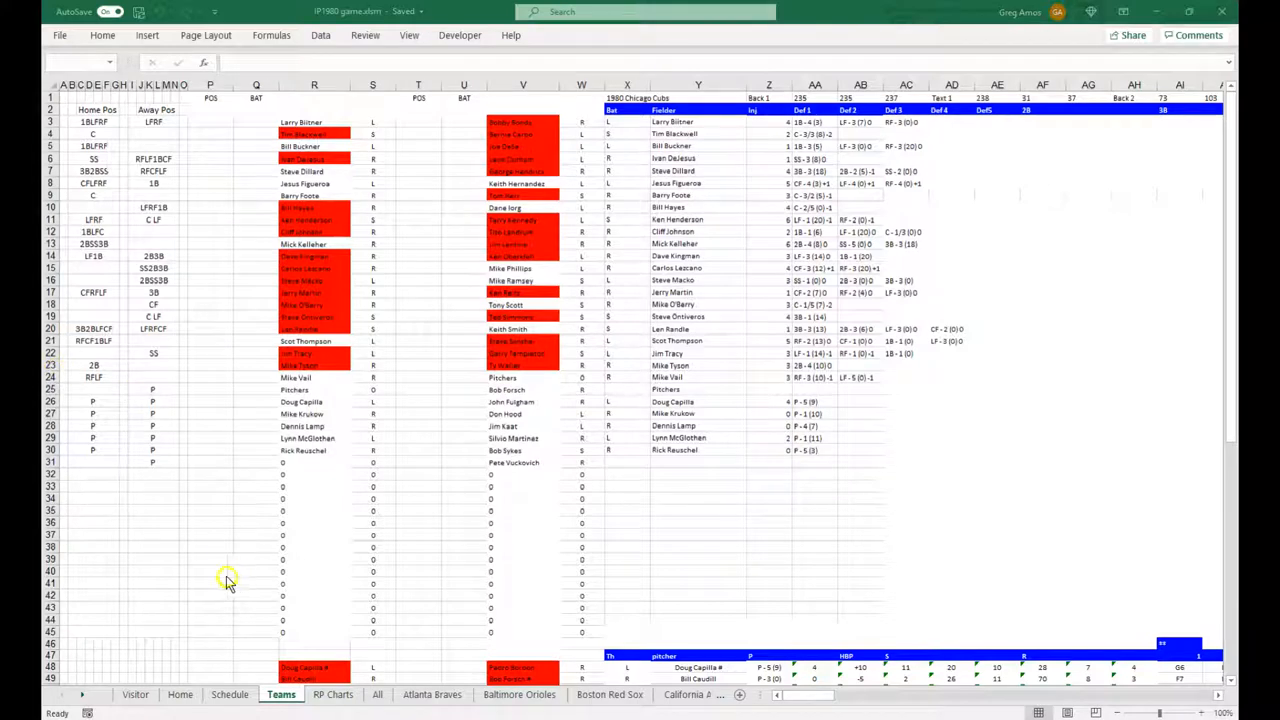
pyautogui.moveTo(596, 698)
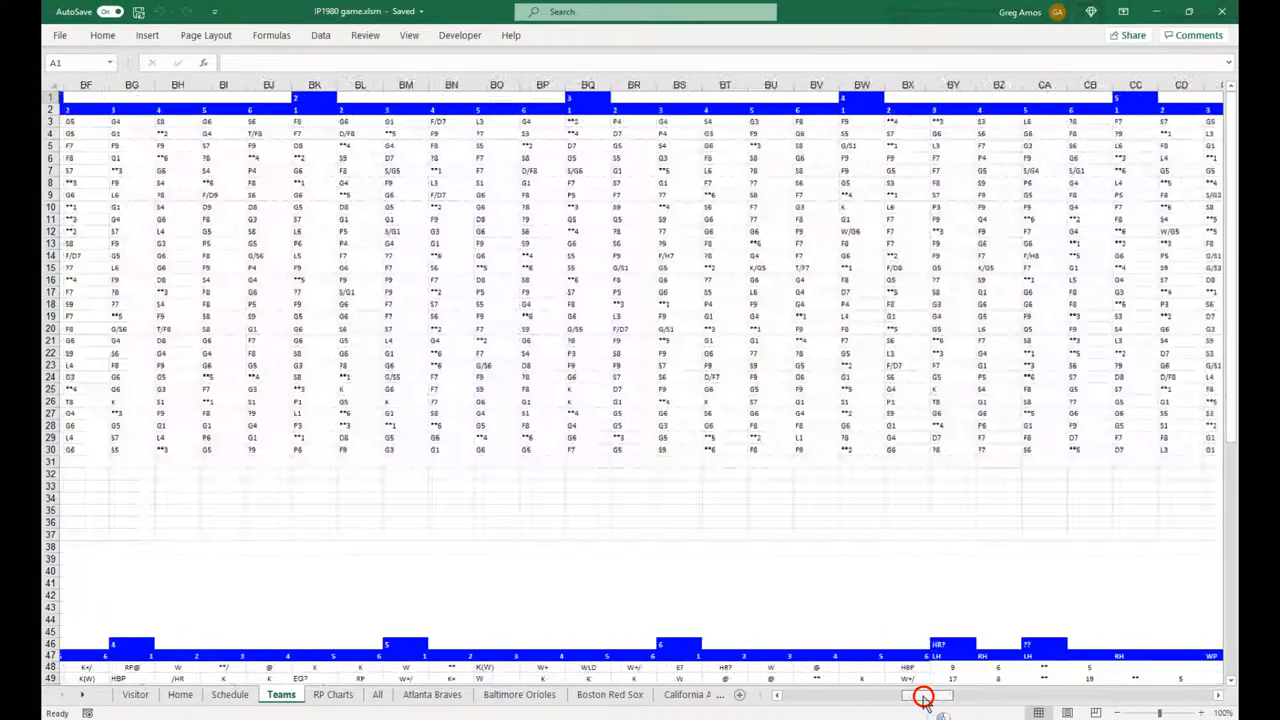
# Step: Scroll across and down the Atlanta Braves sheet to its pitcher rows and season totals
pyautogui.hscroll(-3)
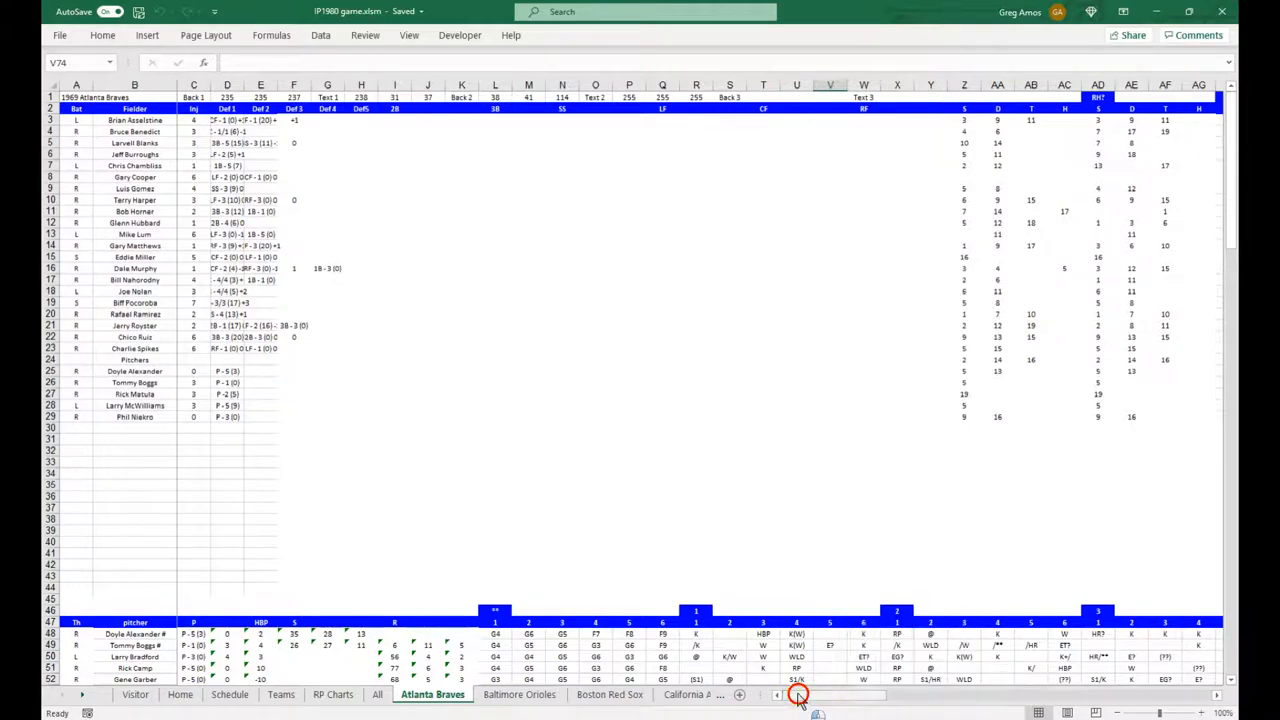
pyautogui.hscroll(3)
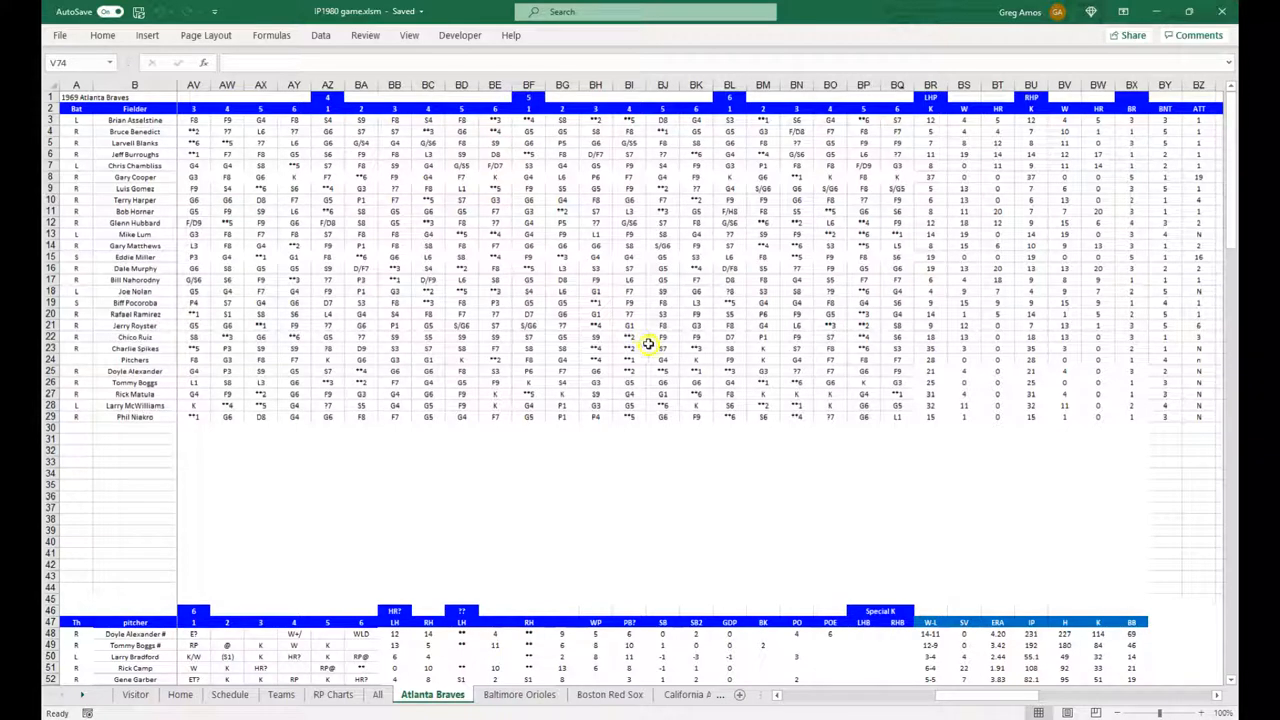
pyautogui.moveTo(670, 374)
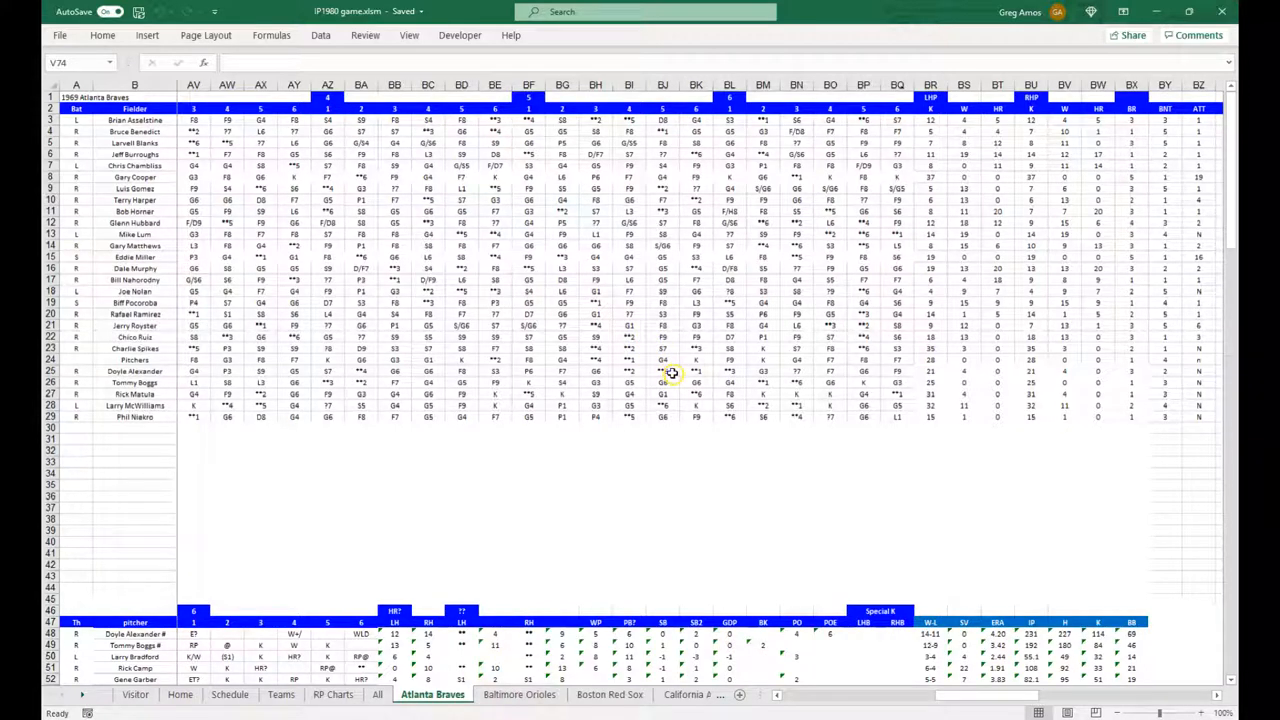
pyautogui.moveTo(832, 144)
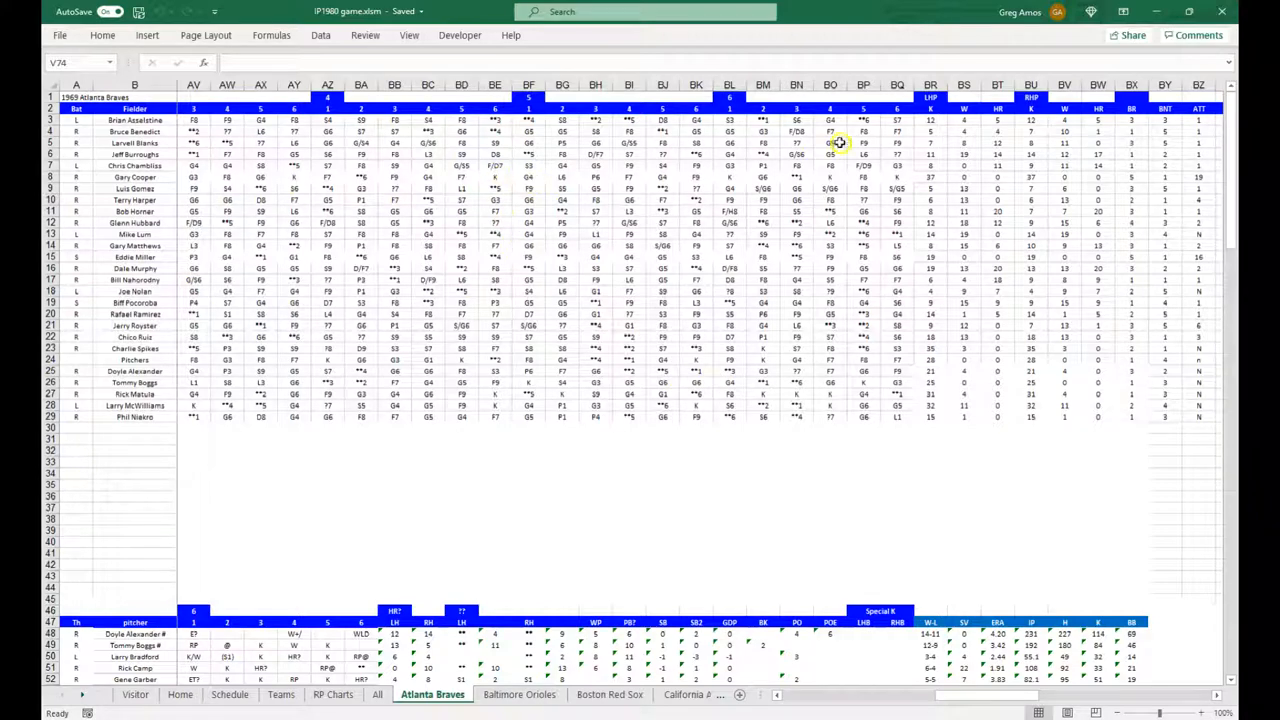
pyautogui.scroll(-3)
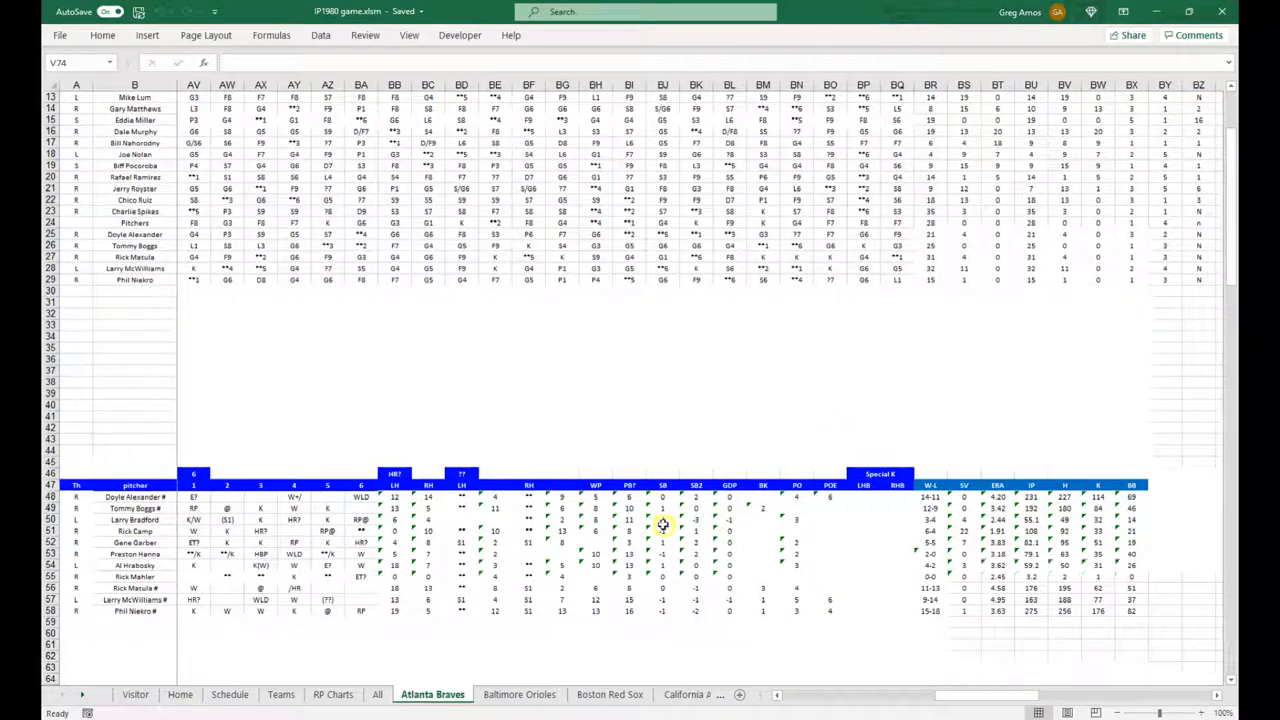
pyautogui.moveTo(532, 554)
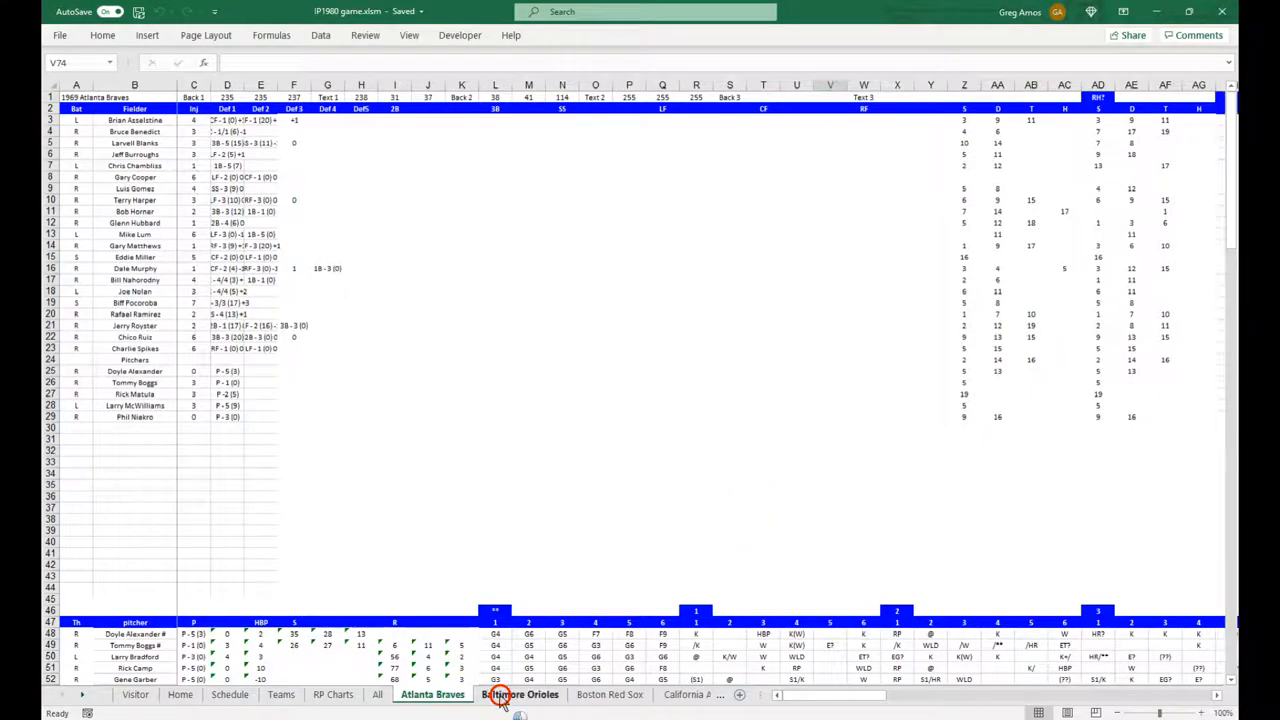
# Step: Go through the Teams sheet to the Schedule sheet of 1980 games by date
pyautogui.click(282, 696)
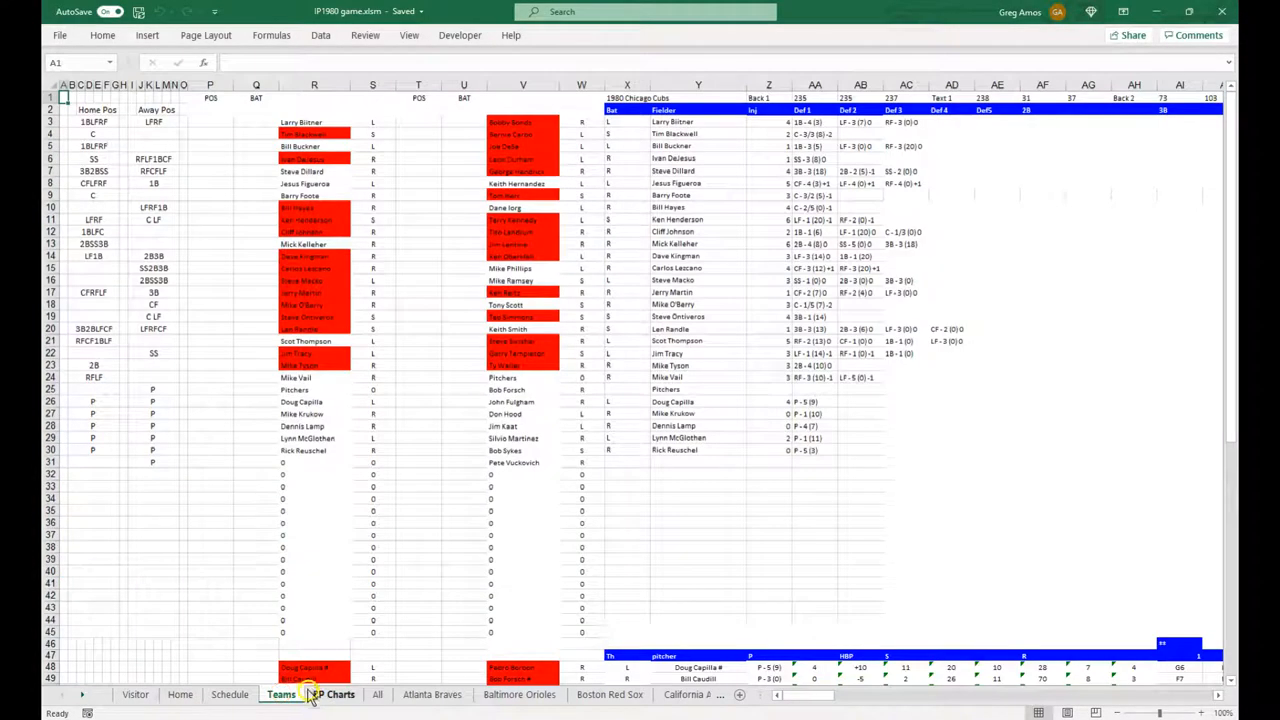
pyautogui.click(232, 696)
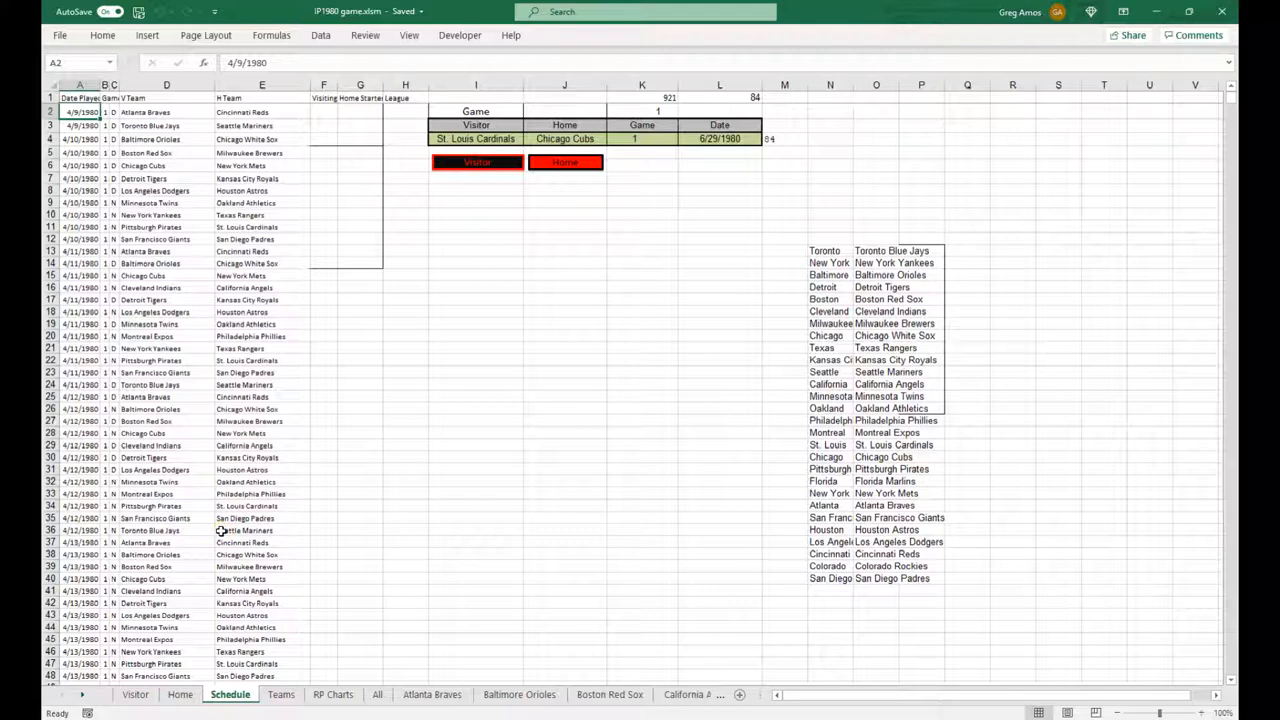
pyautogui.moveTo(212, 664)
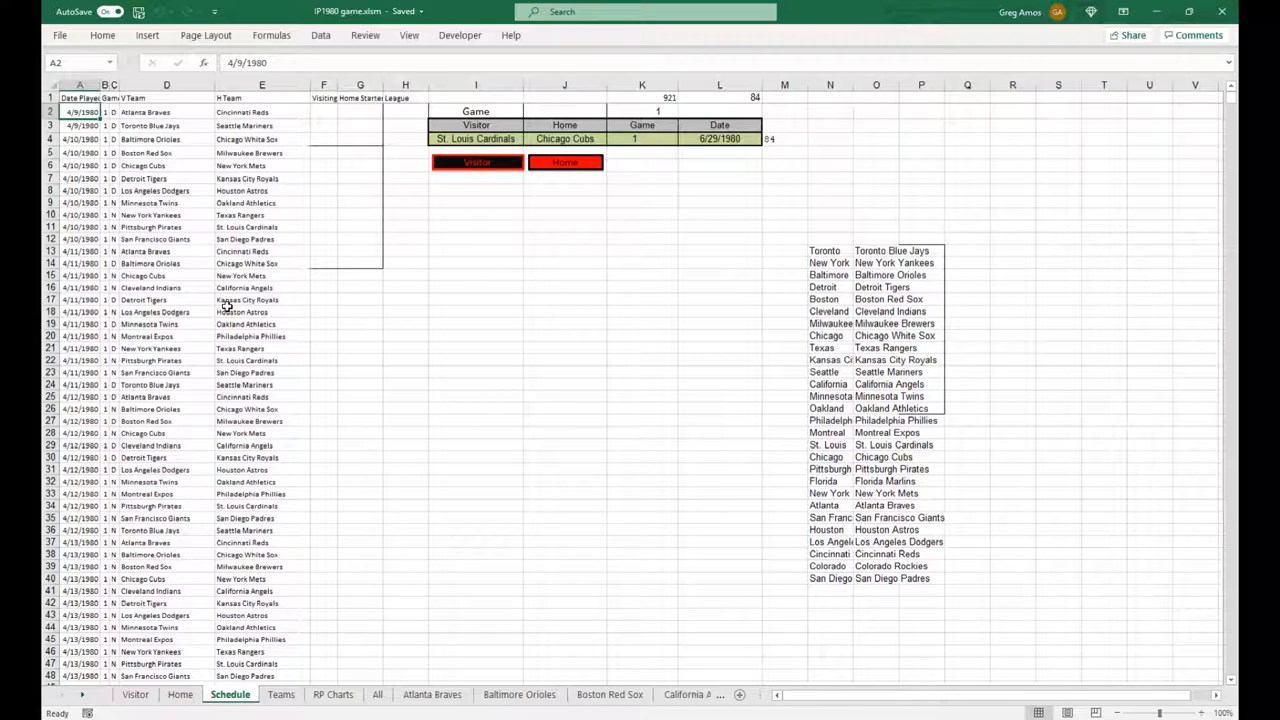
pyautogui.moveTo(378, 210)
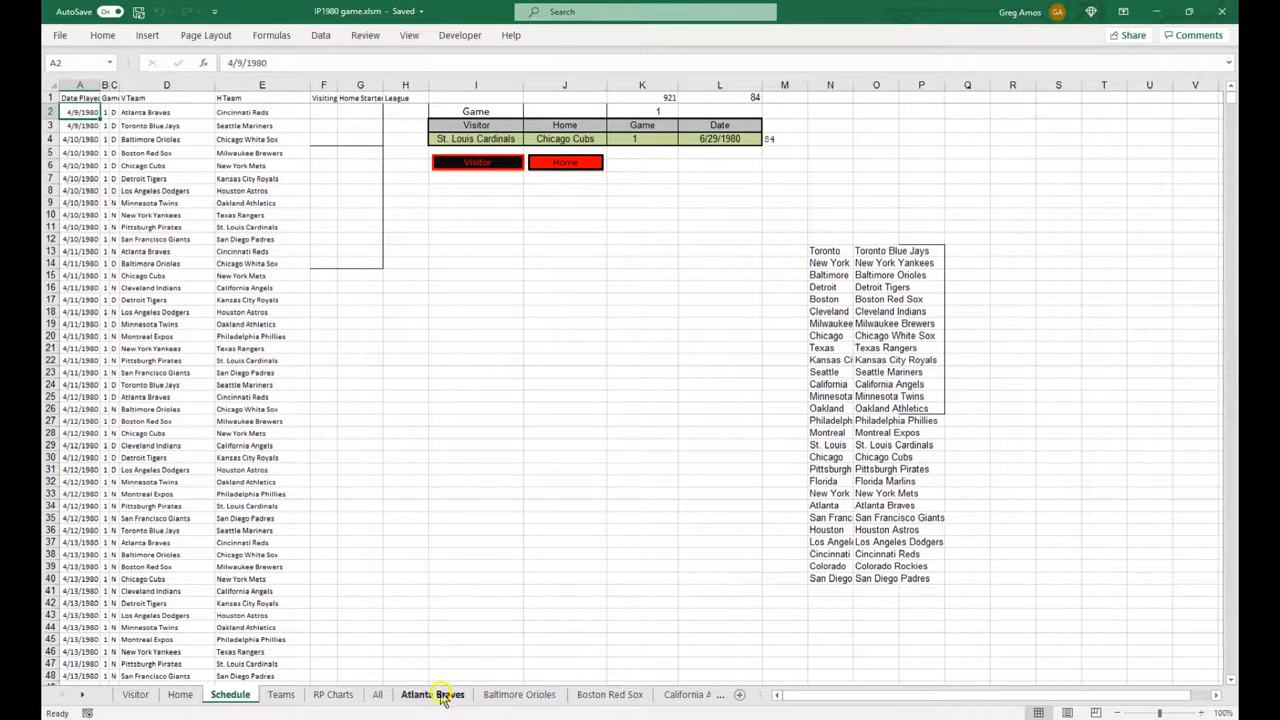
# Step: Inspect a pitching-status lookup cell on the Atlanta Braves sheet, then move to the Teams sheet
pyautogui.click(432, 694)
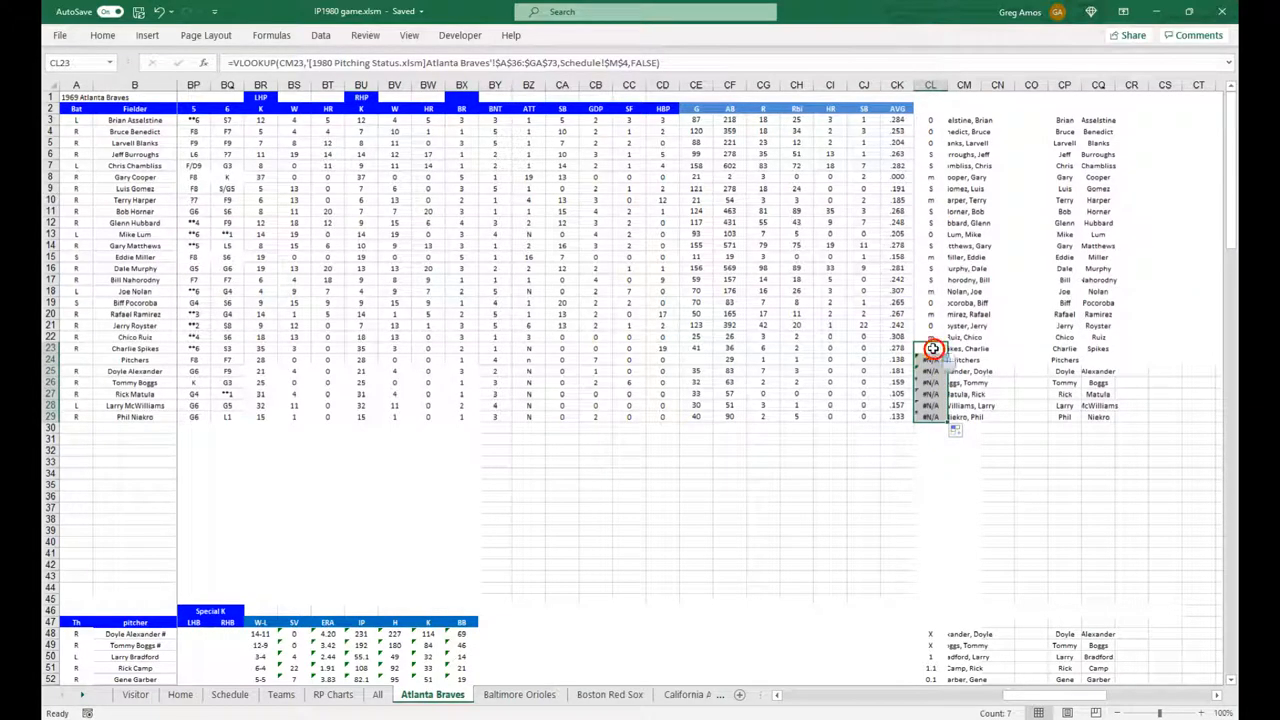
pyautogui.click(930, 360)
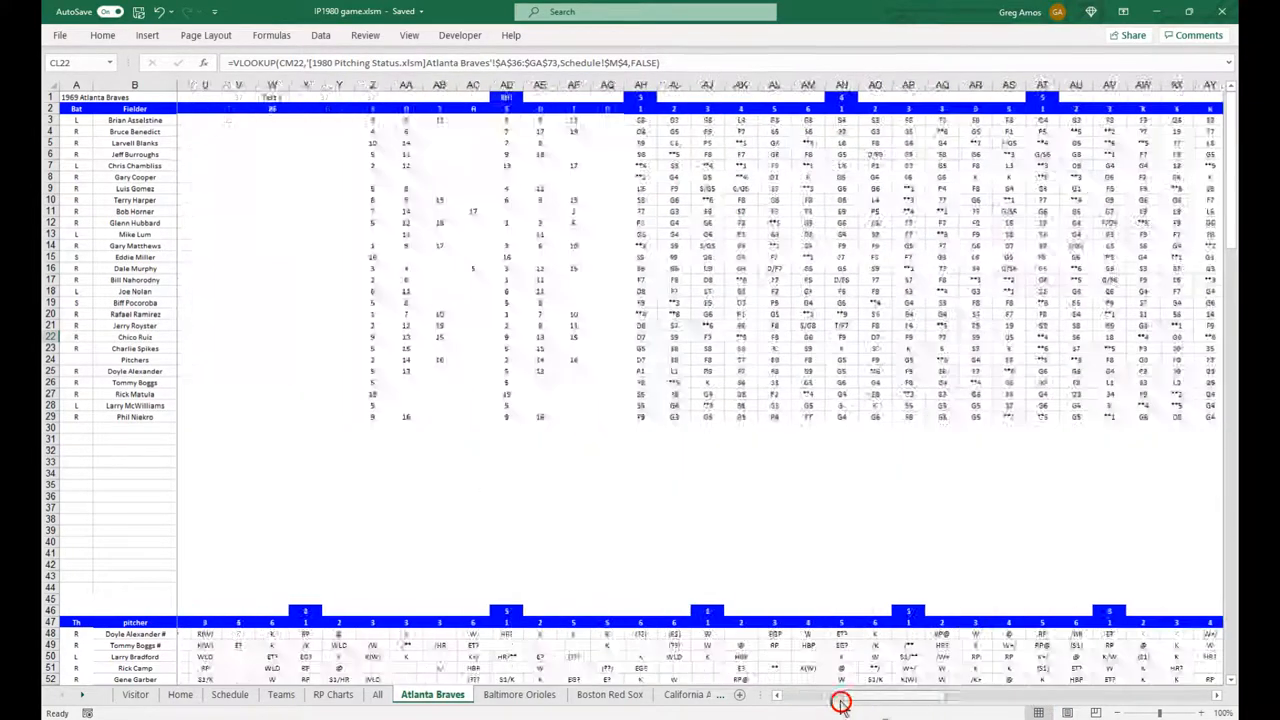
pyautogui.click(280, 694)
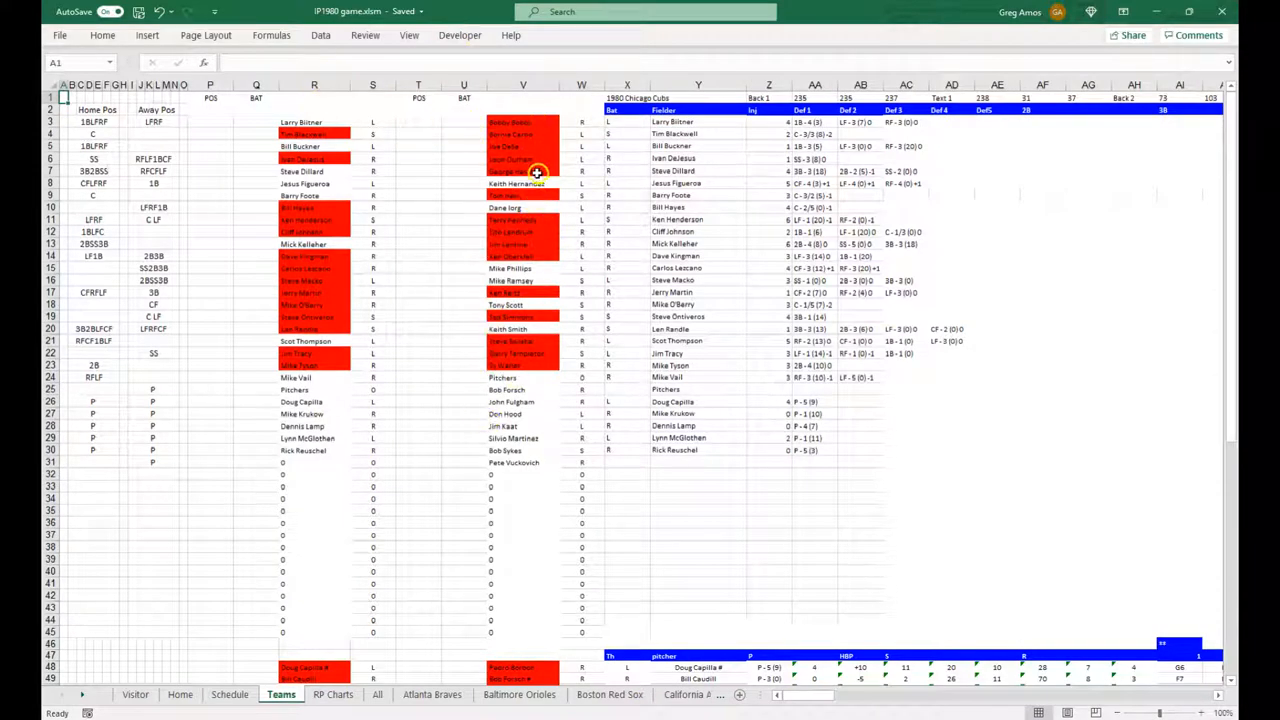
pyautogui.moveTo(536, 388)
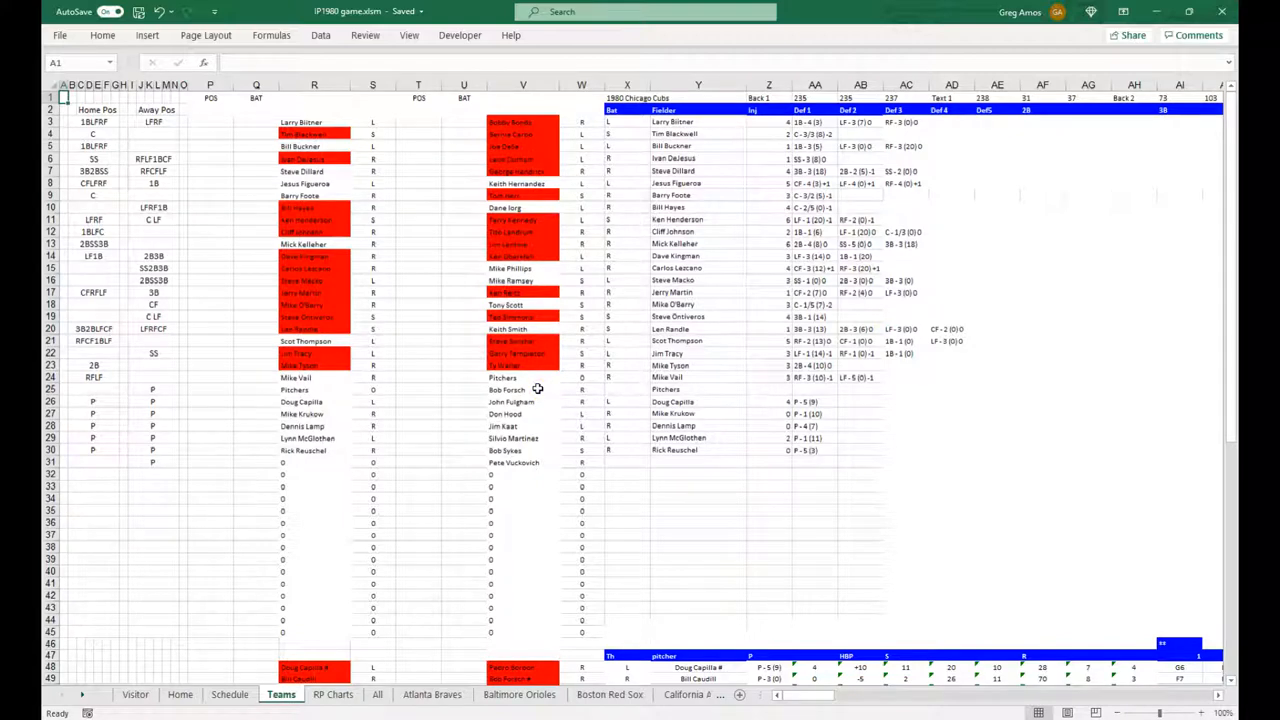
# Step: Review the home lineup on the Teams sheet and go to the Visitor game board
pyautogui.scroll(-3)
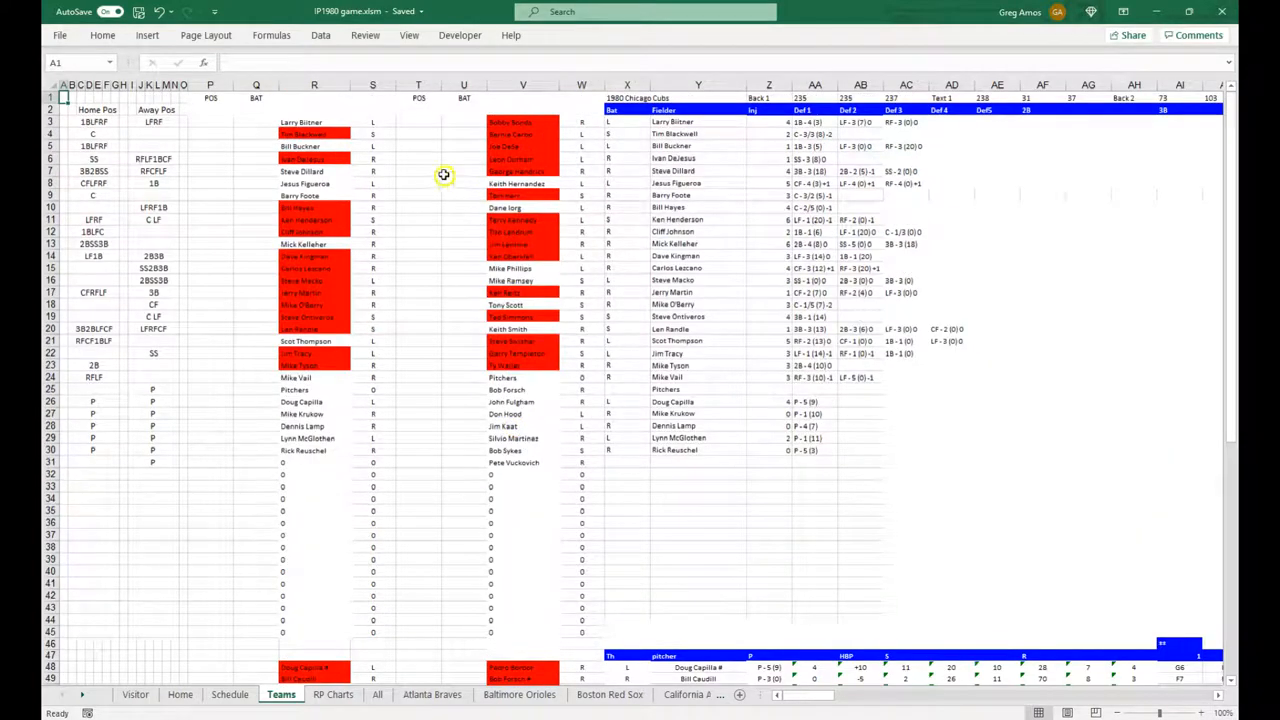
pyautogui.click(464, 122)
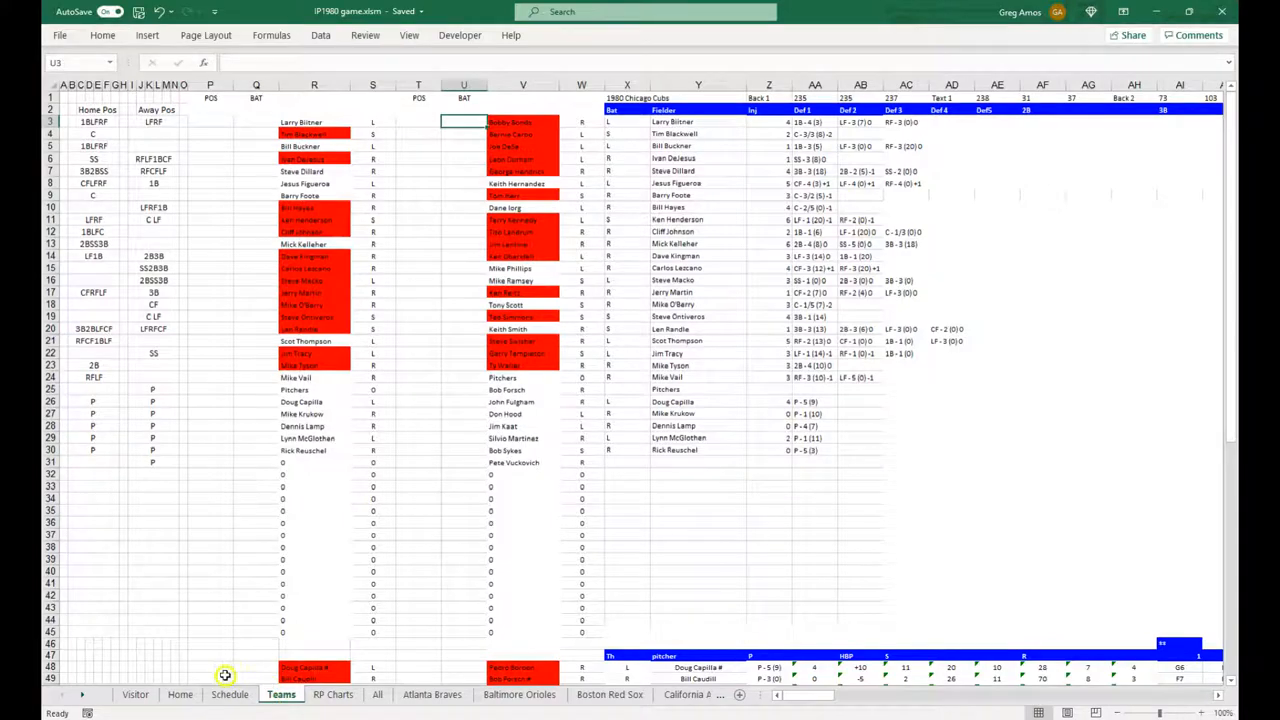
pyautogui.click(136, 694)
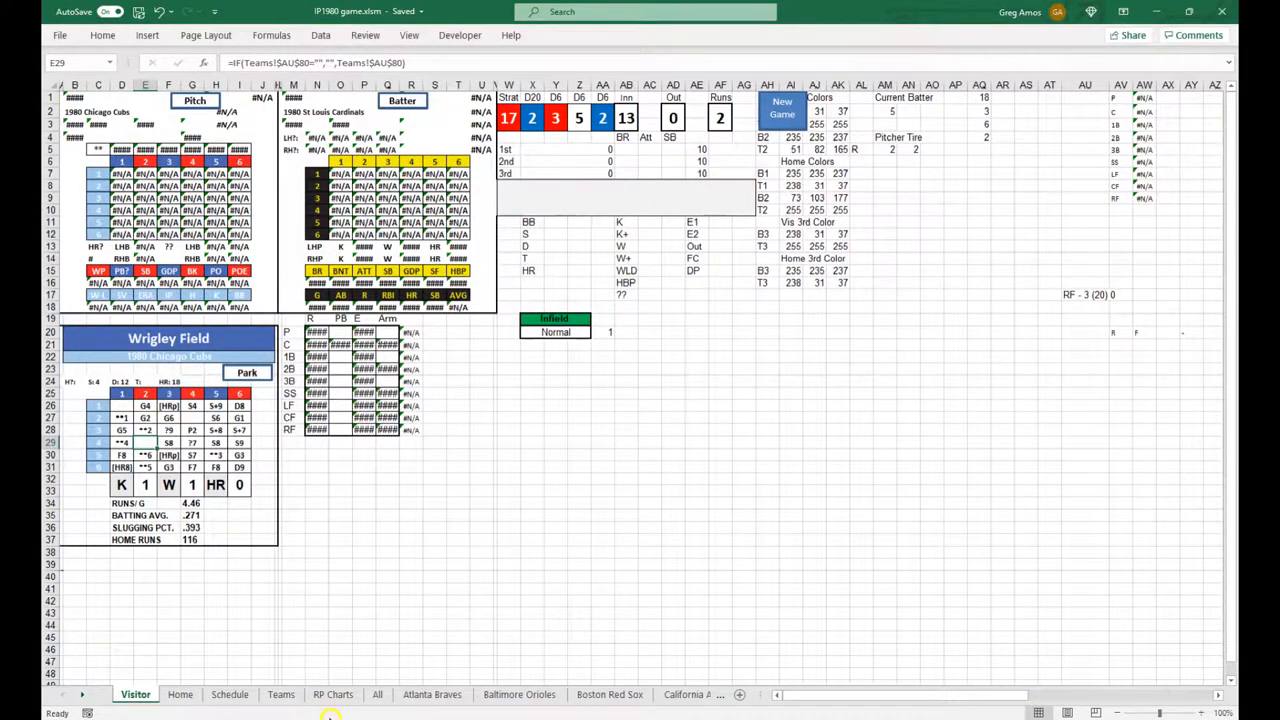
# Step: Switch to the Atlanta Braves sheet showing batter results and pitcher rows
pyautogui.click(432, 694)
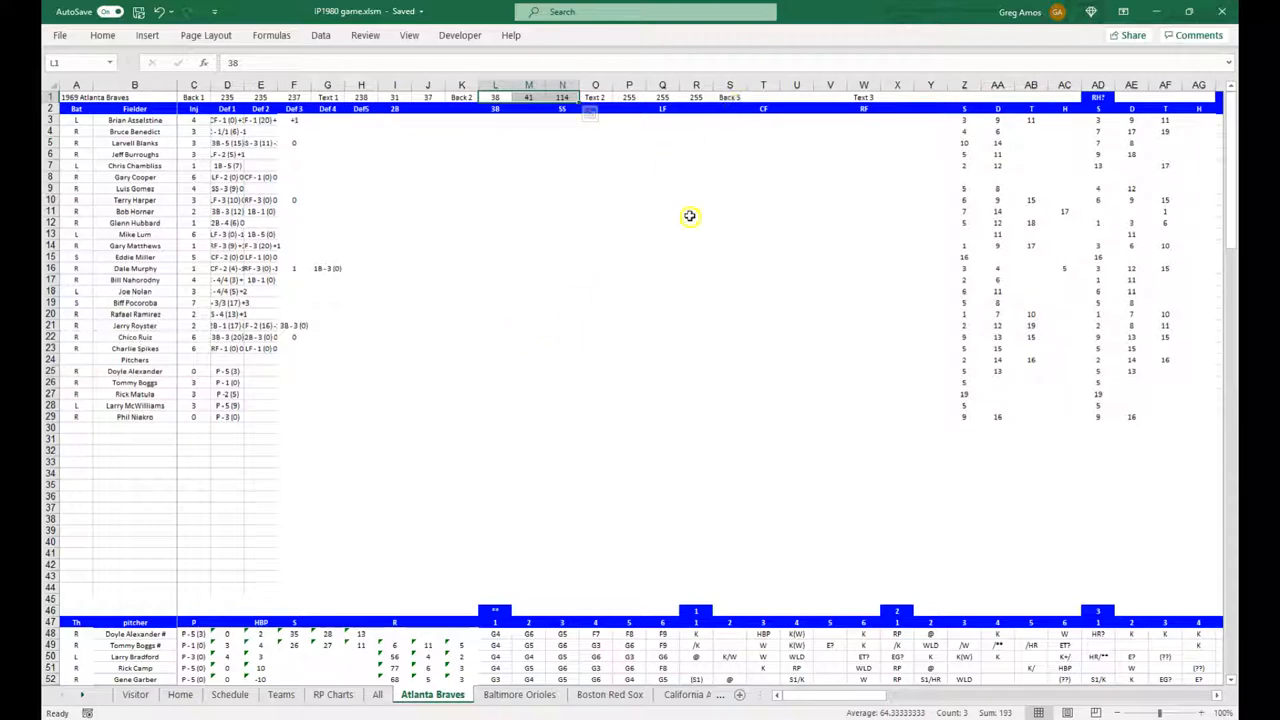
pyautogui.moveTo(618, 380)
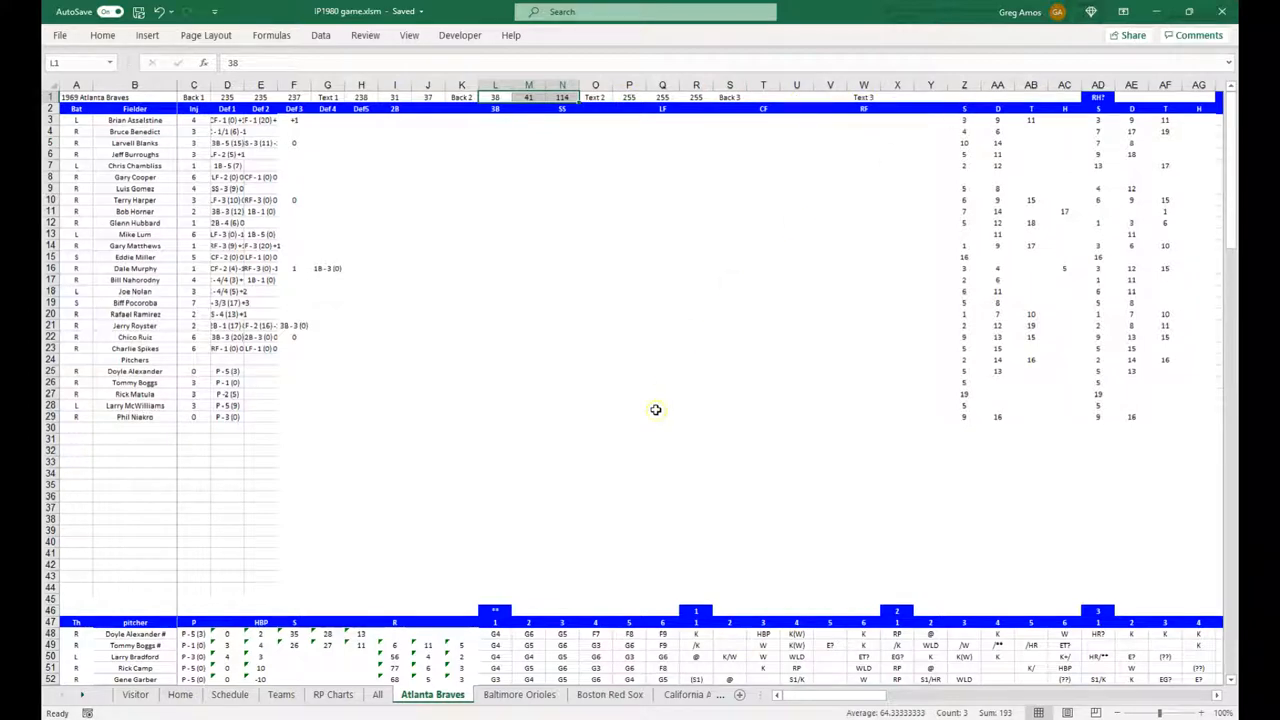
pyautogui.moveTo(654, 410)
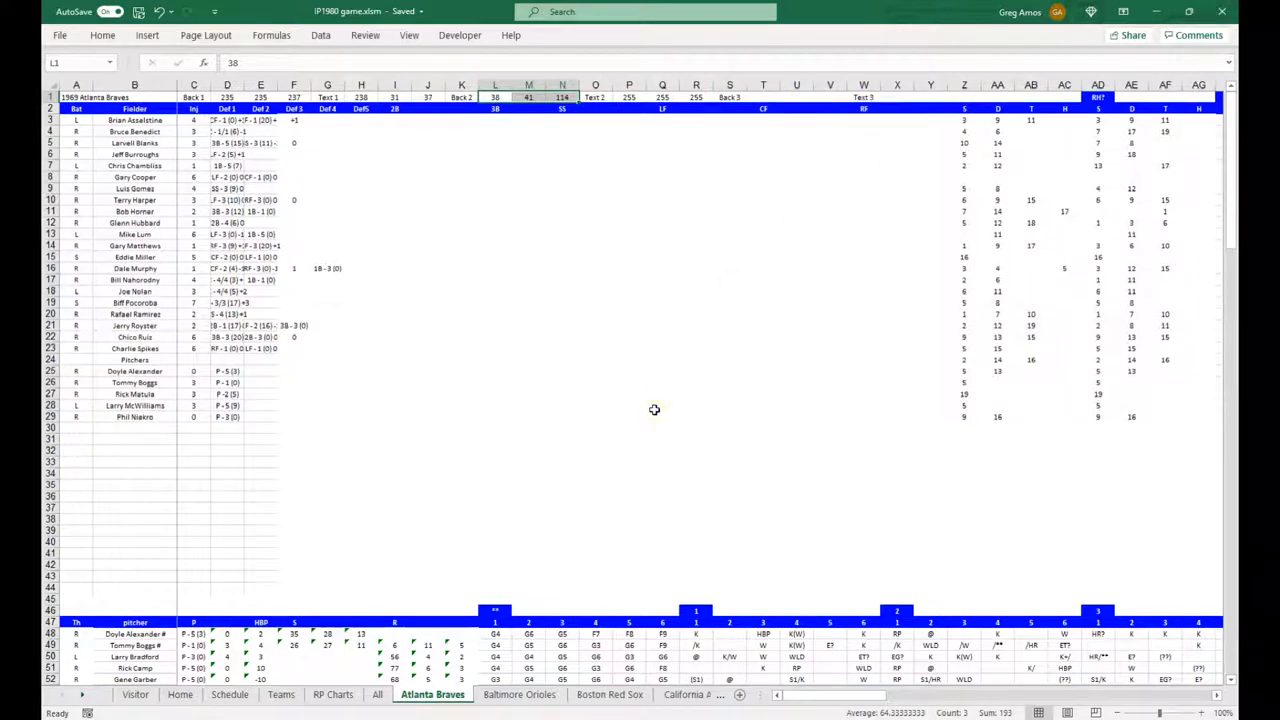
pyautogui.moveTo(870, 148)
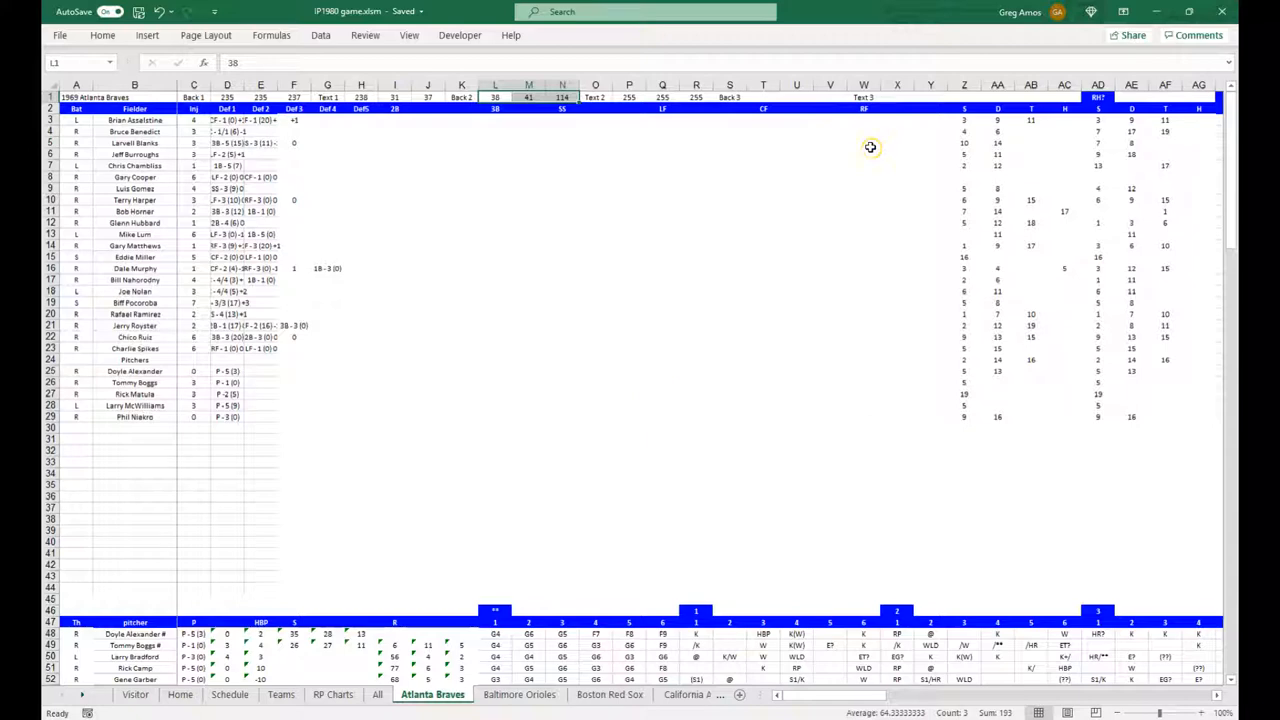
pyautogui.moveTo(870, 148)
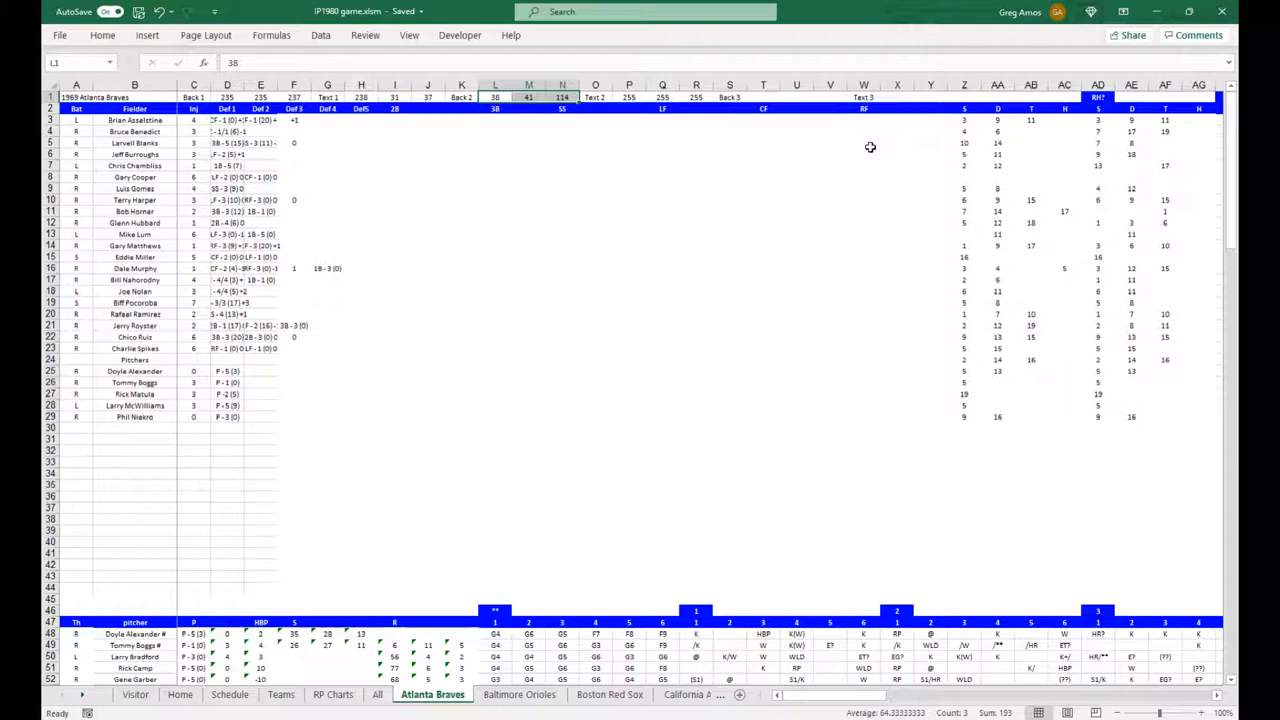
pyautogui.click(562, 300)
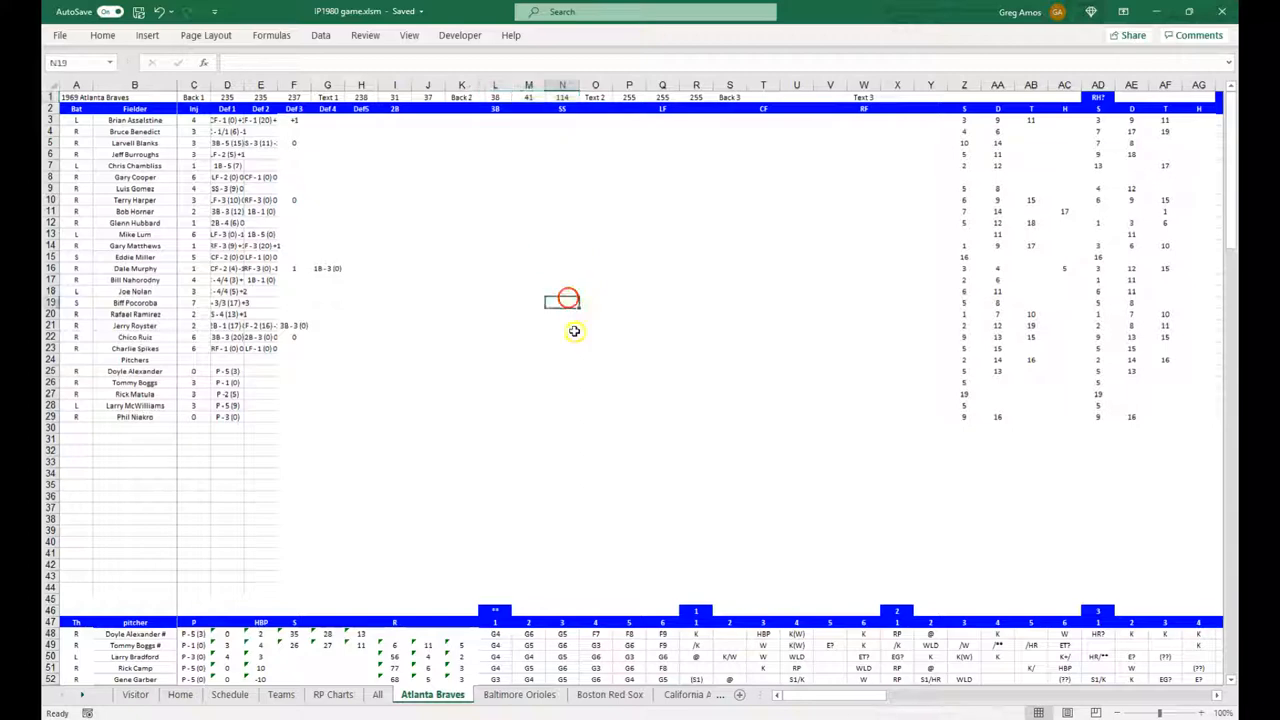
# Step: Return via the Visitor board to the Teams sheet with home and away lineups
pyautogui.click(140, 694)
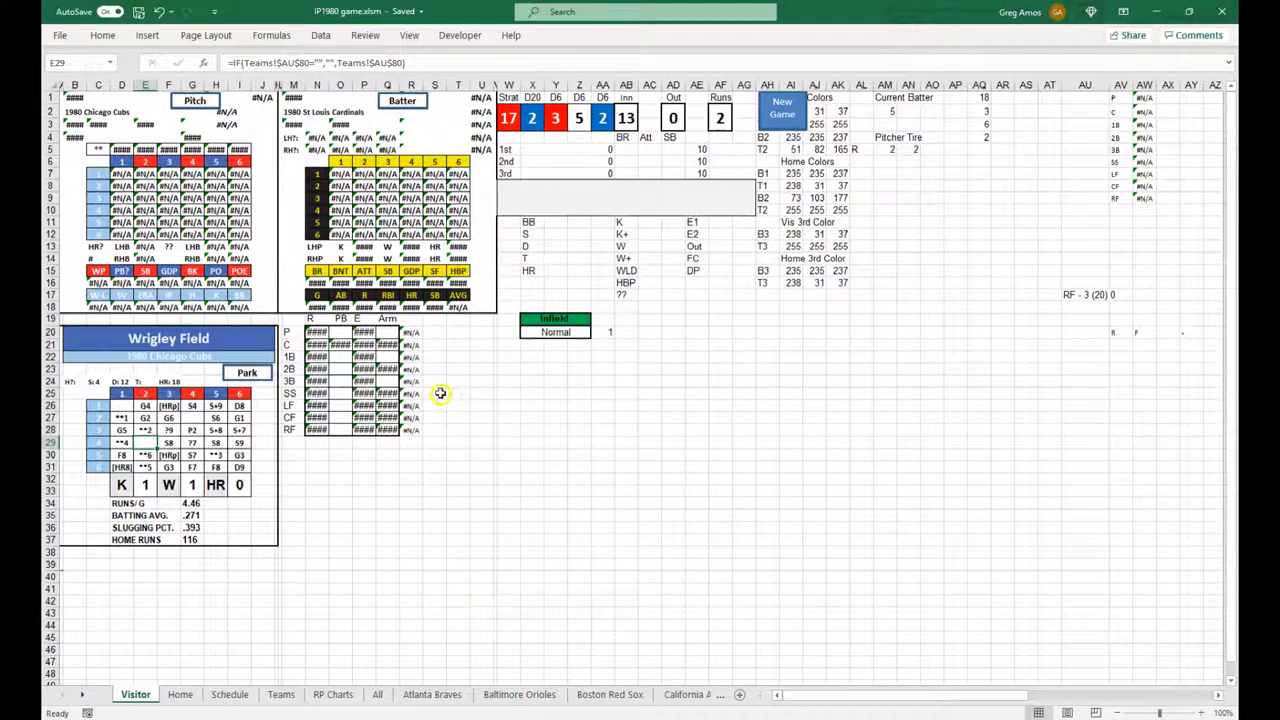
pyautogui.moveTo(958, 696)
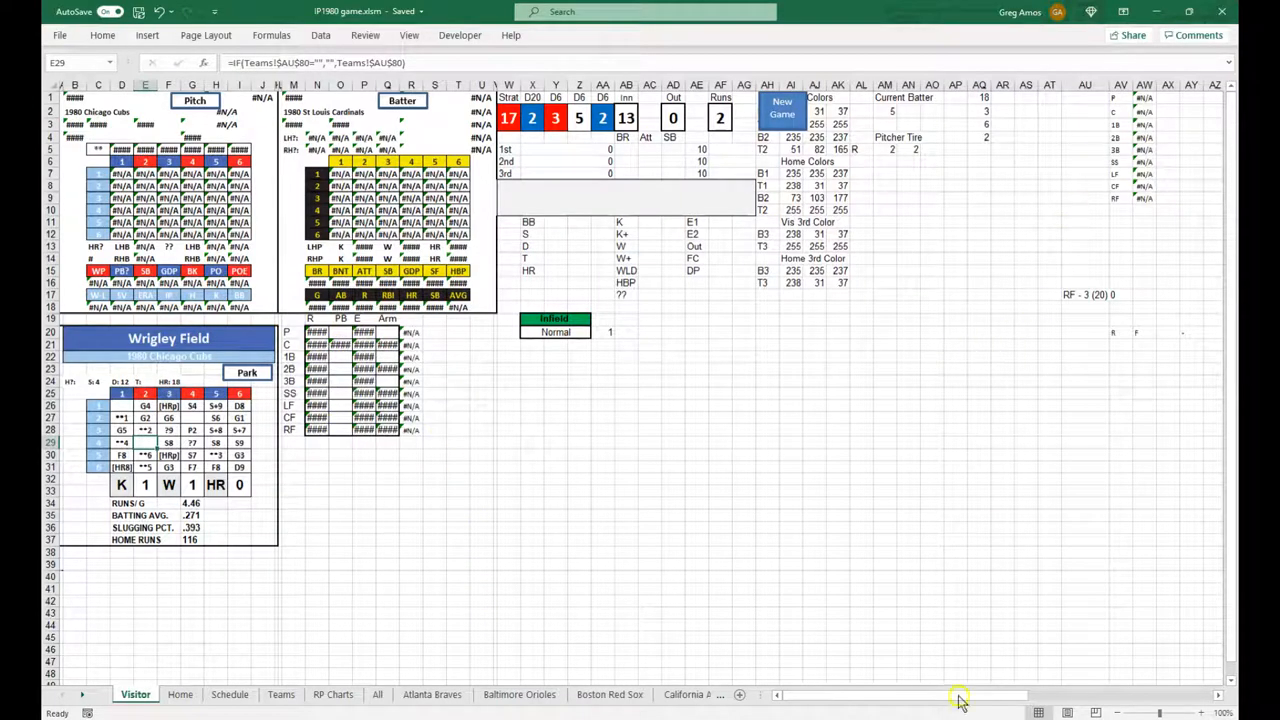
pyautogui.hscroll(3)
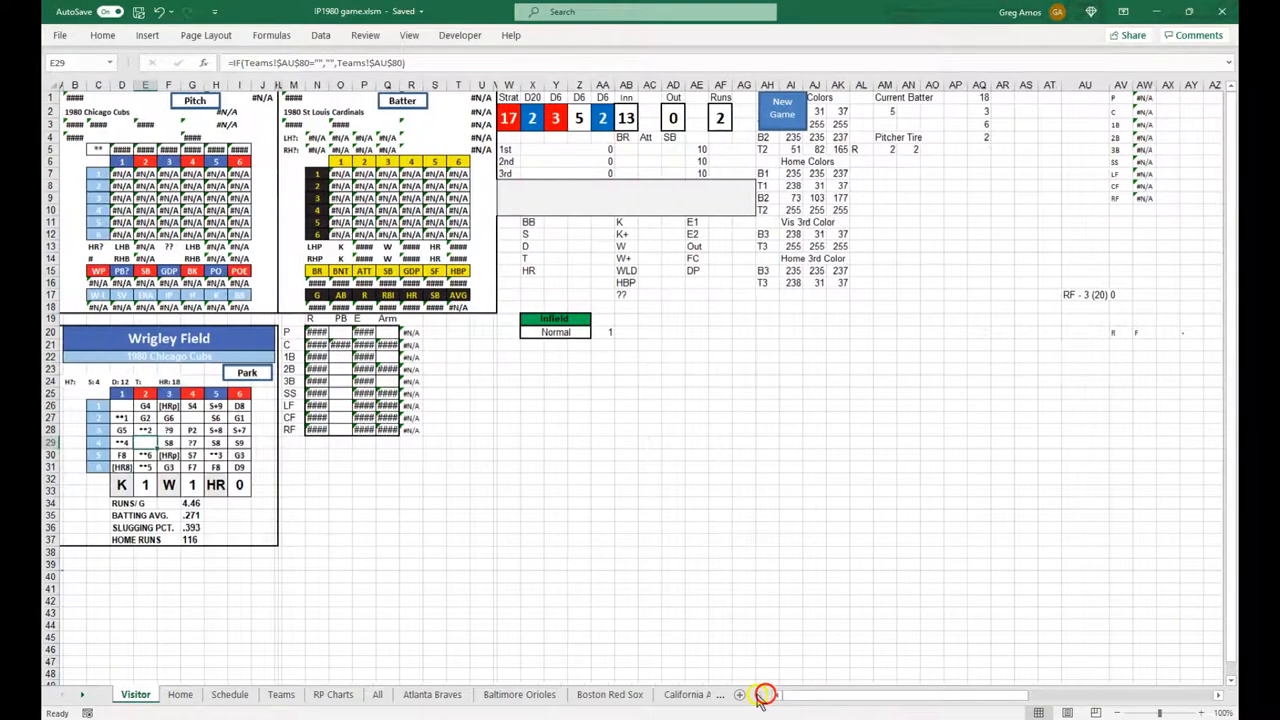
pyautogui.click(280, 696)
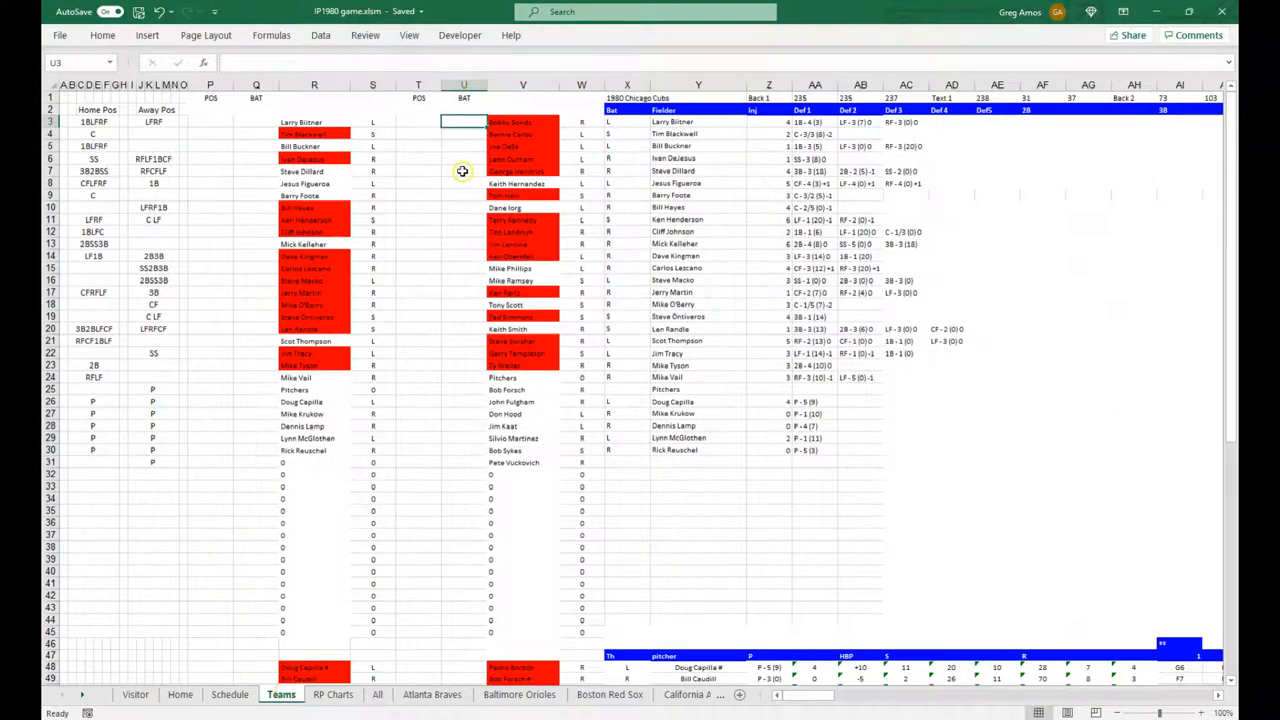
pyautogui.moveTo(528, 630)
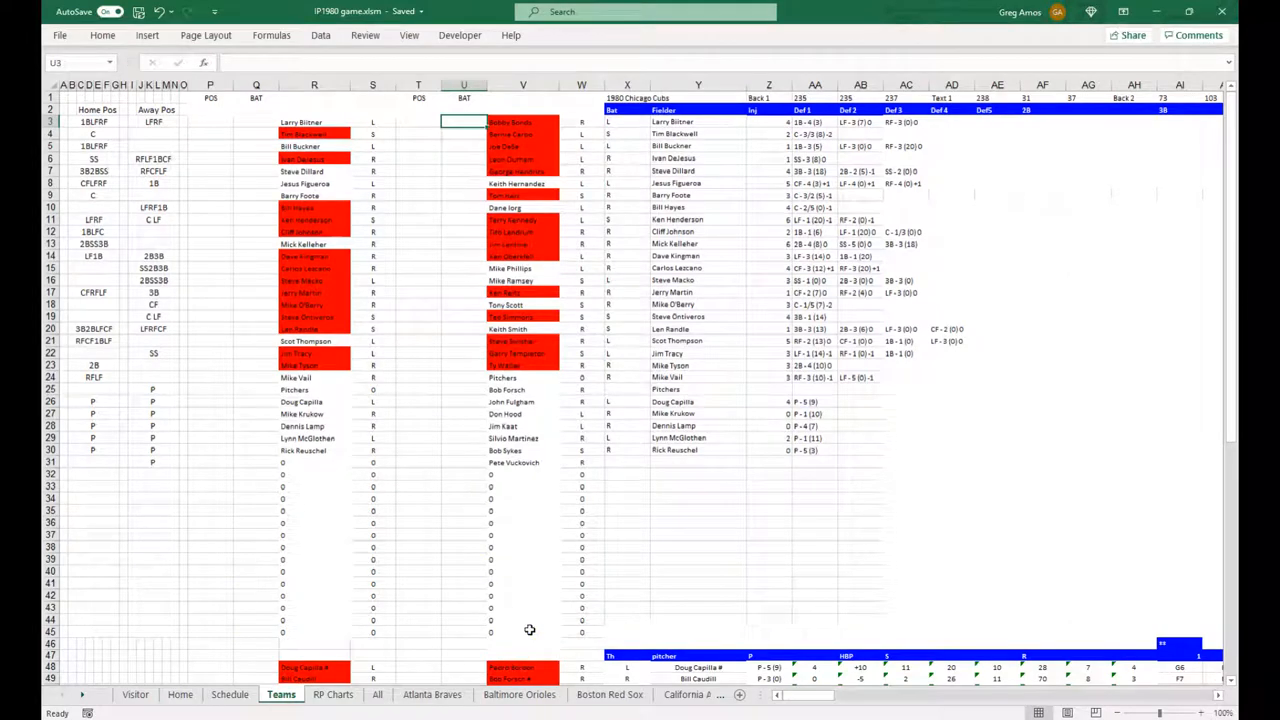
# Step: From the Teams sheet near the Cubs roster, switch to the Home board for Cardinals at Wrigley Field
pyautogui.click(628, 556)
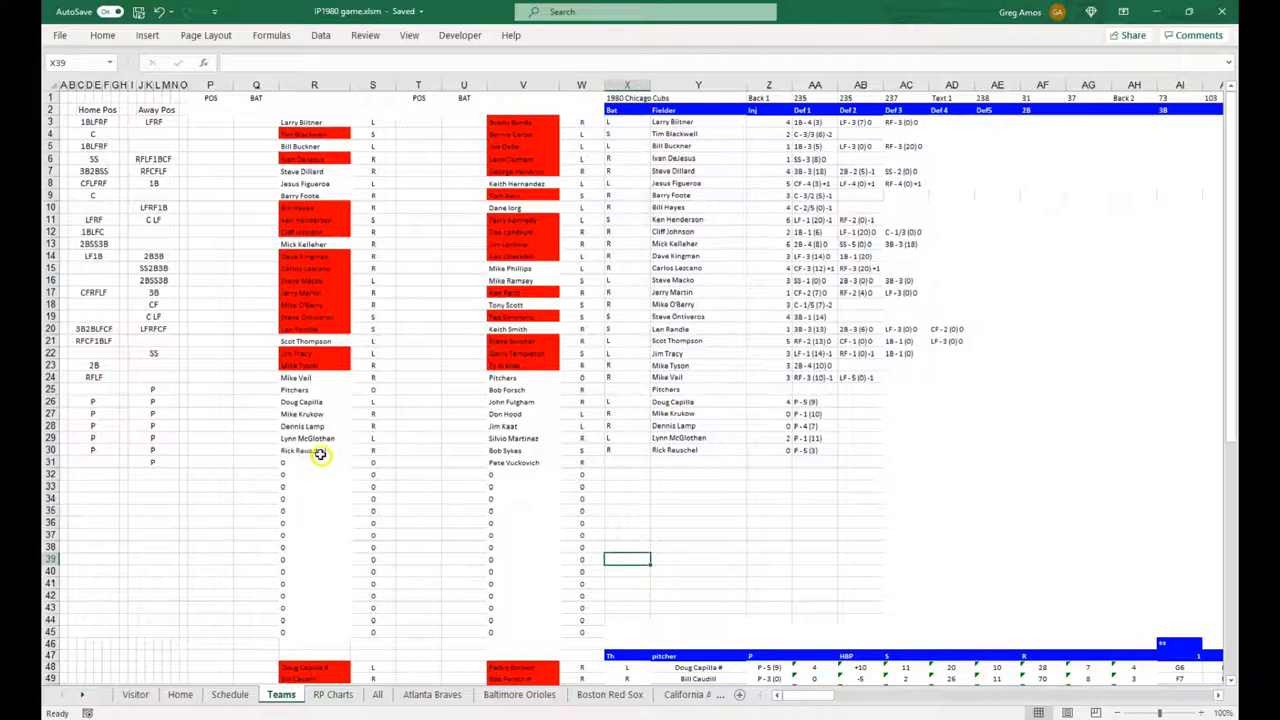
pyautogui.moveTo(864, 384)
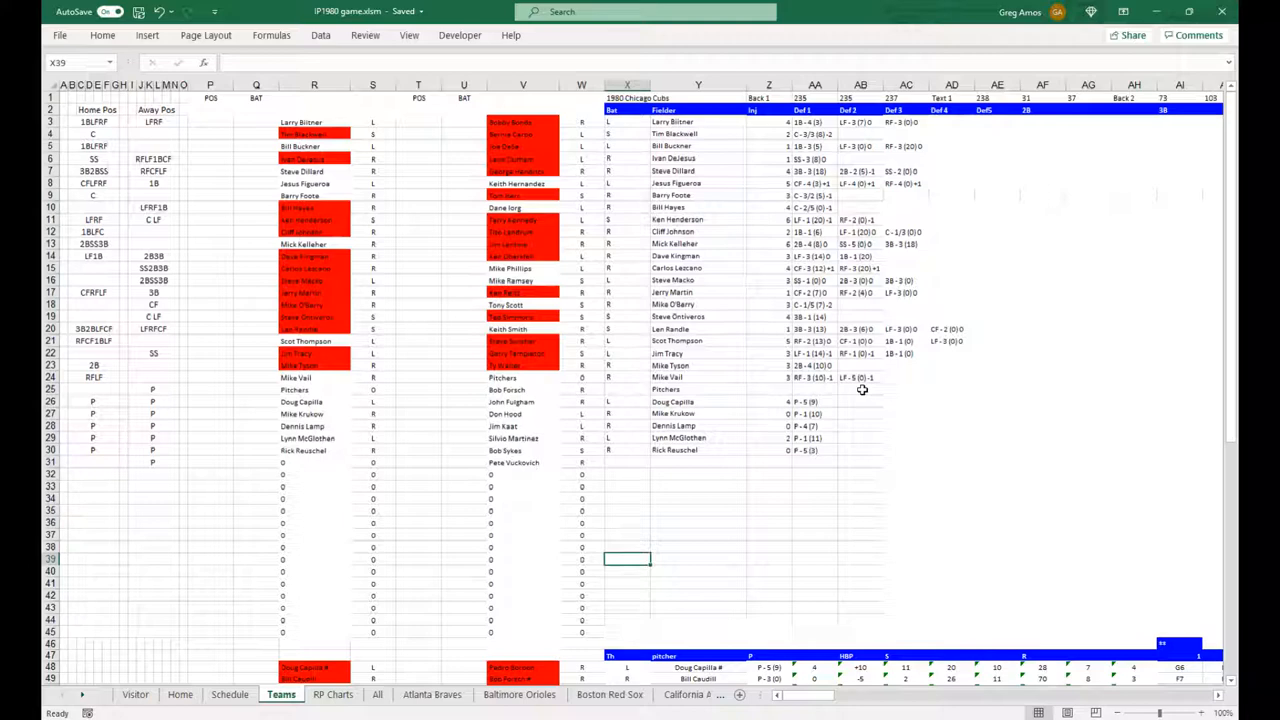
pyautogui.moveTo(420, 548)
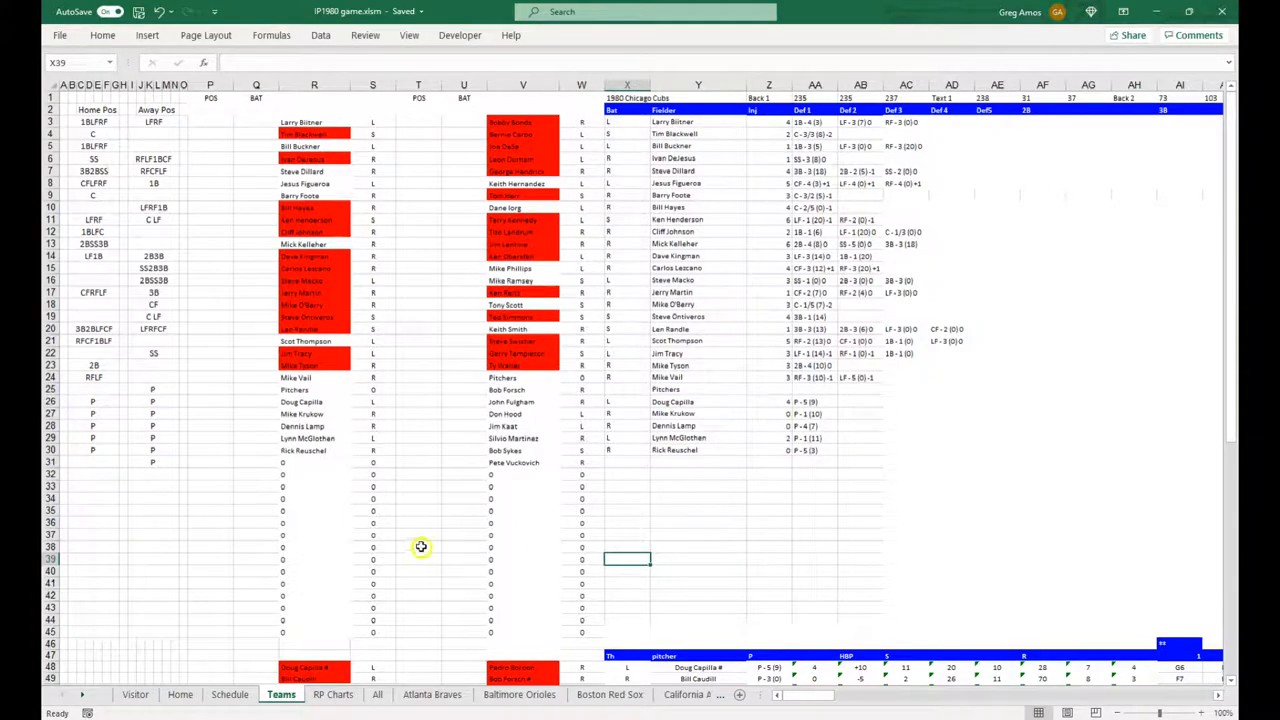
pyautogui.click(178, 694)
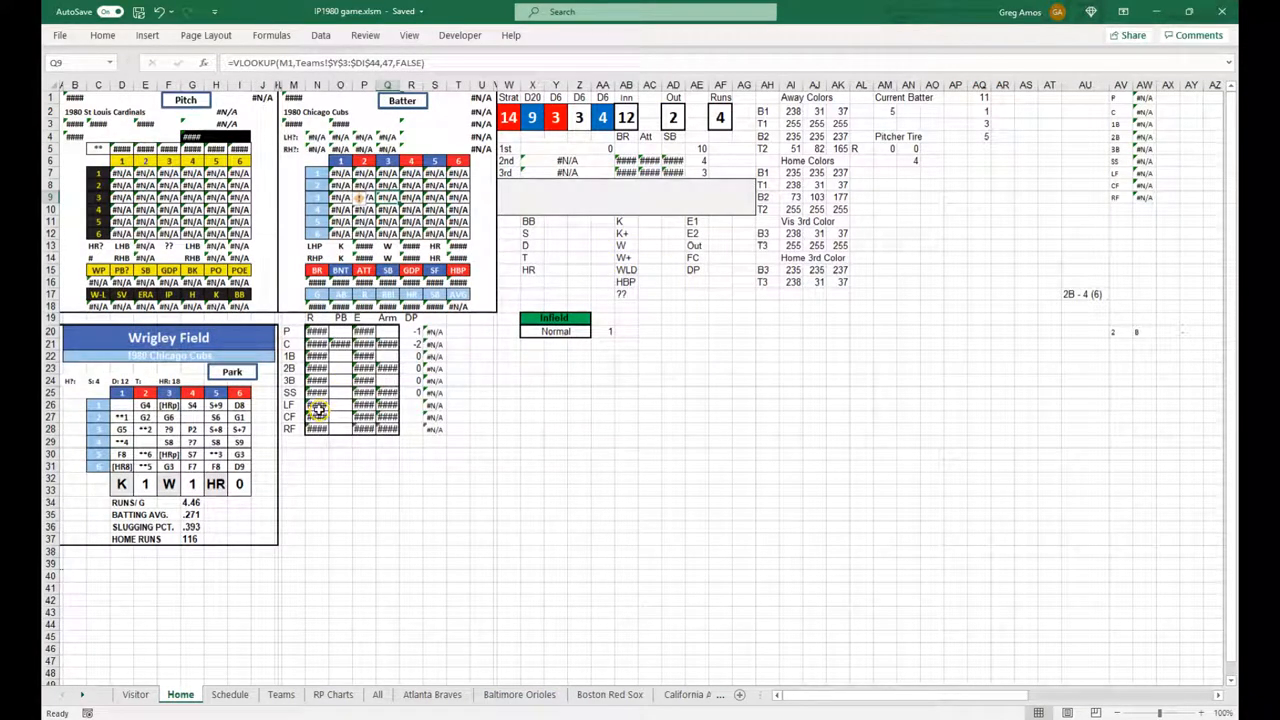
pyautogui.moveTo(670, 444)
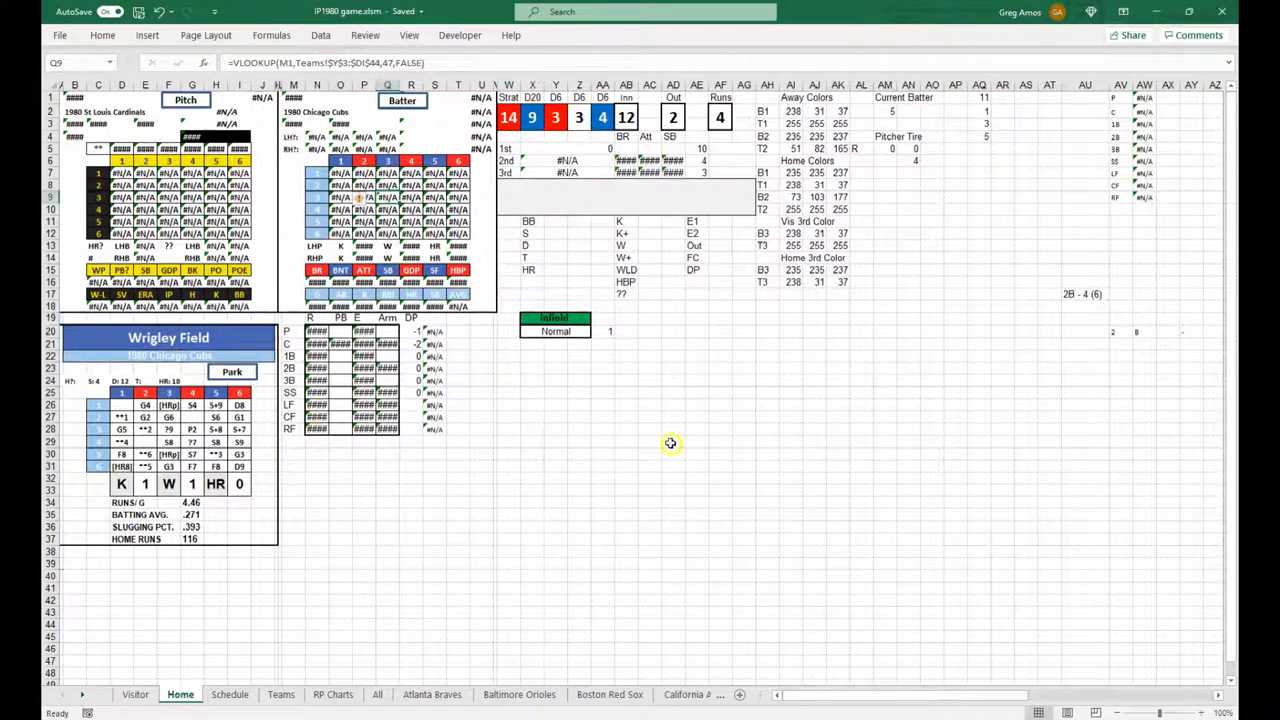
pyautogui.moveTo(710, 700)
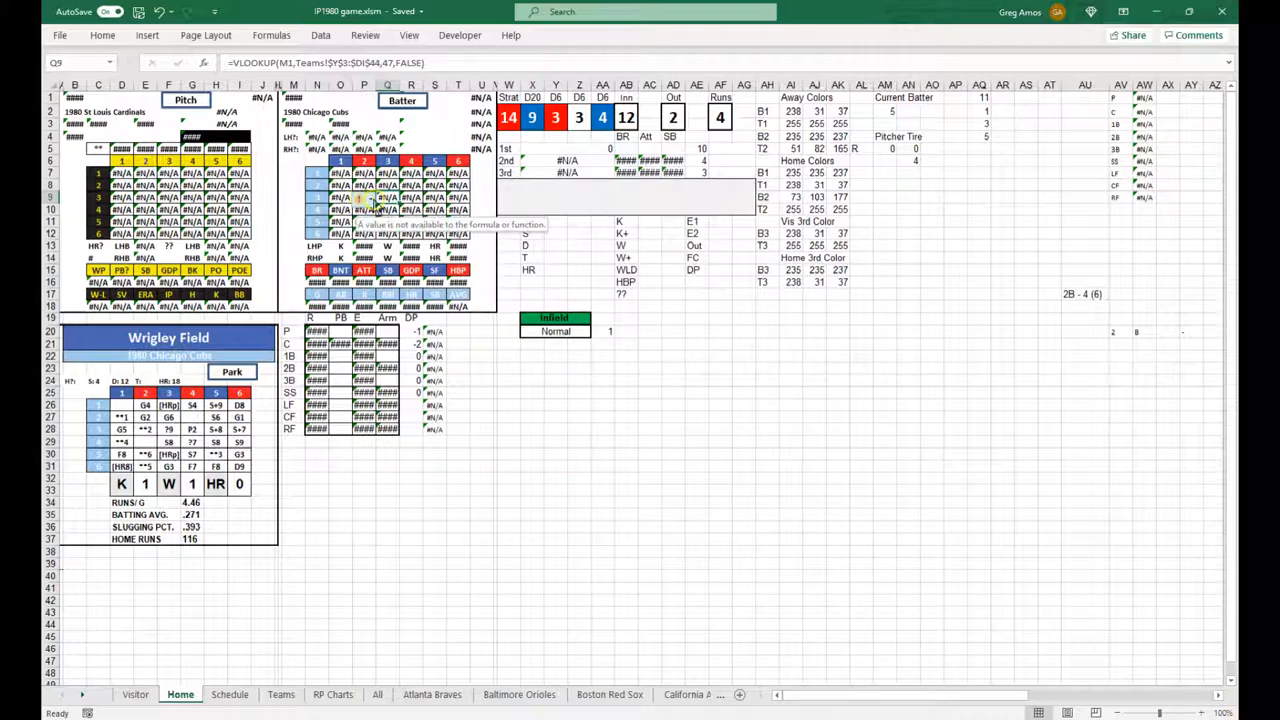
# Step: Select a Home board cell revealing its lineup lookup formula from the Teams sheet
pyautogui.click(932, 528)
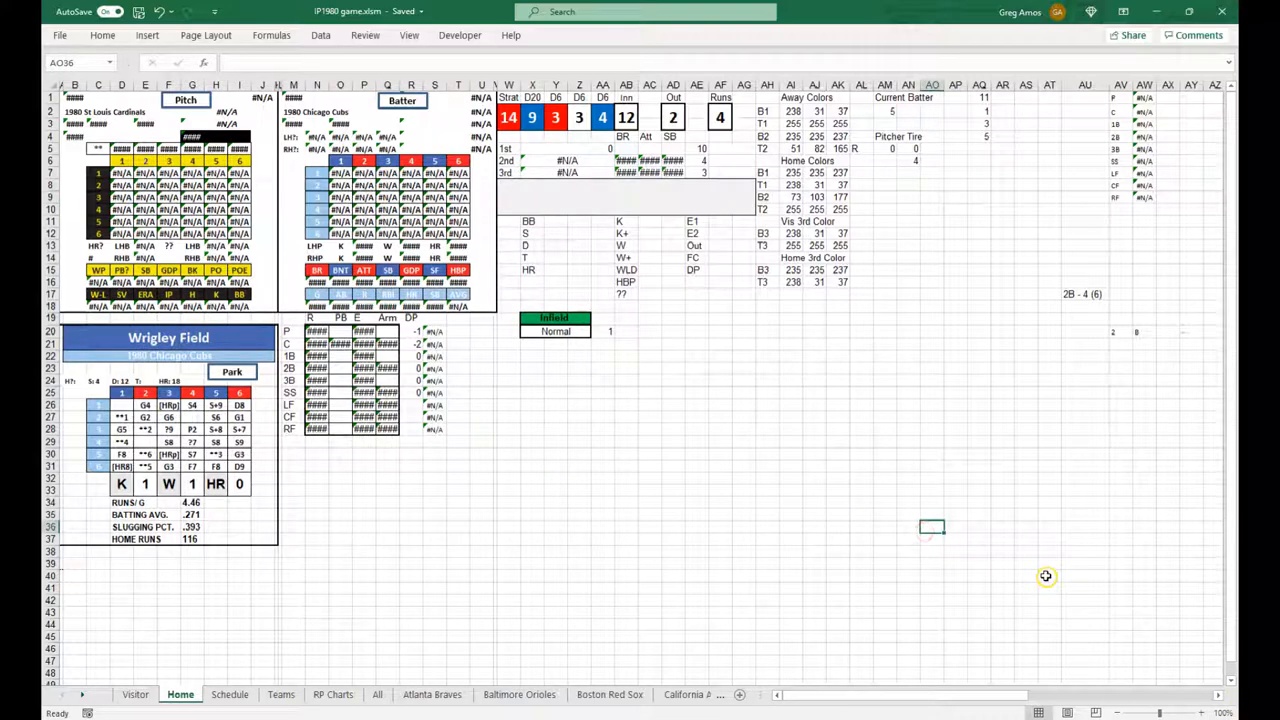
pyautogui.moveTo(1046, 576)
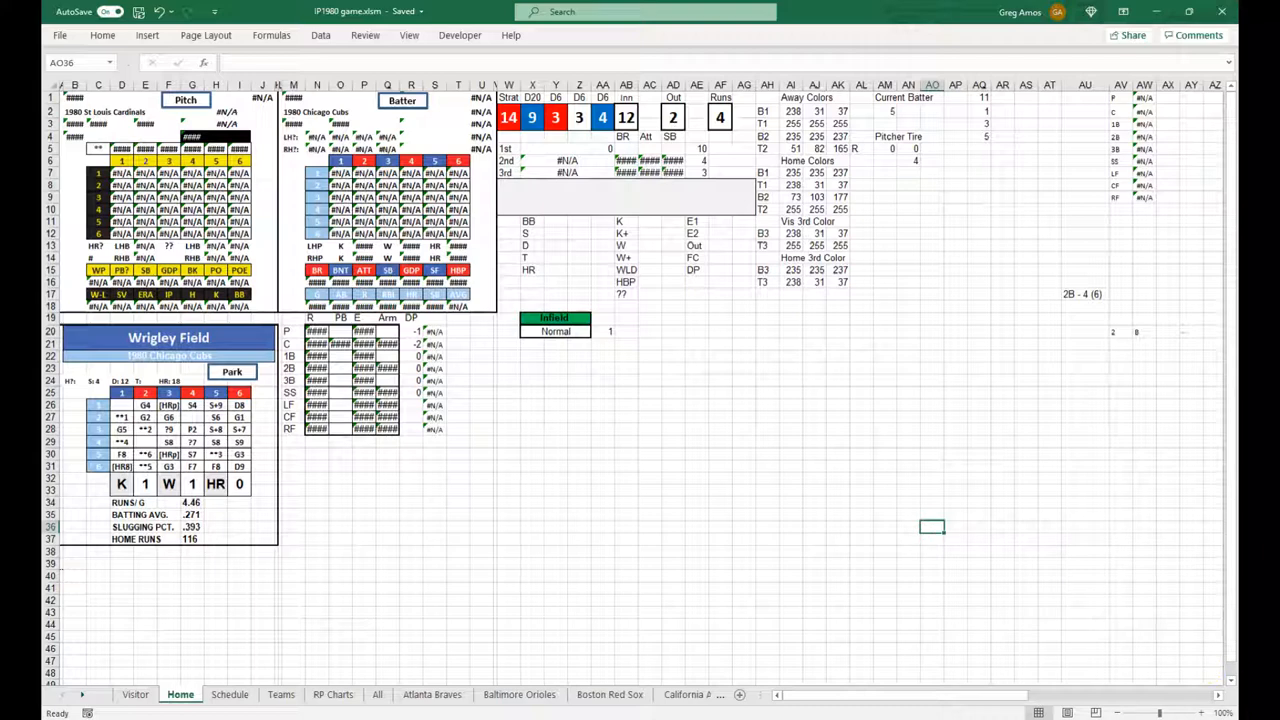
pyautogui.moveTo(1052, 534)
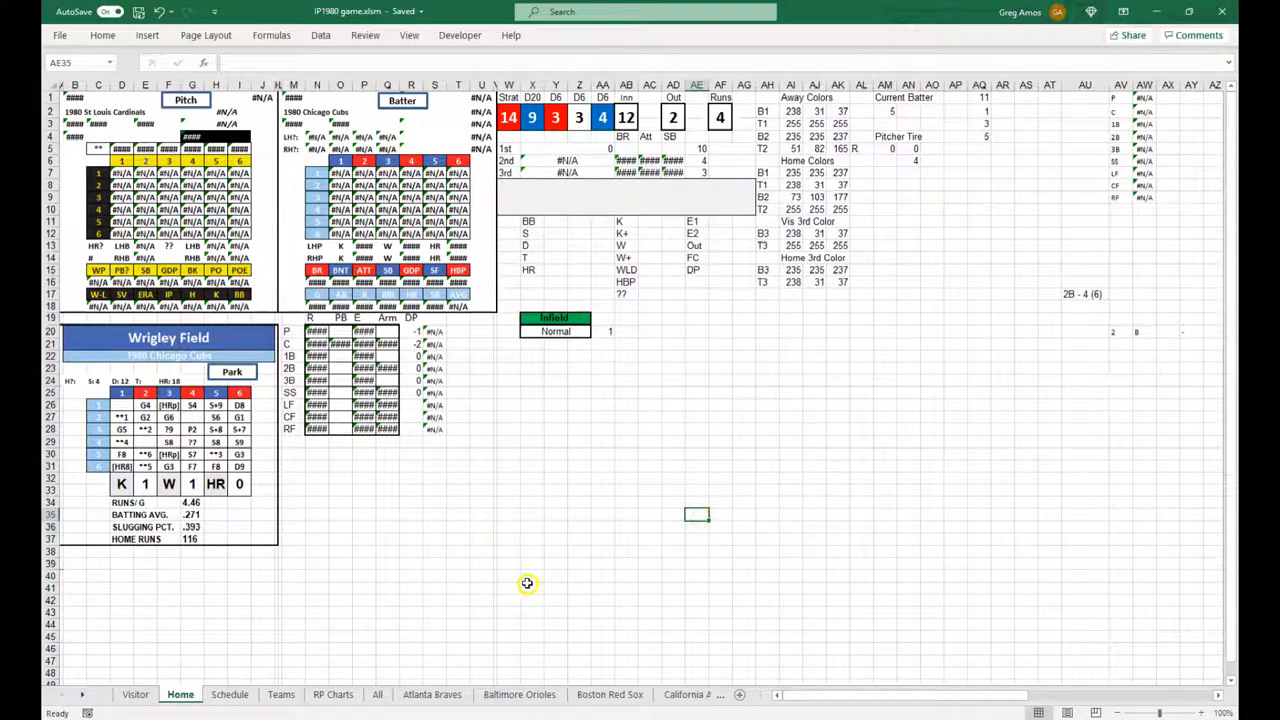
pyautogui.moveTo(544, 602)
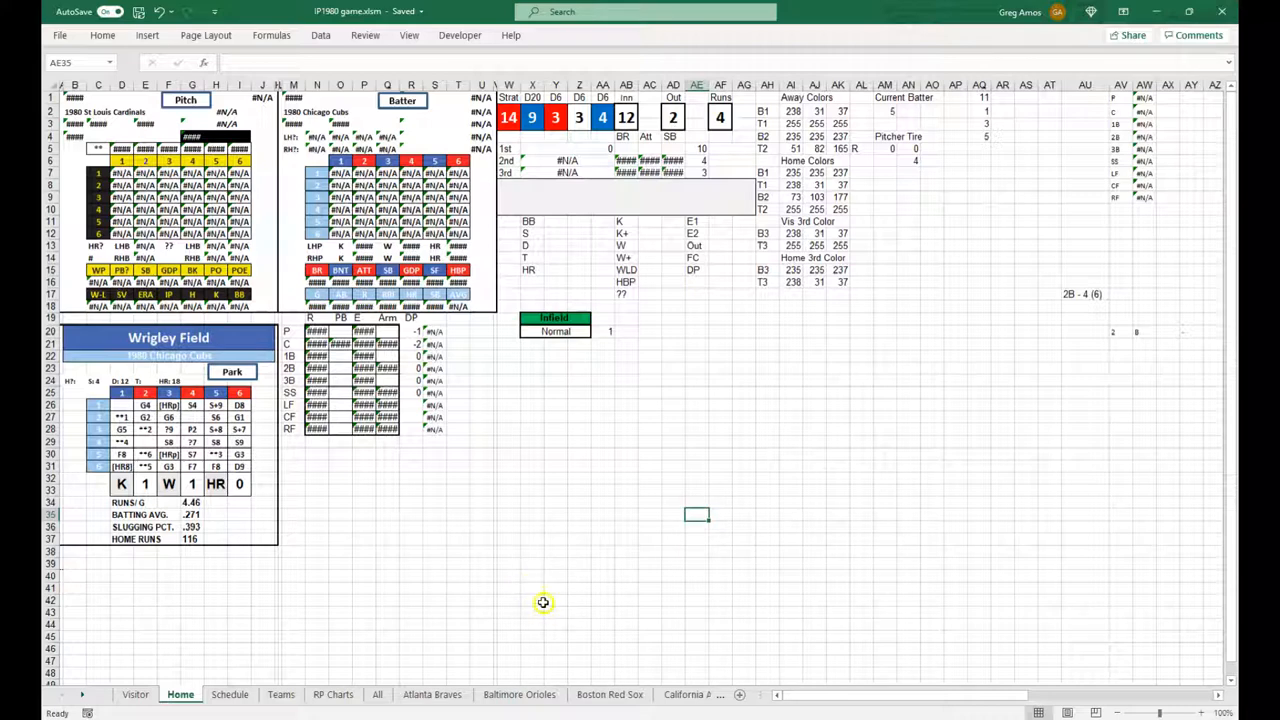
pyautogui.moveTo(460, 692)
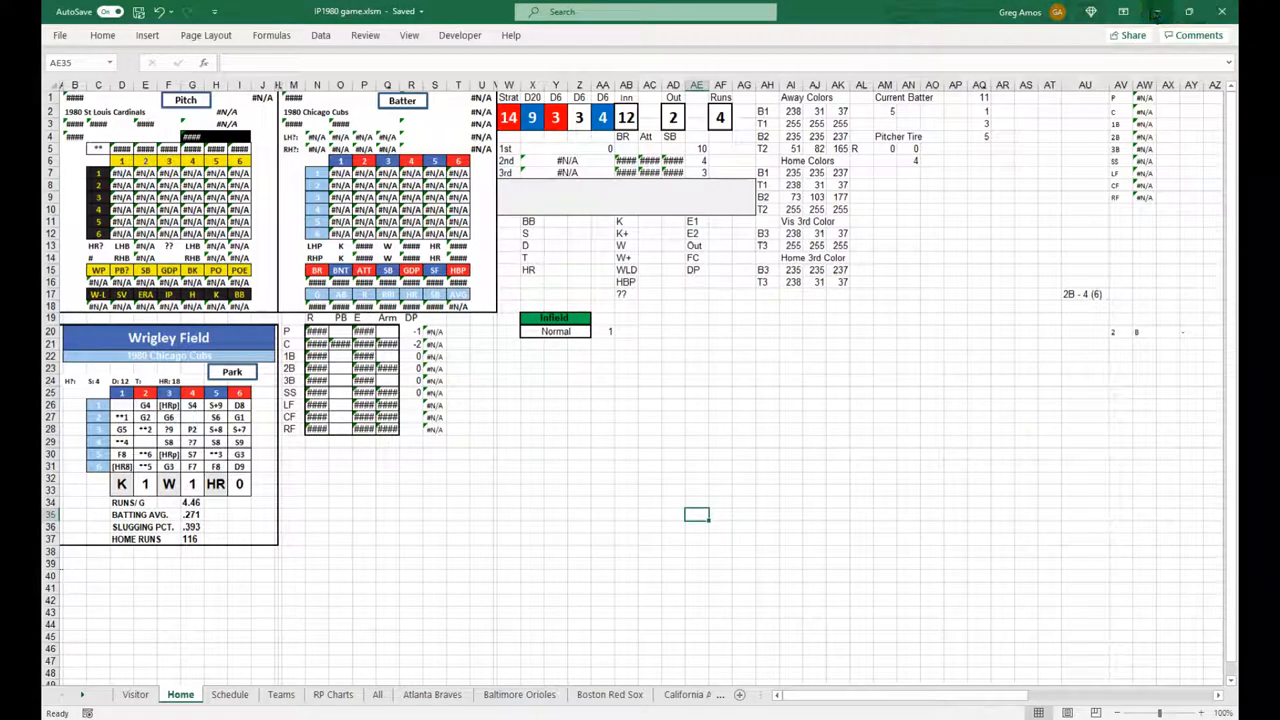
pyautogui.moveTo(1152, 16)
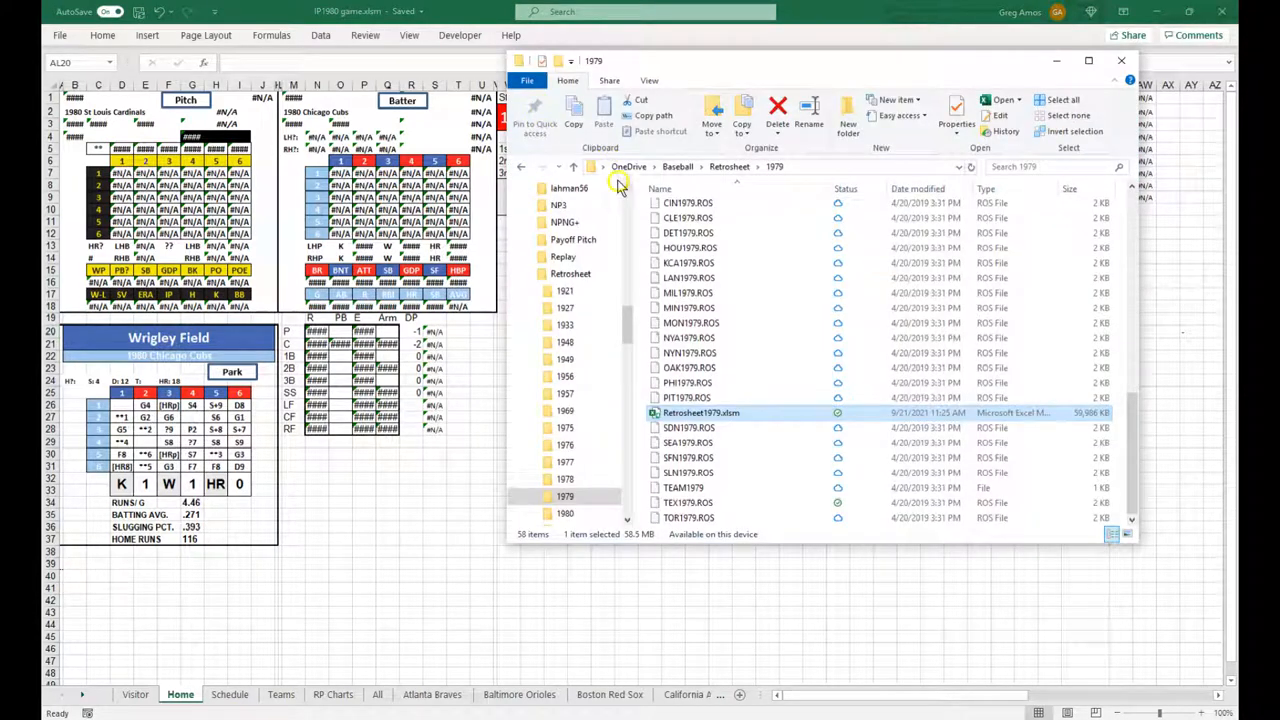
# Step: Browse from Baseball into IP-GAME and open IP1979 game.xlsm
pyautogui.click(676, 166)
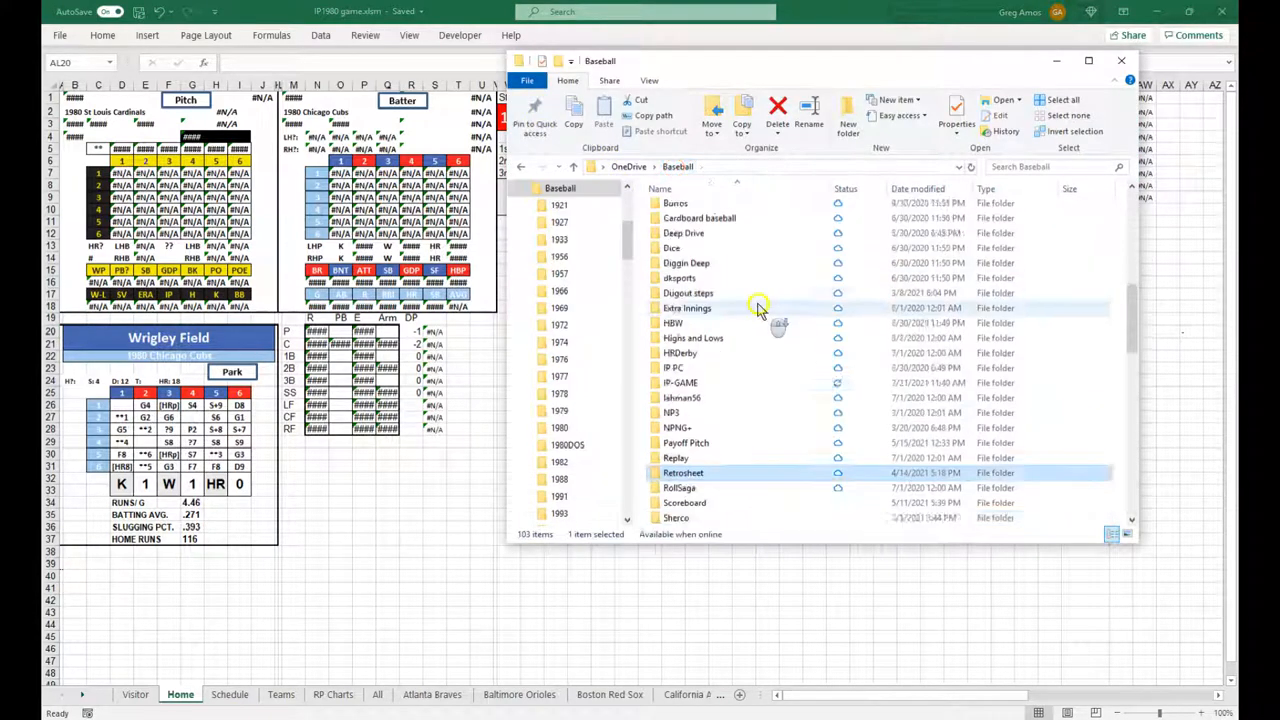
pyautogui.scroll(-3)
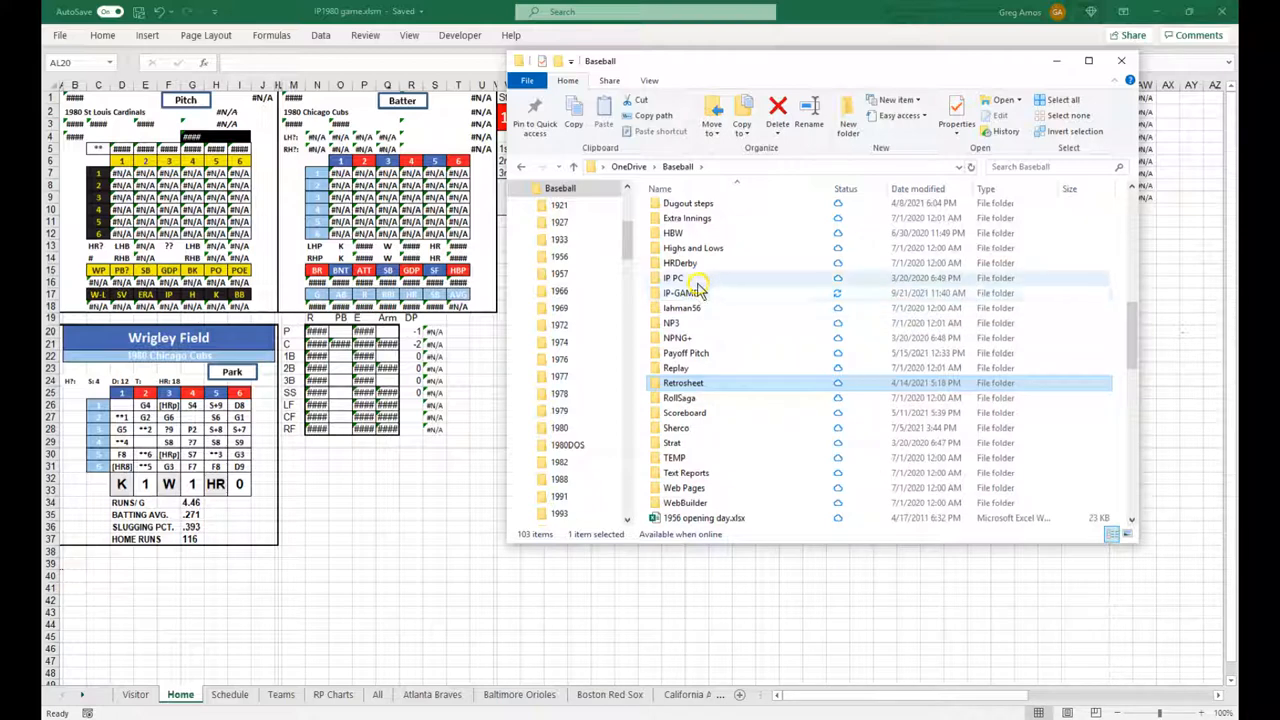
pyautogui.doubleClick(682, 292)
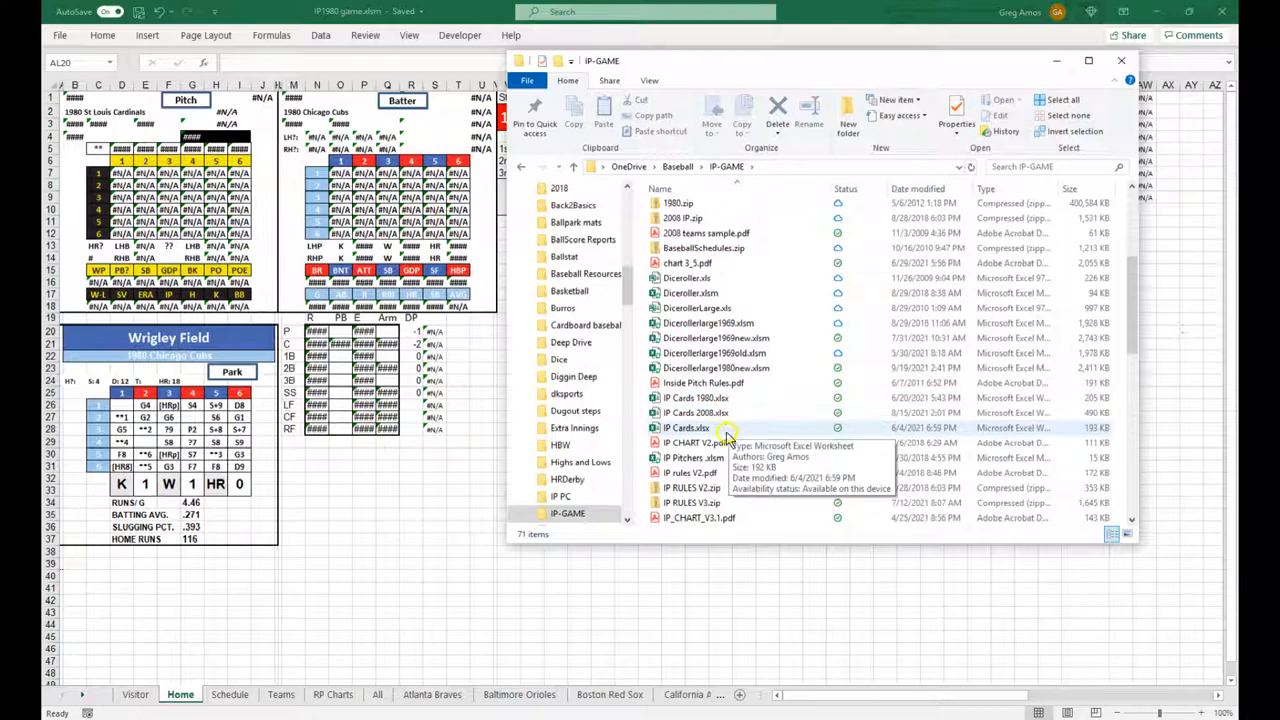
pyautogui.scroll(-3)
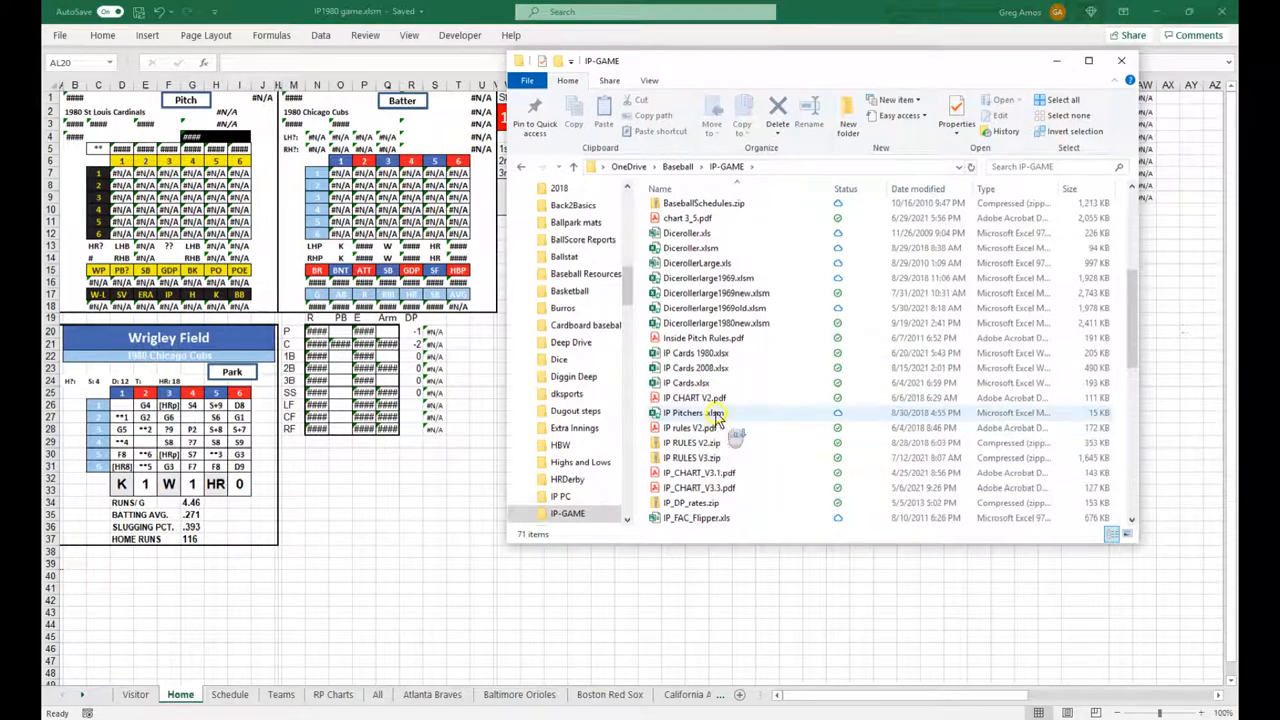
pyautogui.scroll(-3)
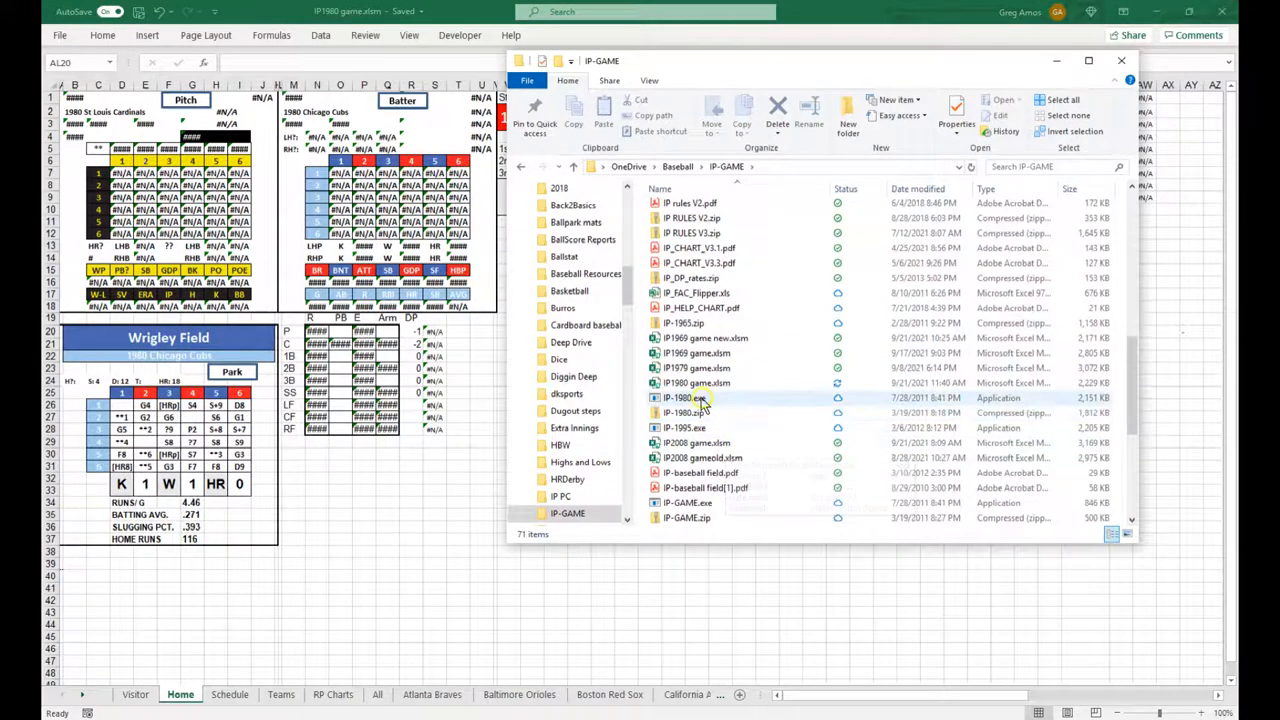
pyautogui.click(692, 368)
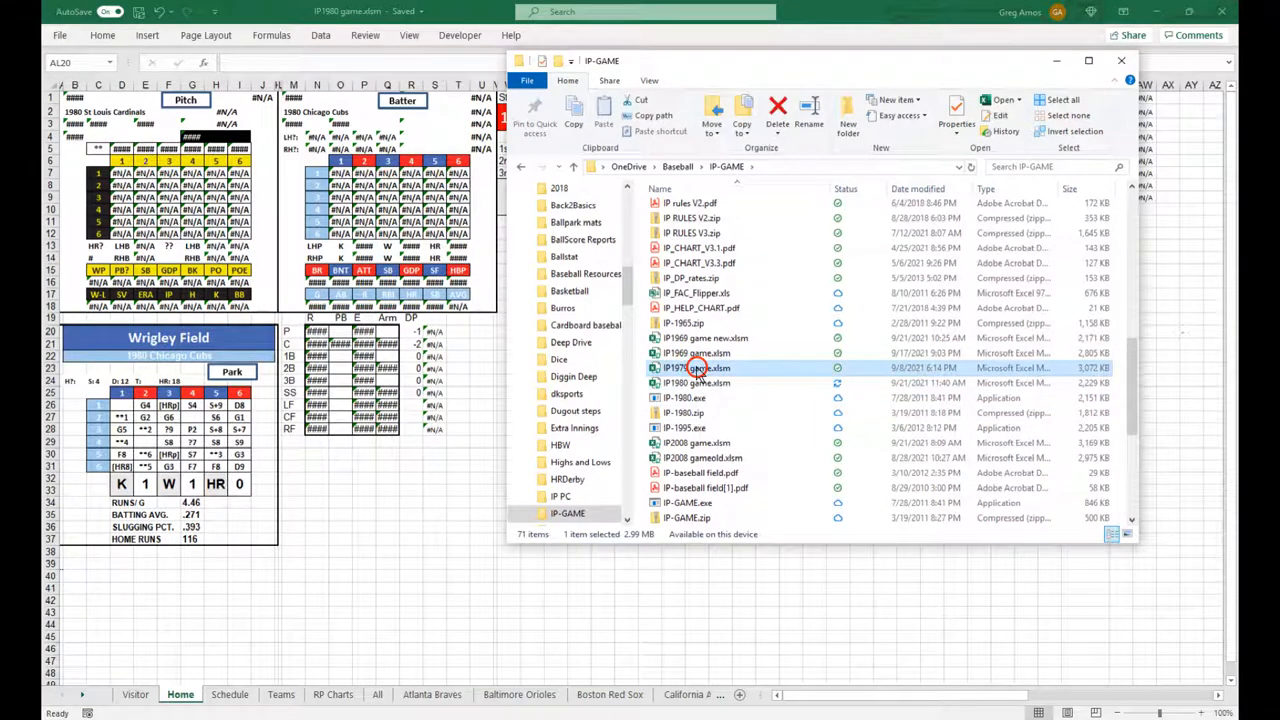
pyautogui.doubleClick(696, 368)
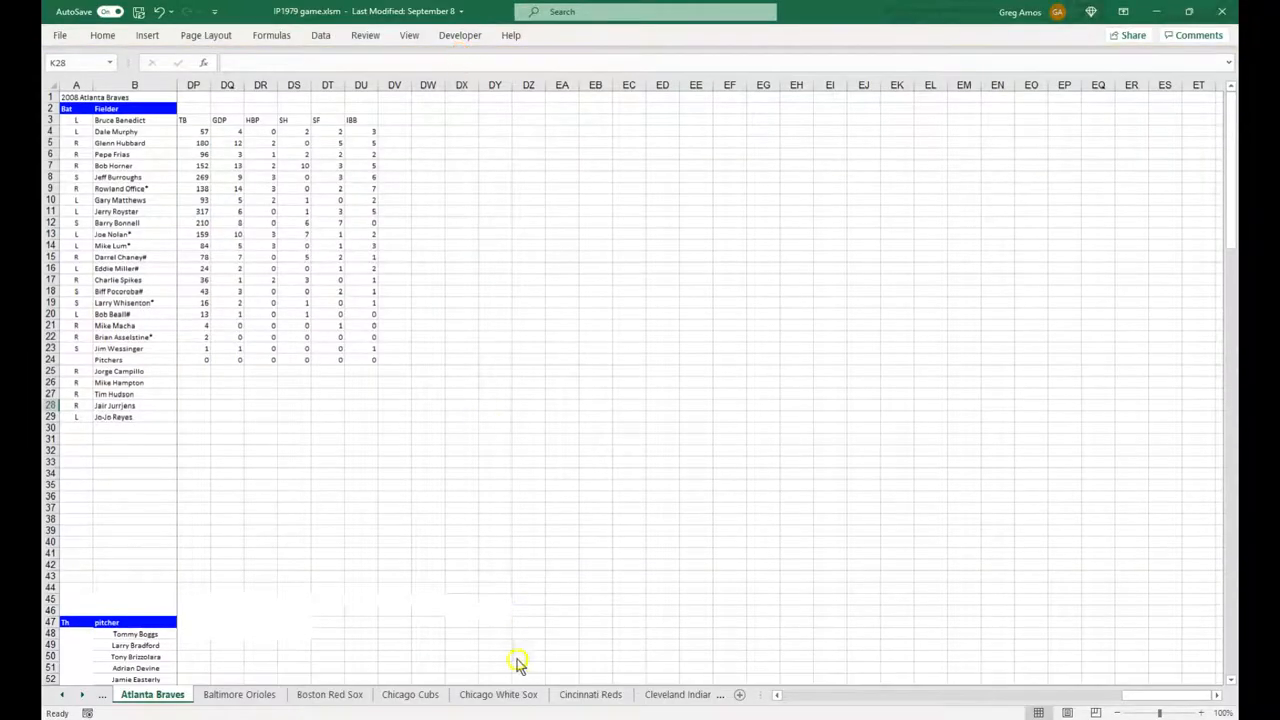
# Step: Close the 1979 workbook so the 1980 Cardinals–Cubs Home board returns
pyautogui.click(60, 694)
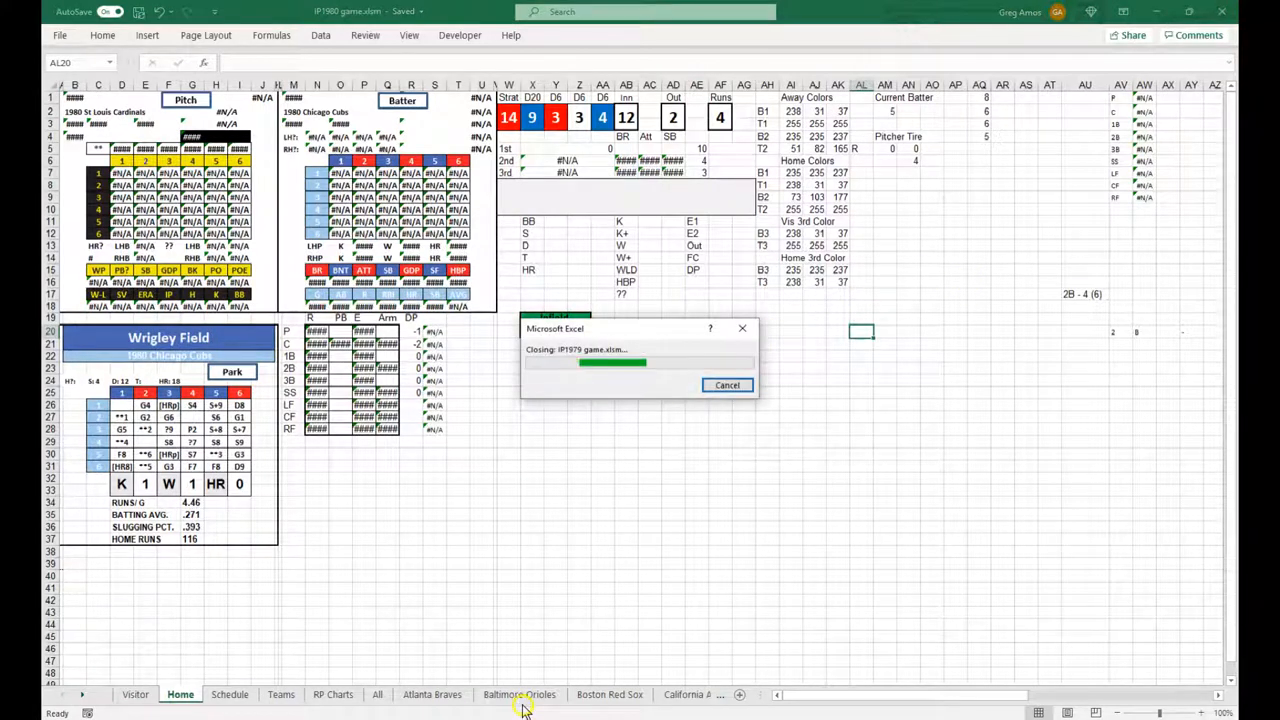
pyautogui.moveTo(676, 410)
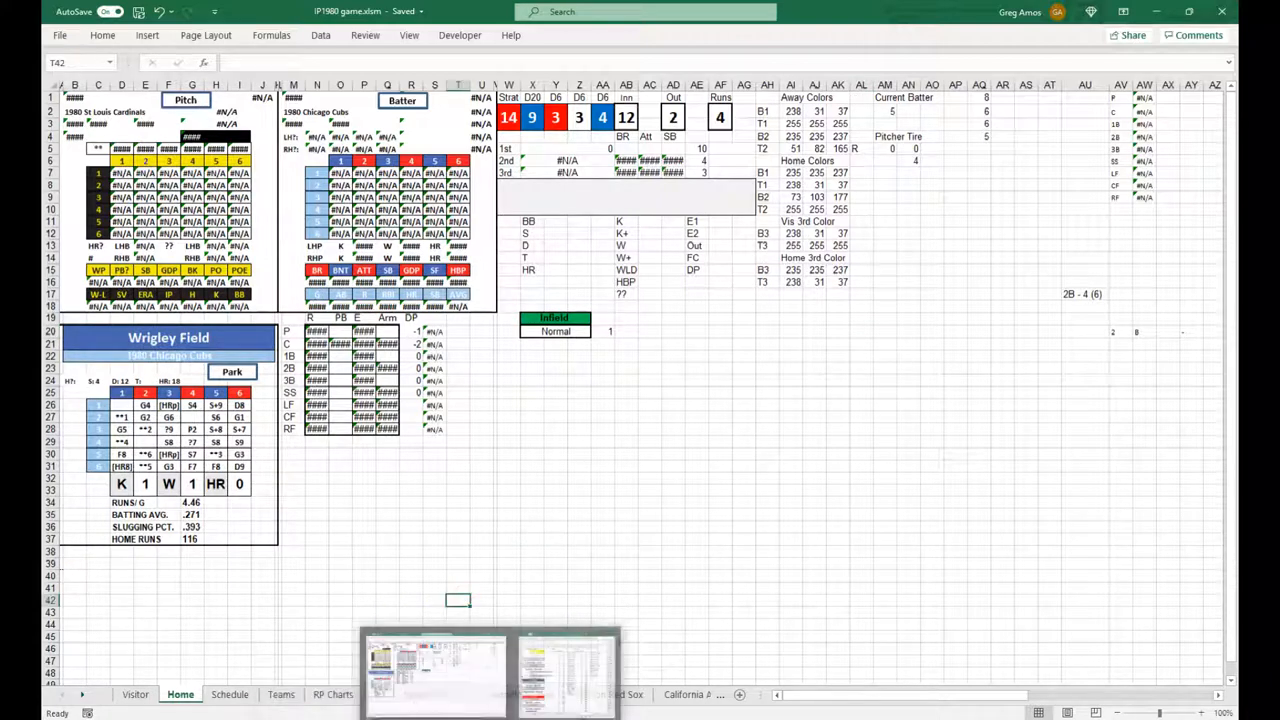
# Step: Open IP1969 game new.xlsm from File Explorer and update its external links
pyautogui.click(568, 670)
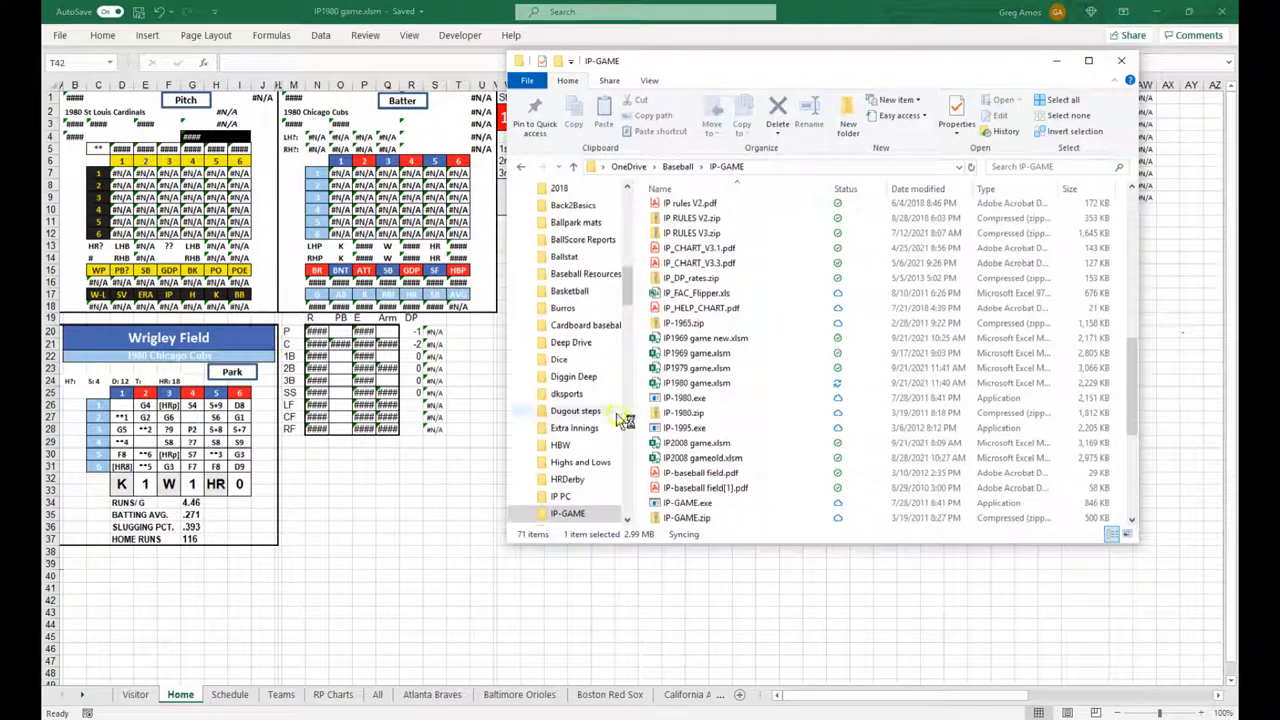
pyautogui.click(708, 336)
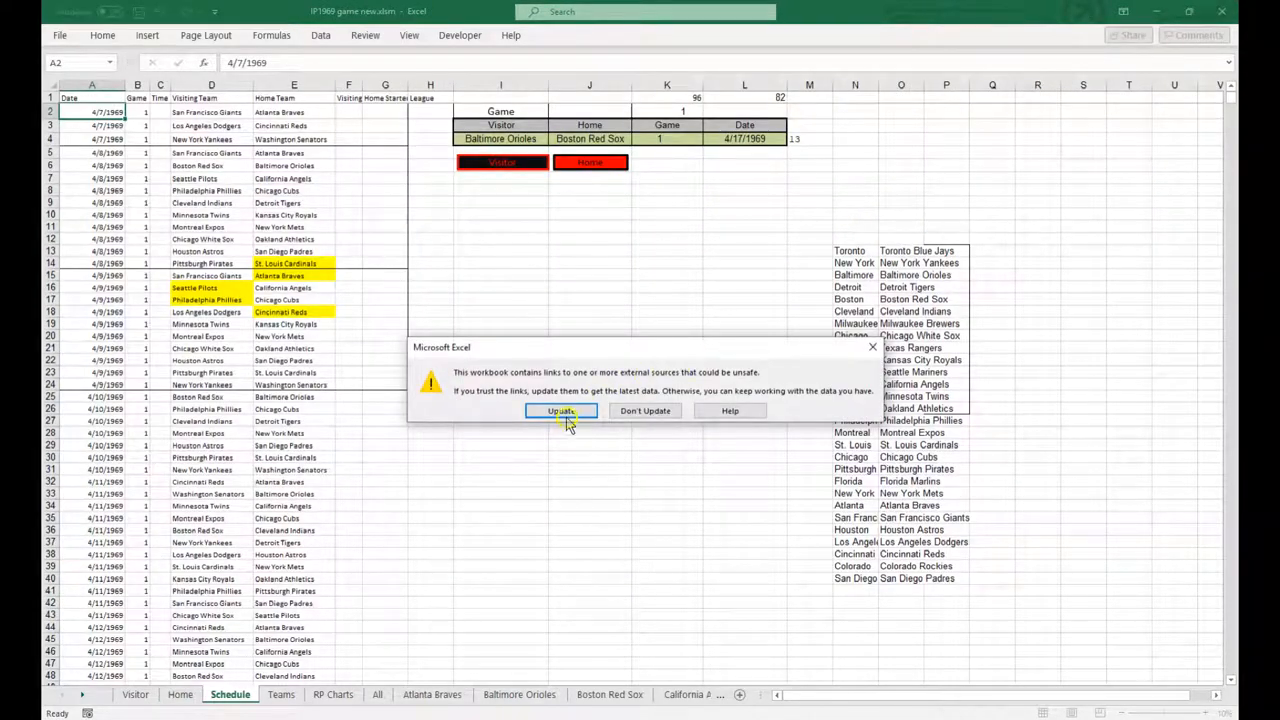
pyautogui.click(560, 410)
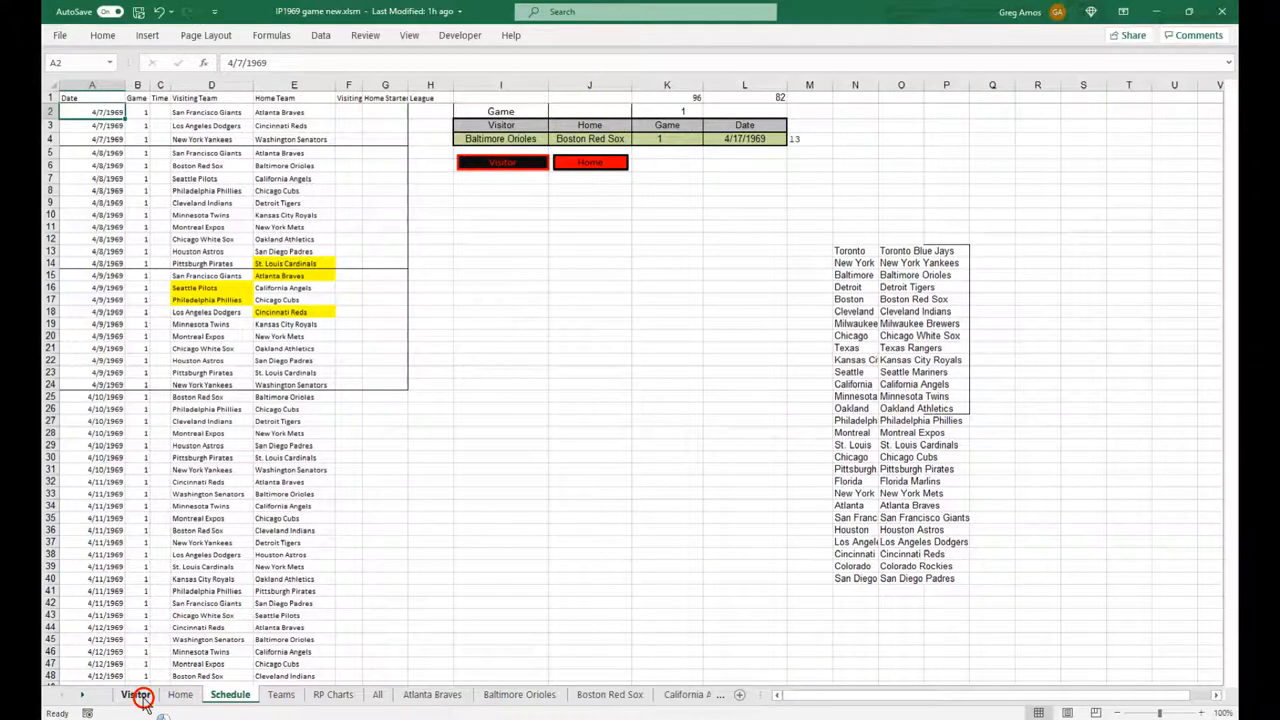
# Step: Show the 1969 Visitor board with Ron Willis facing Don Young at Busch Stadium
pyautogui.click(136, 696)
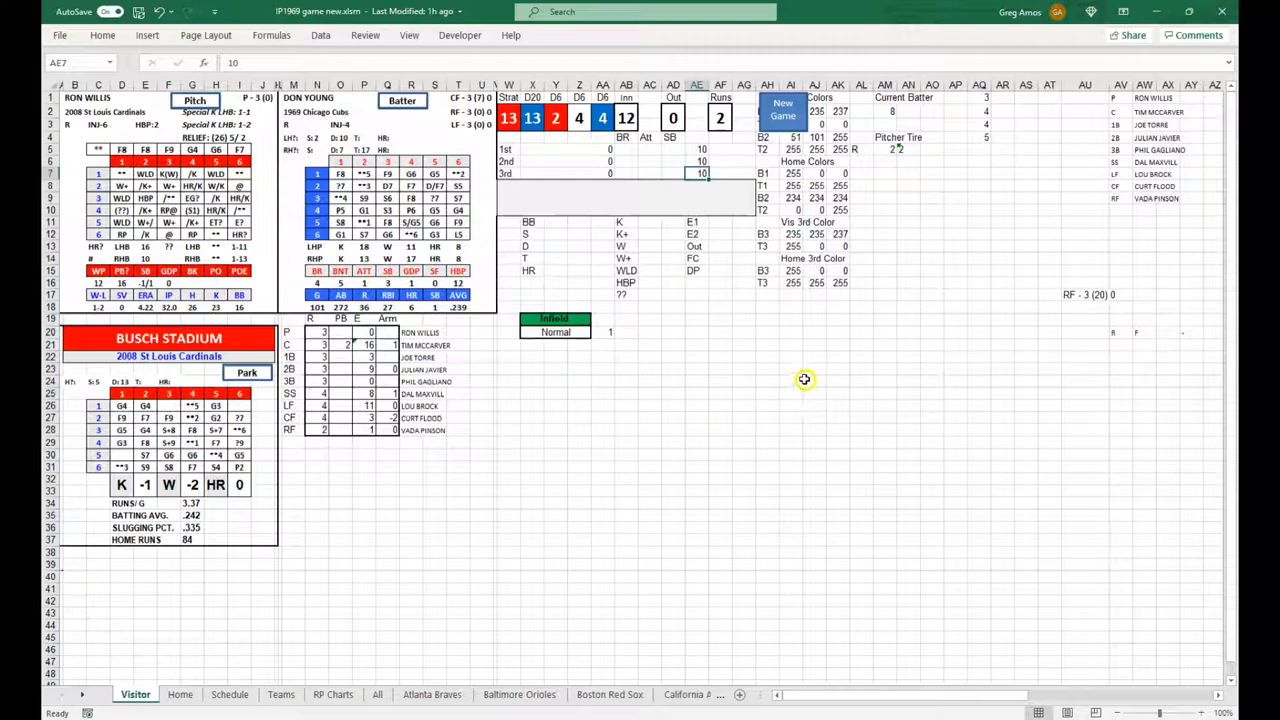
pyautogui.moveTo(672, 368)
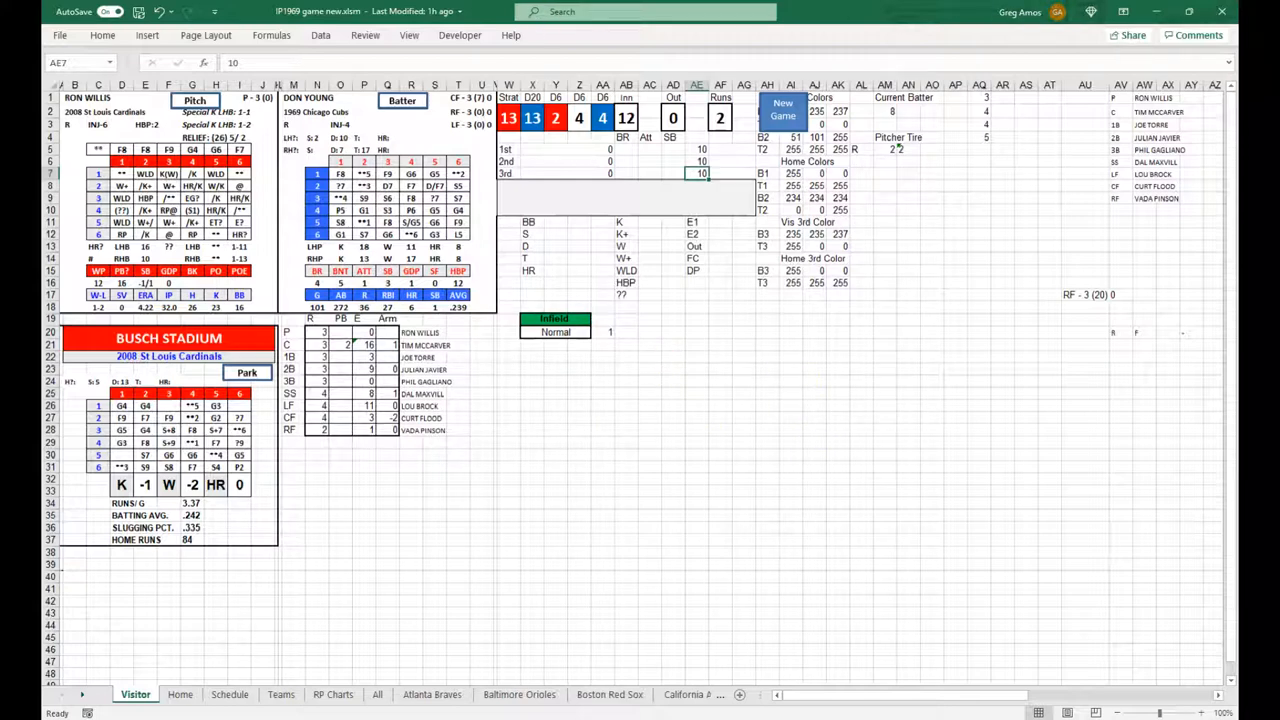
pyautogui.moveTo(866, 532)
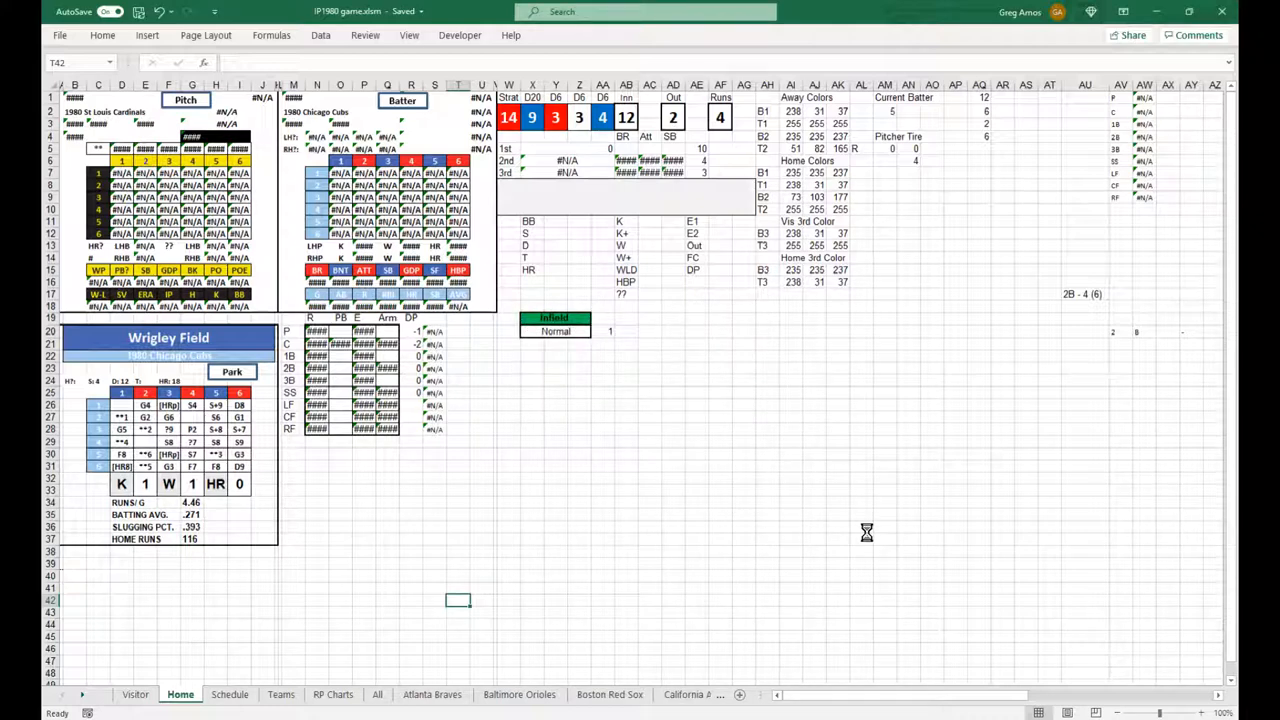
# Step: In the 1980 workbook, move from the Visitor board to the Teams sheet
pyautogui.click(136, 694)
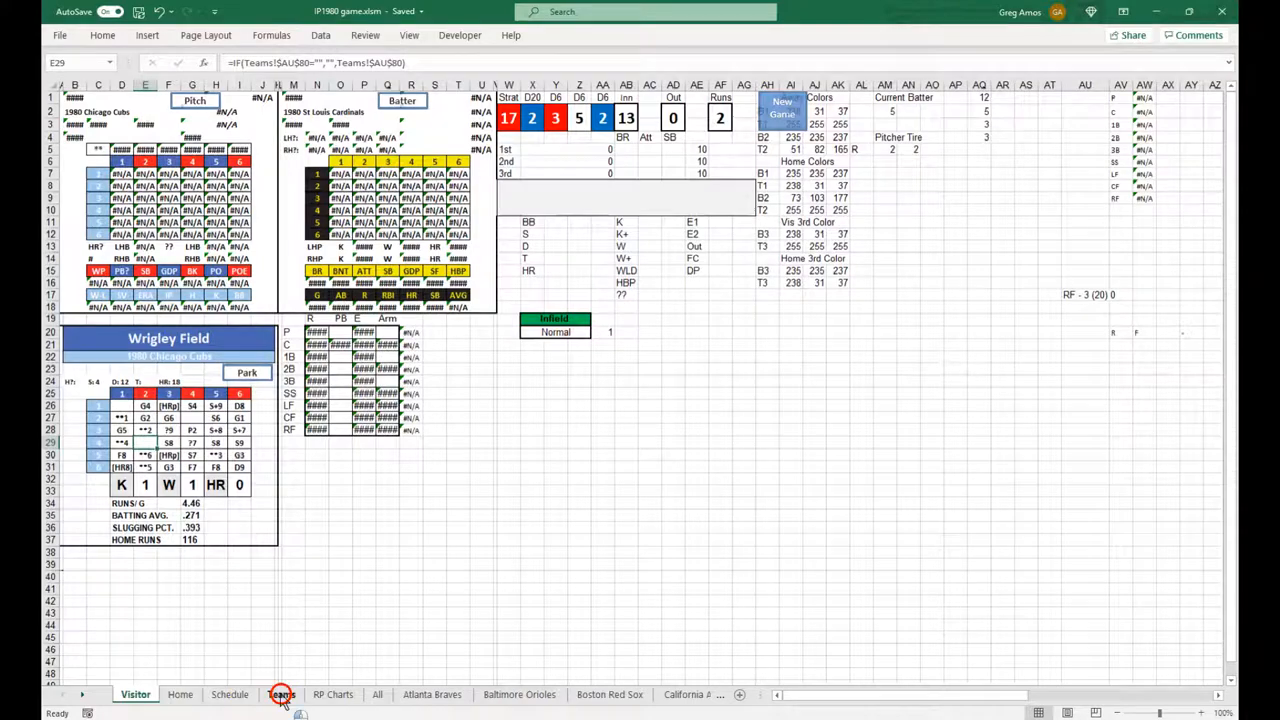
pyautogui.click(280, 696)
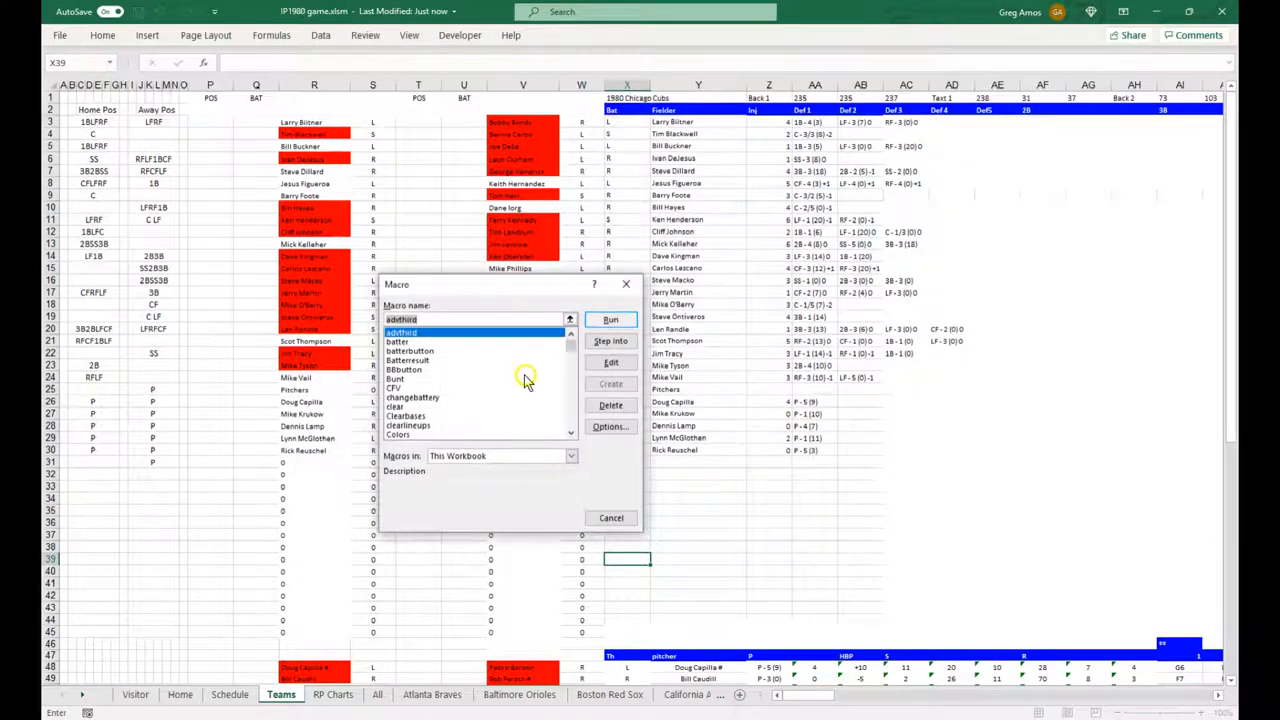
# Step: Scroll the macro list down to the Home-numbered macros
pyautogui.click(570, 418)
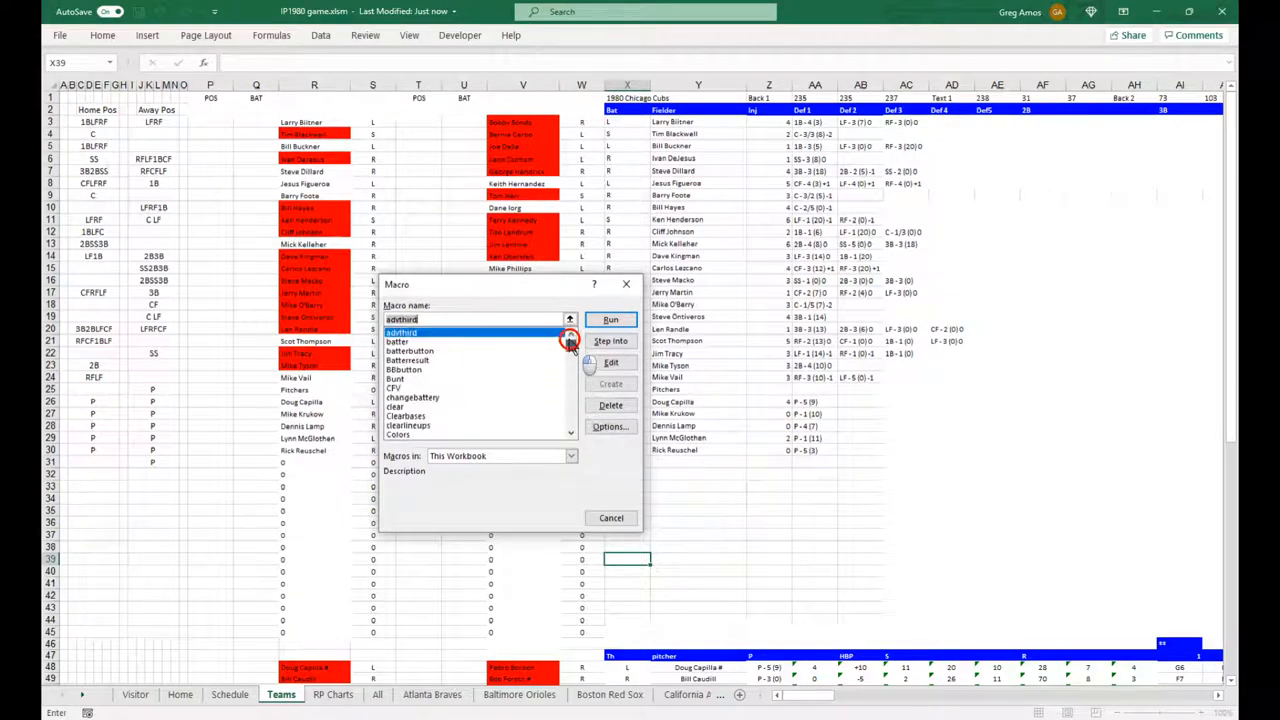
pyautogui.scroll(-3)
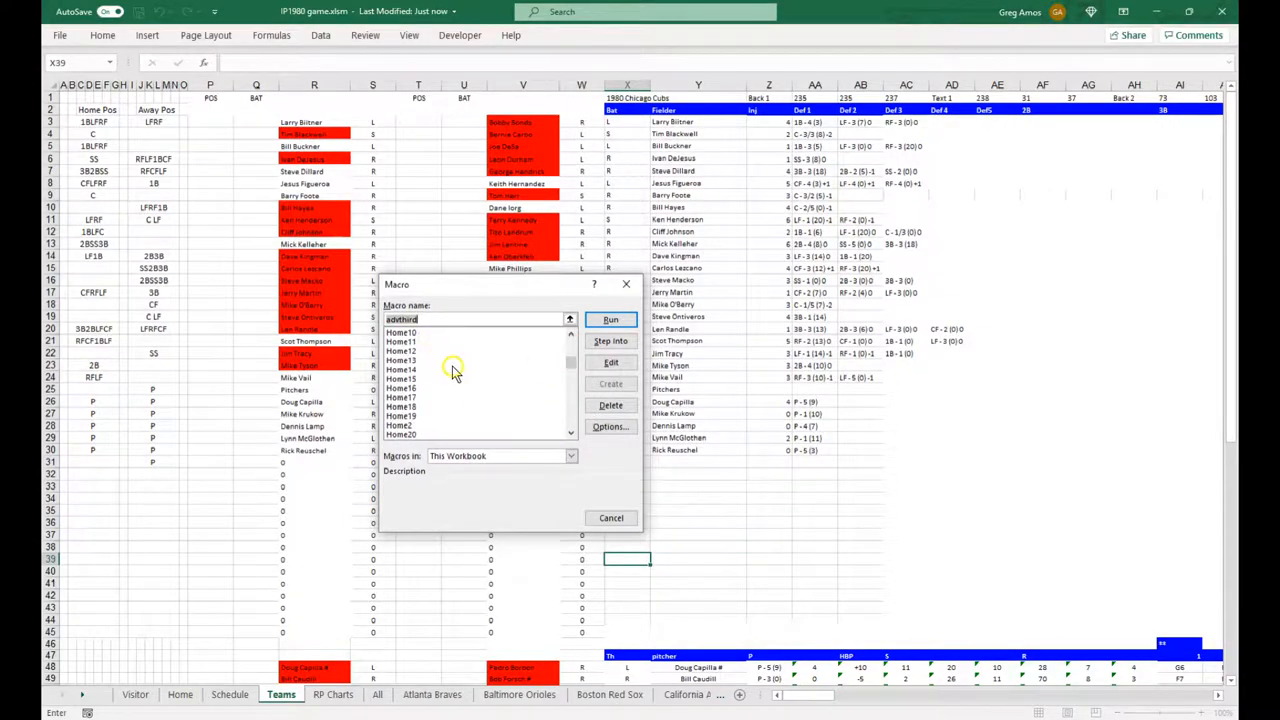
pyautogui.moveTo(440, 360)
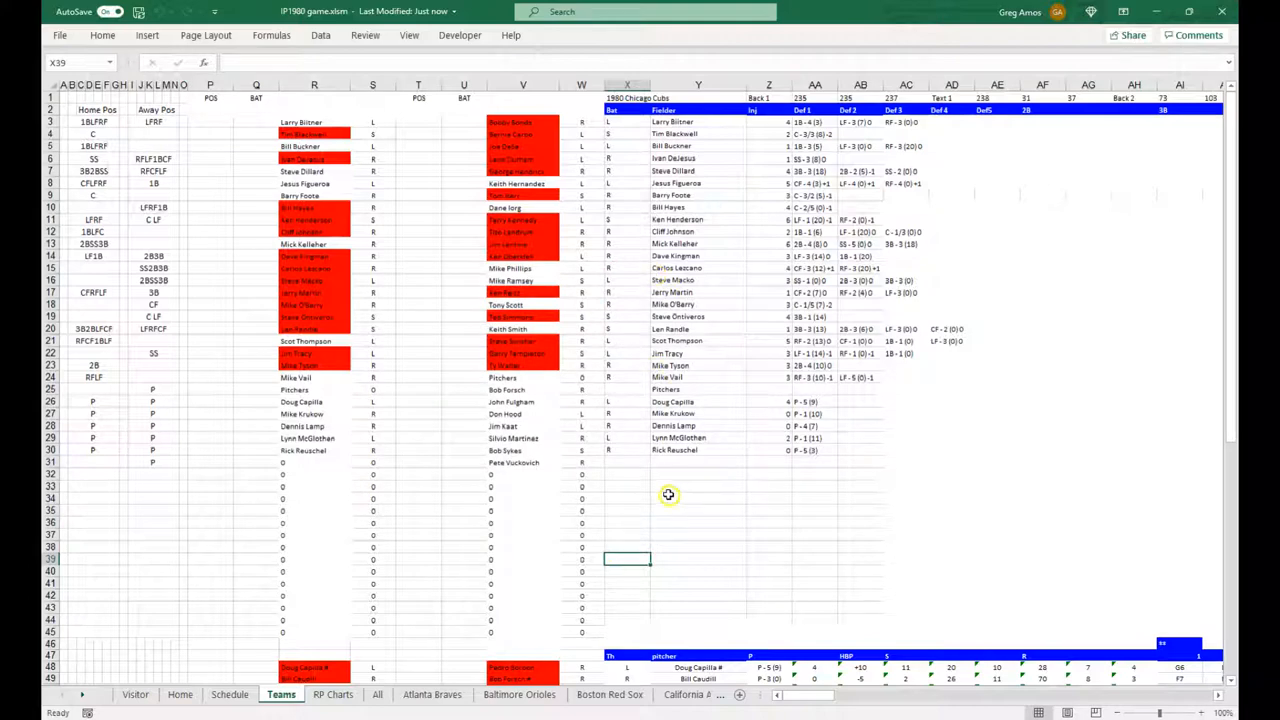
pyautogui.moveTo(548, 462)
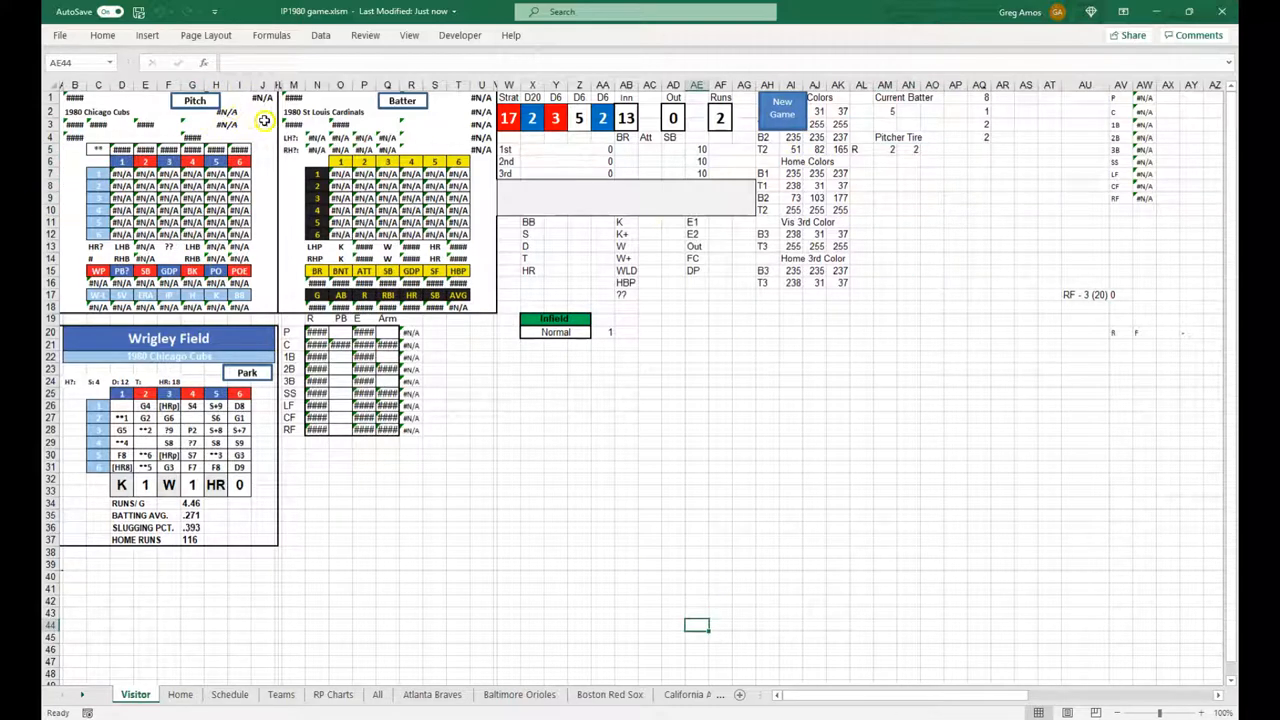
pyautogui.moveTo(596, 524)
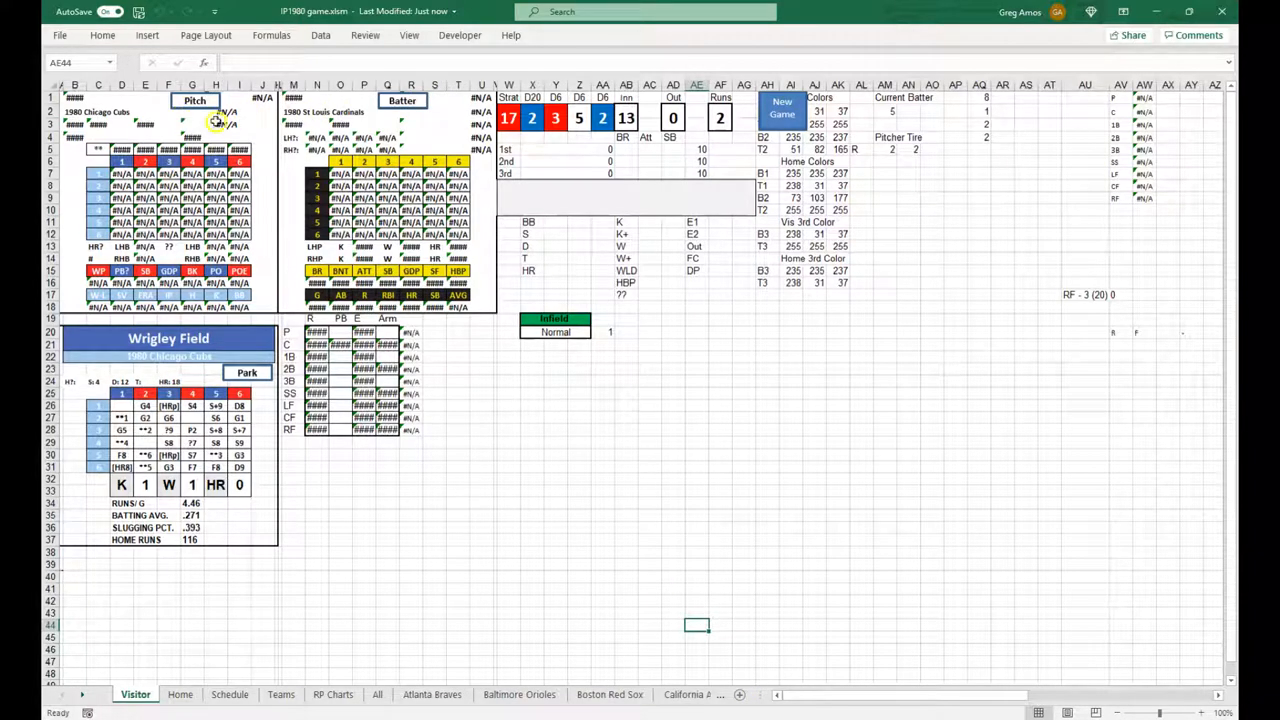
pyautogui.moveTo(1010, 618)
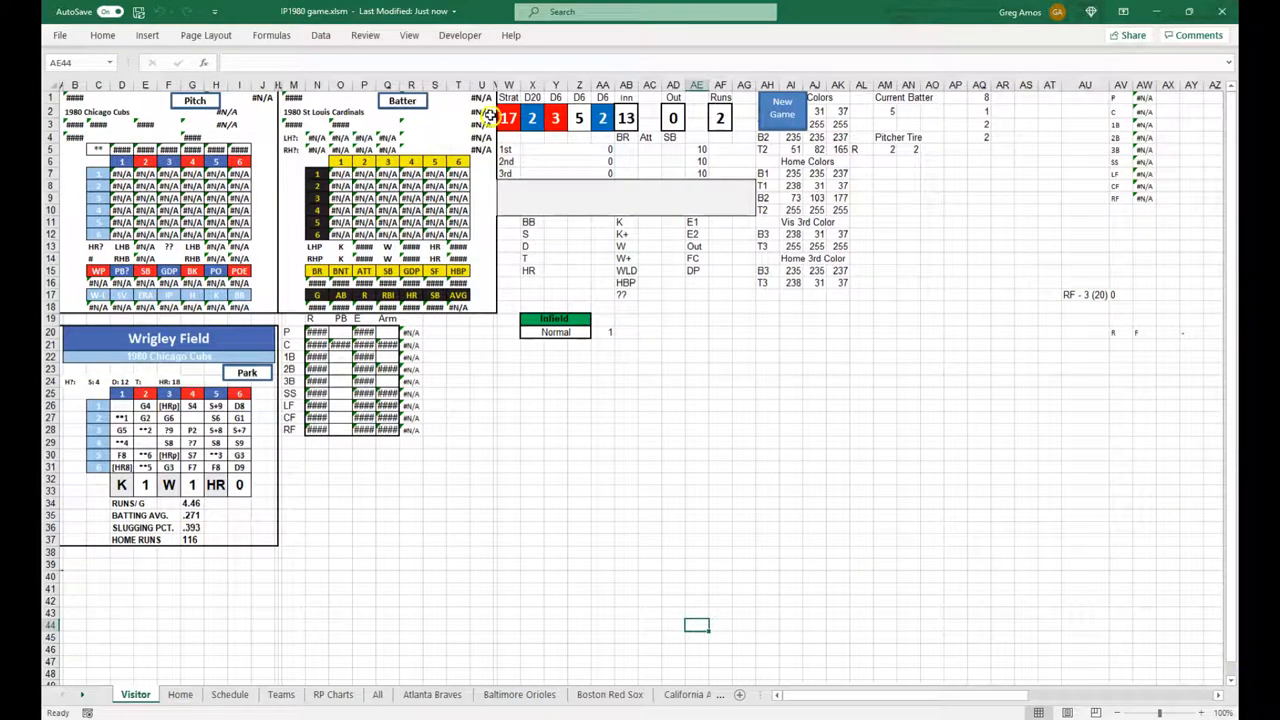
pyautogui.moveTo(768, 536)
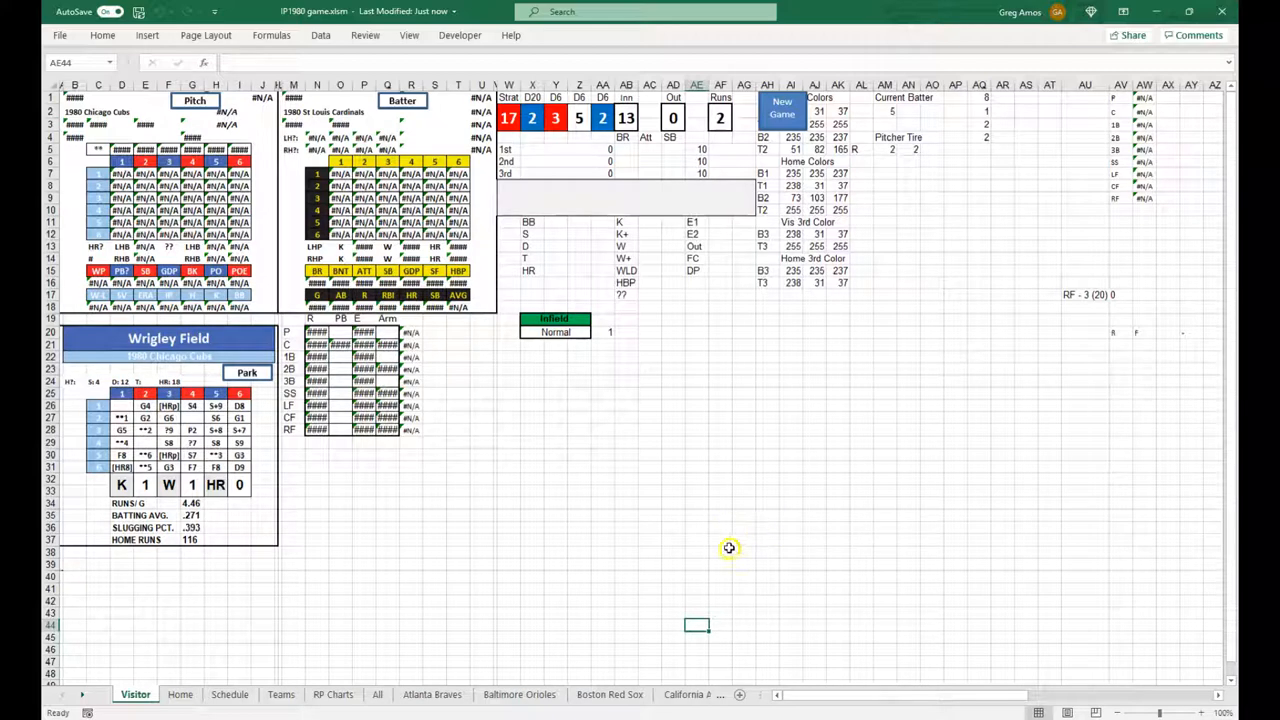
pyautogui.moveTo(268, 192)
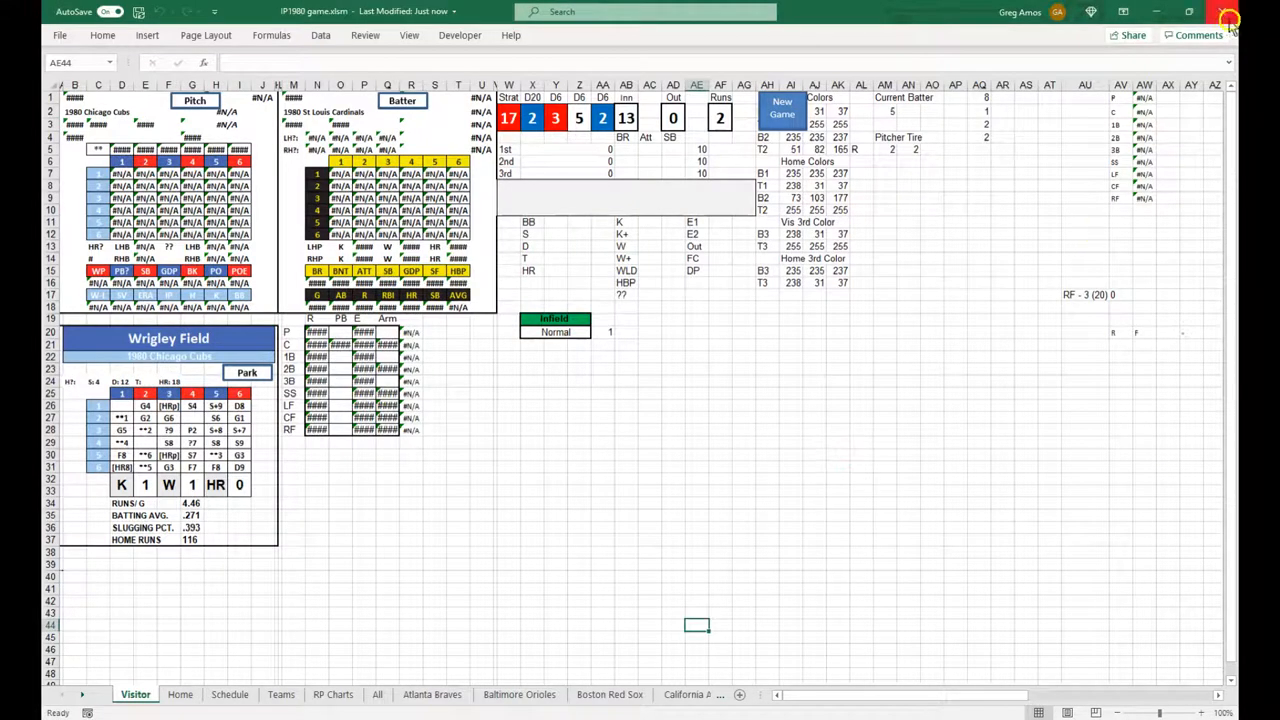
pyautogui.click(280, 694)
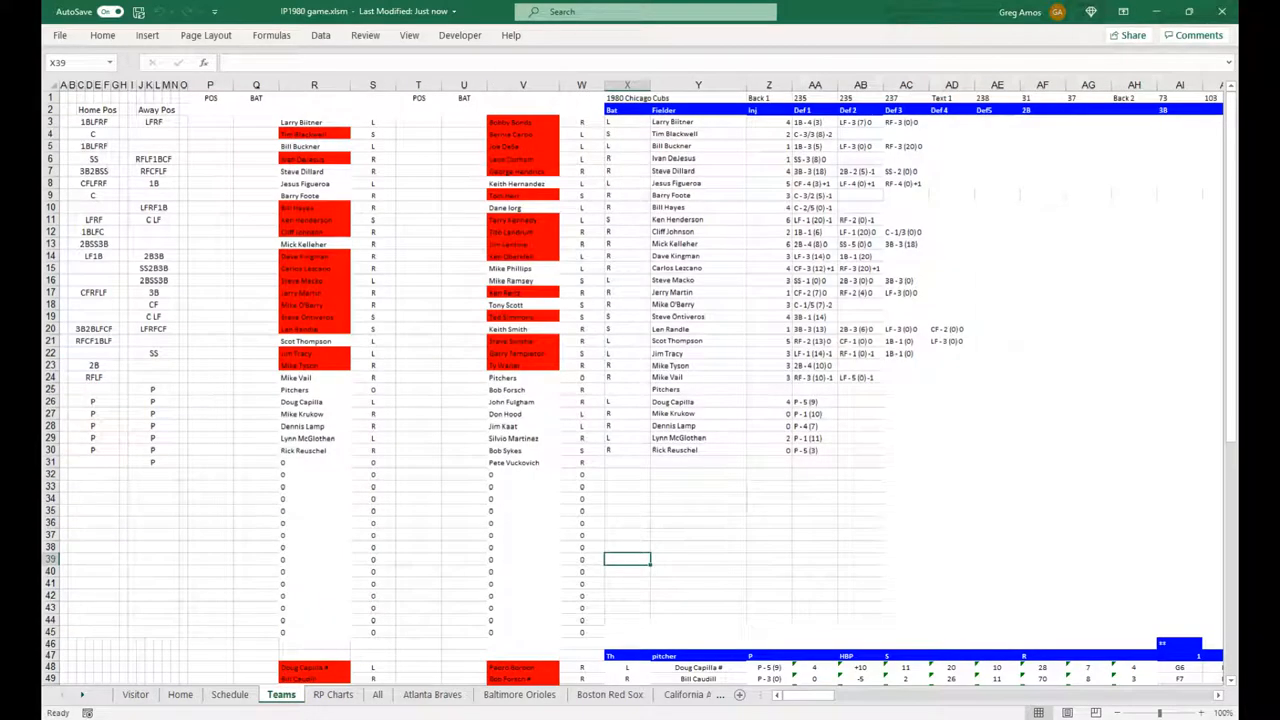